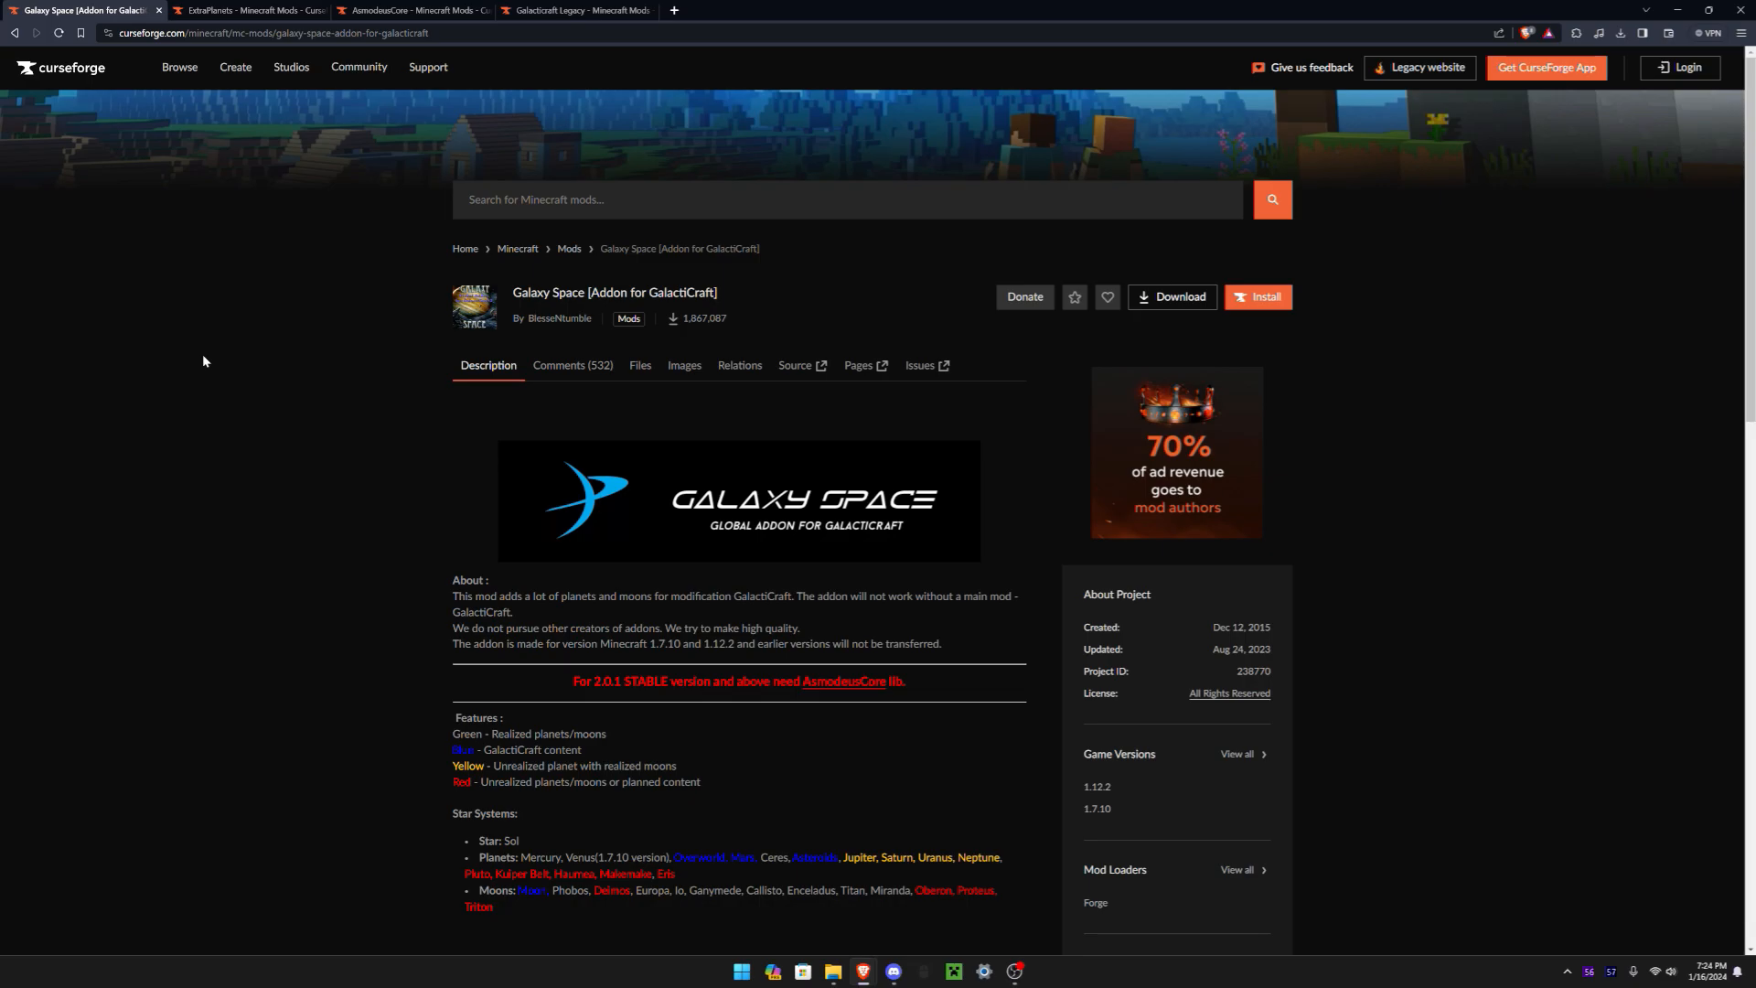
mouse_move(640, 368)
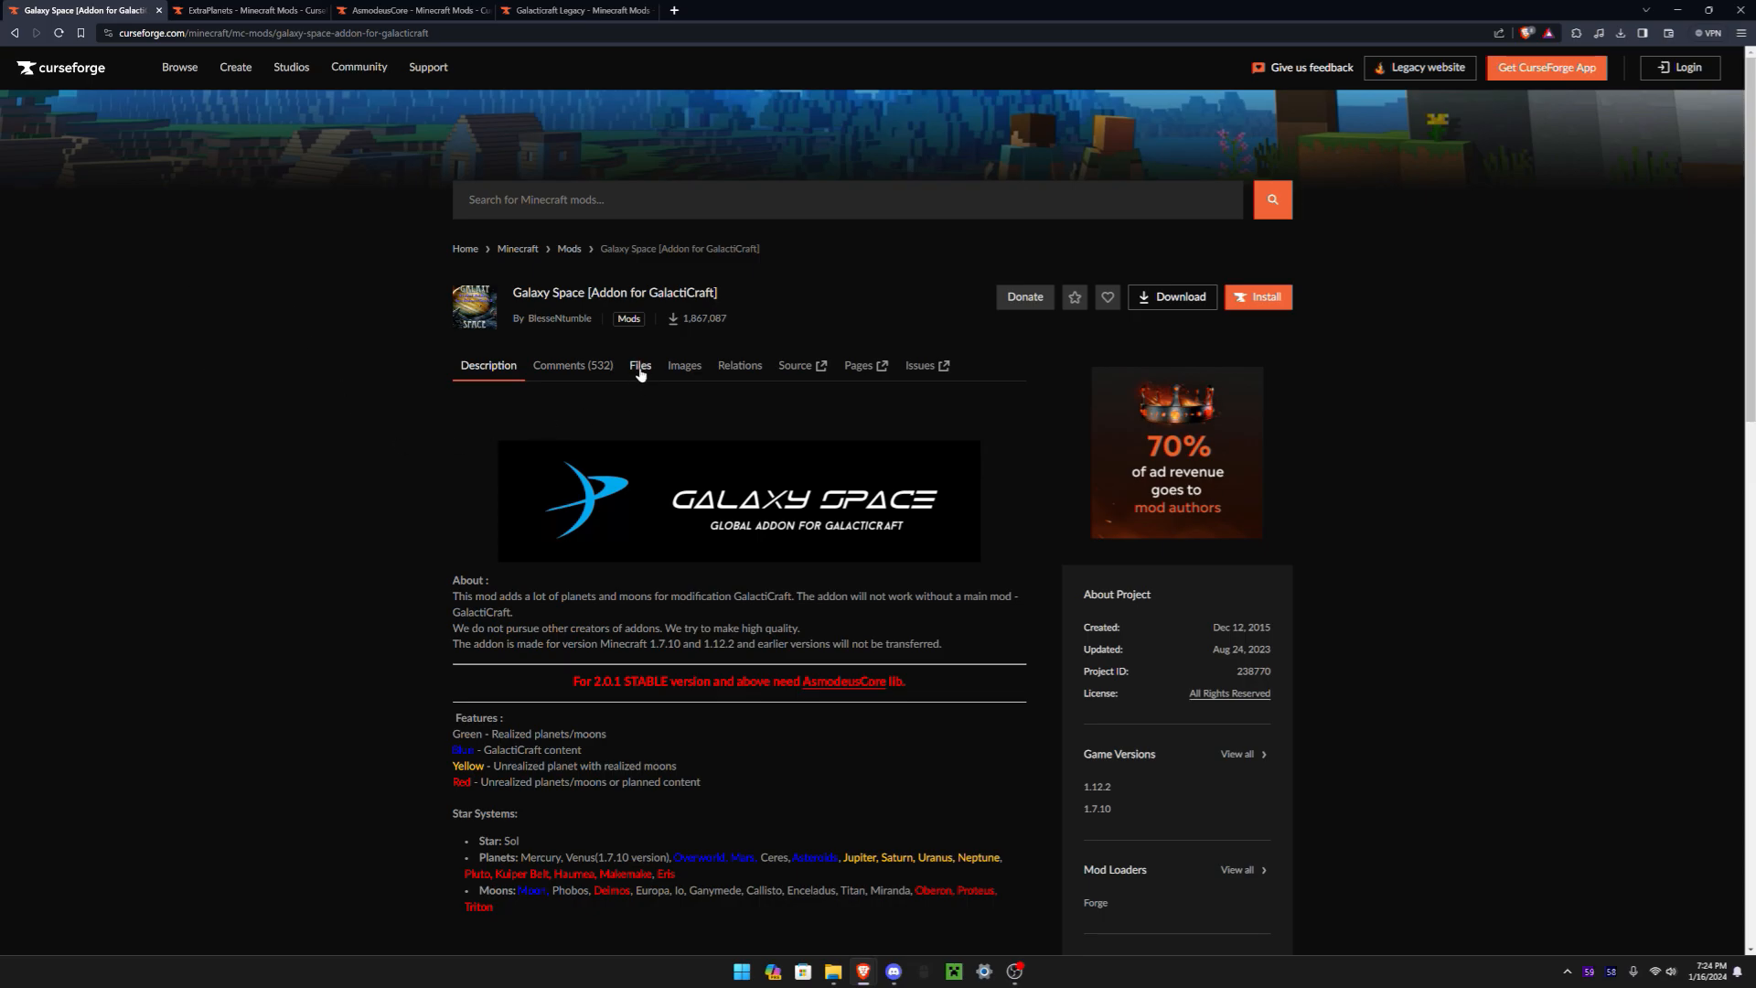
Download GalaxySpace-1.12.2-2.1.1.jar from the Files list filtered to Minecraft 1.12.2
click(641, 366)
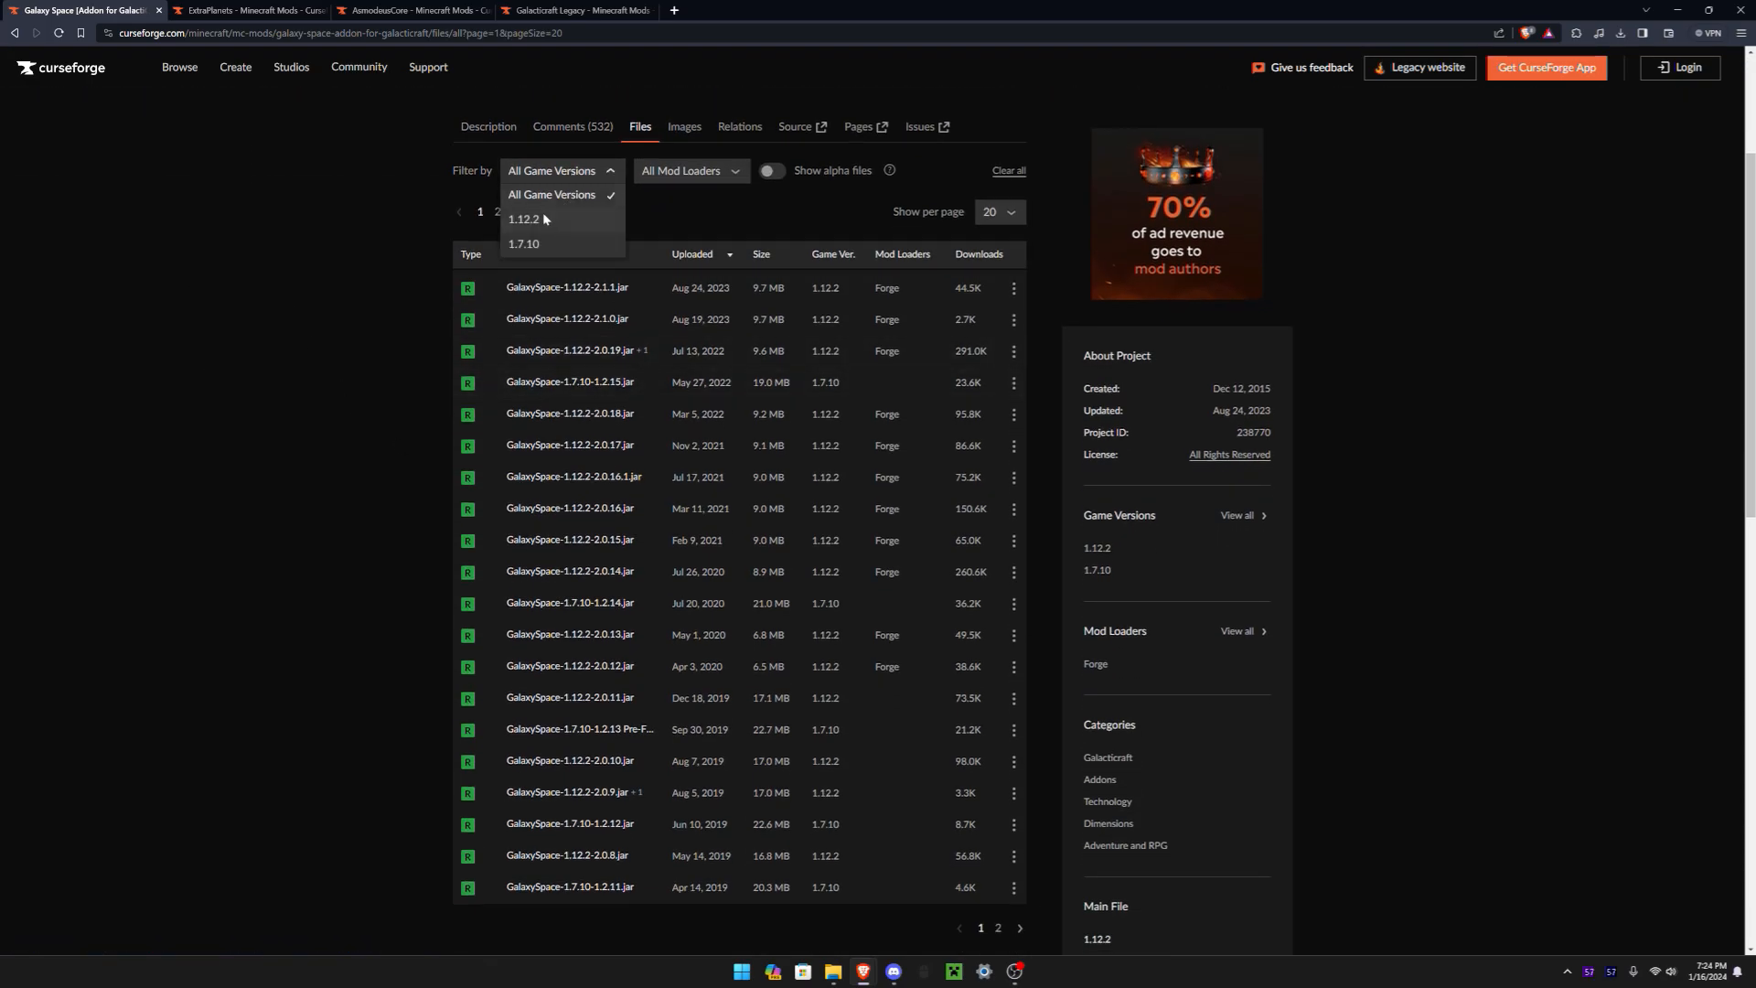
click(523, 219)
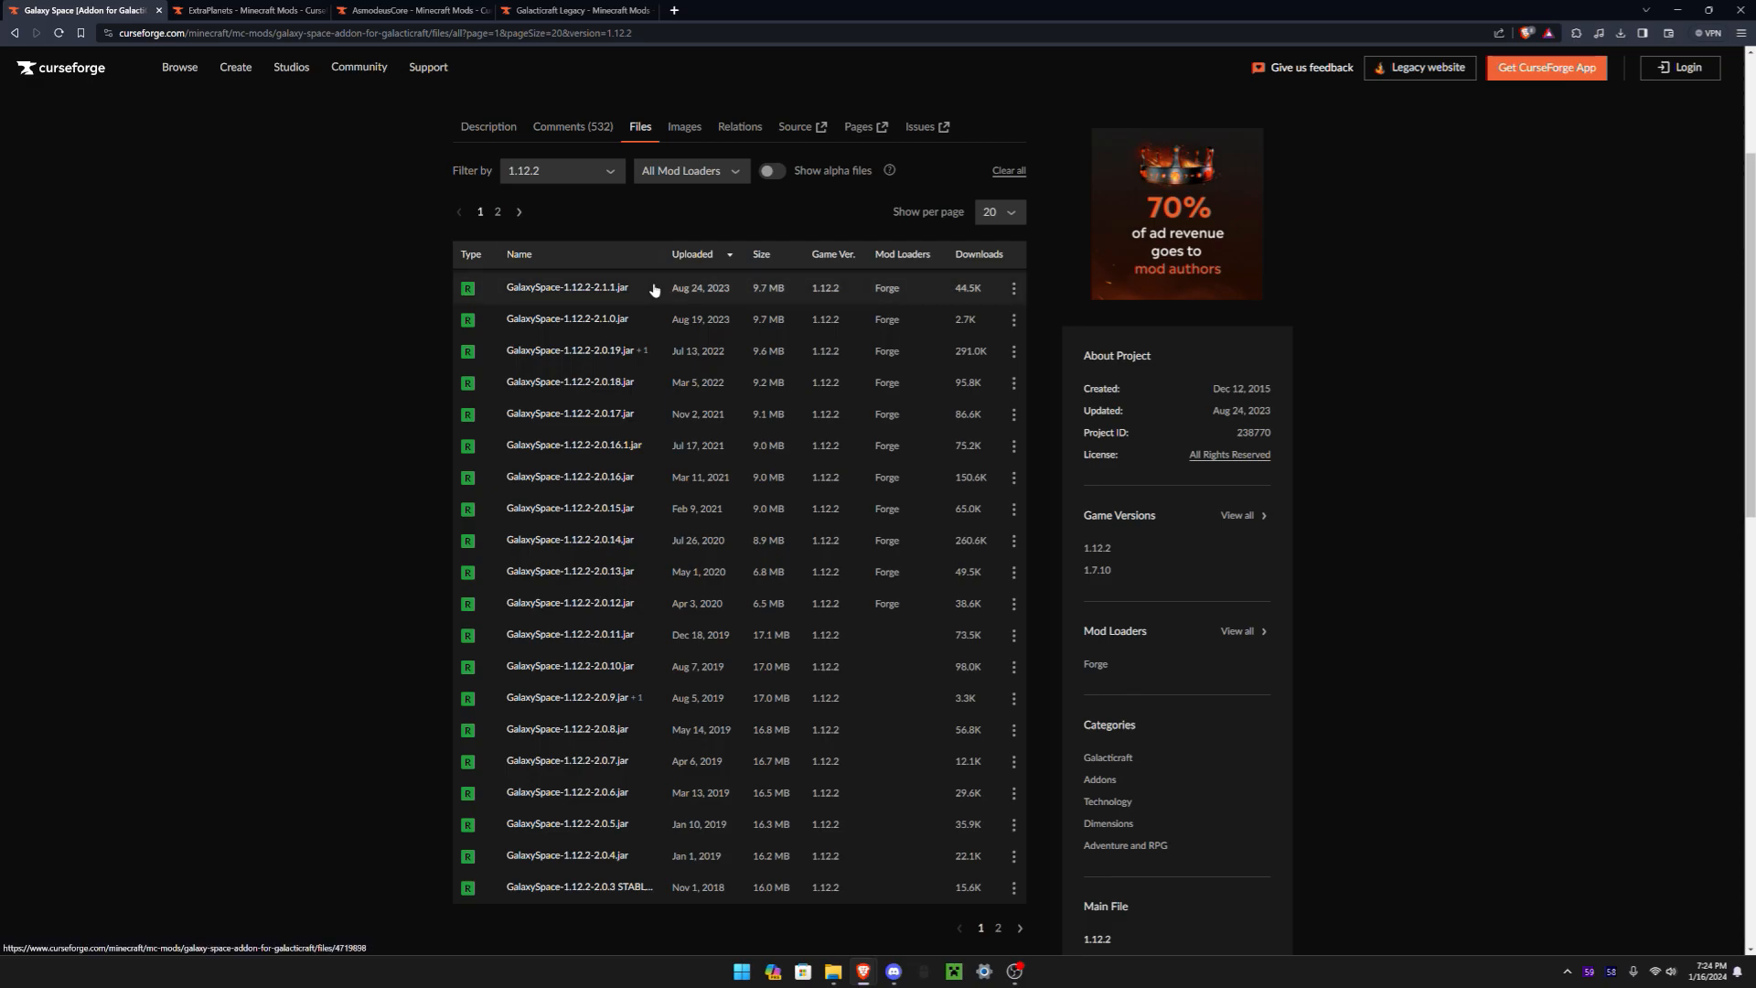
click(567, 287)
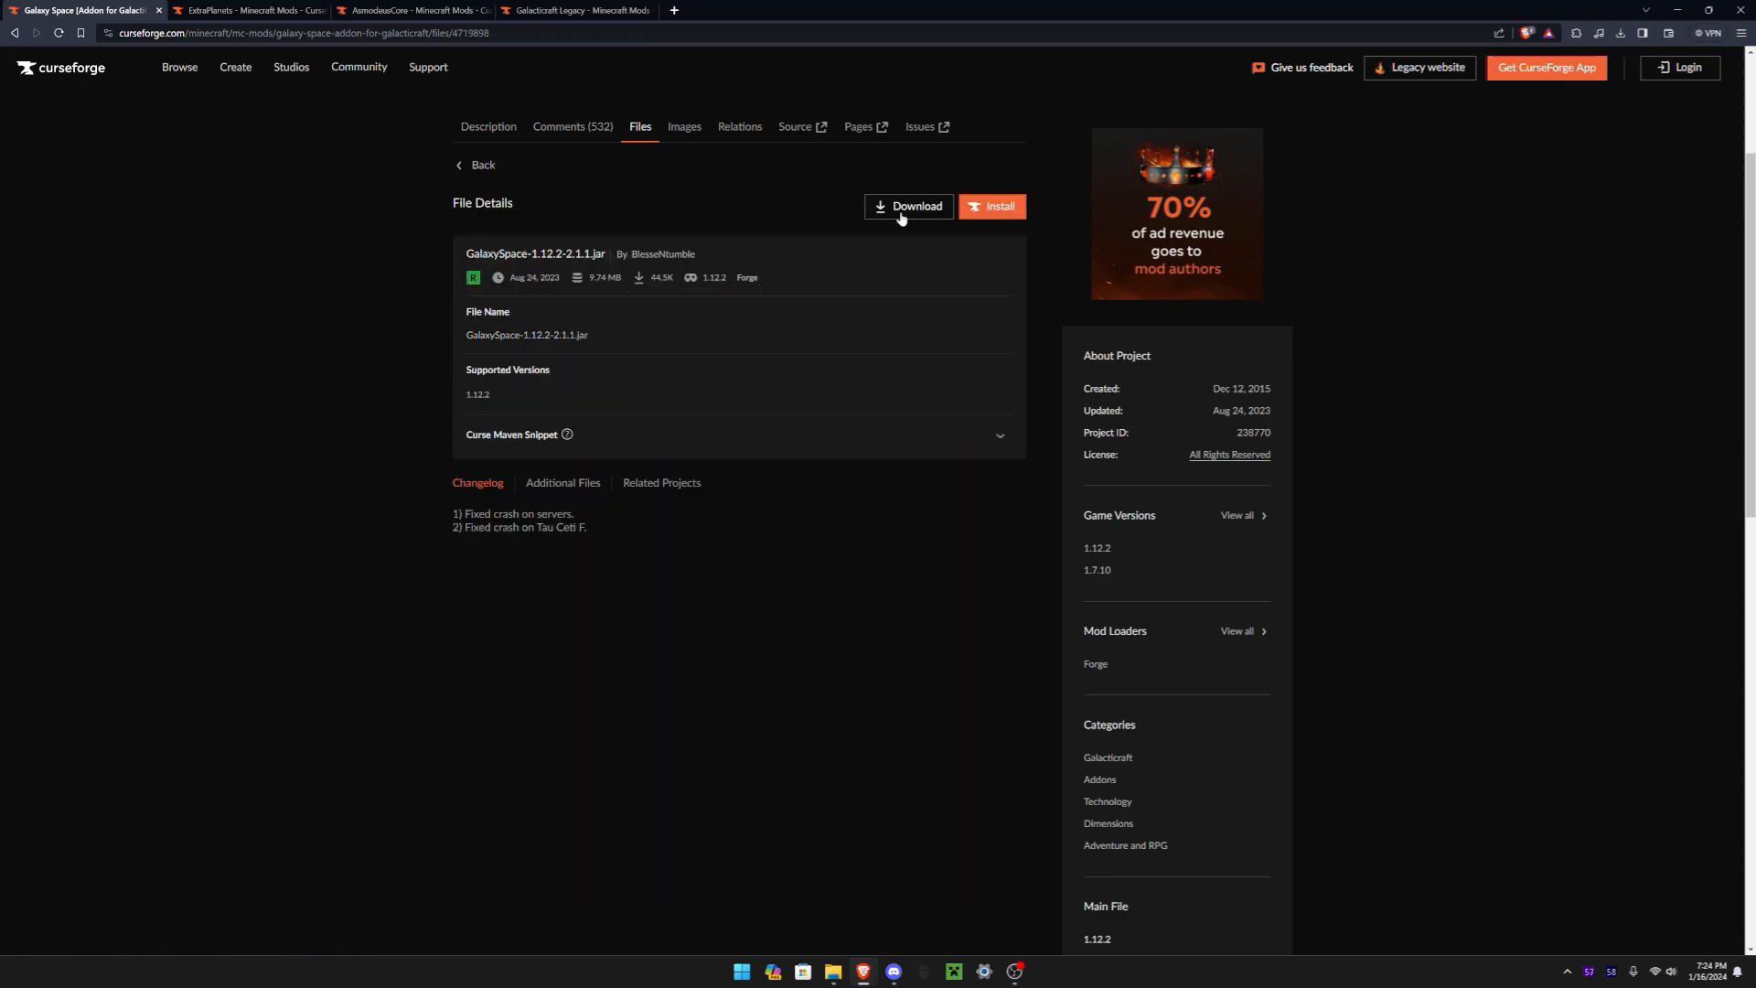
click(249, 11)
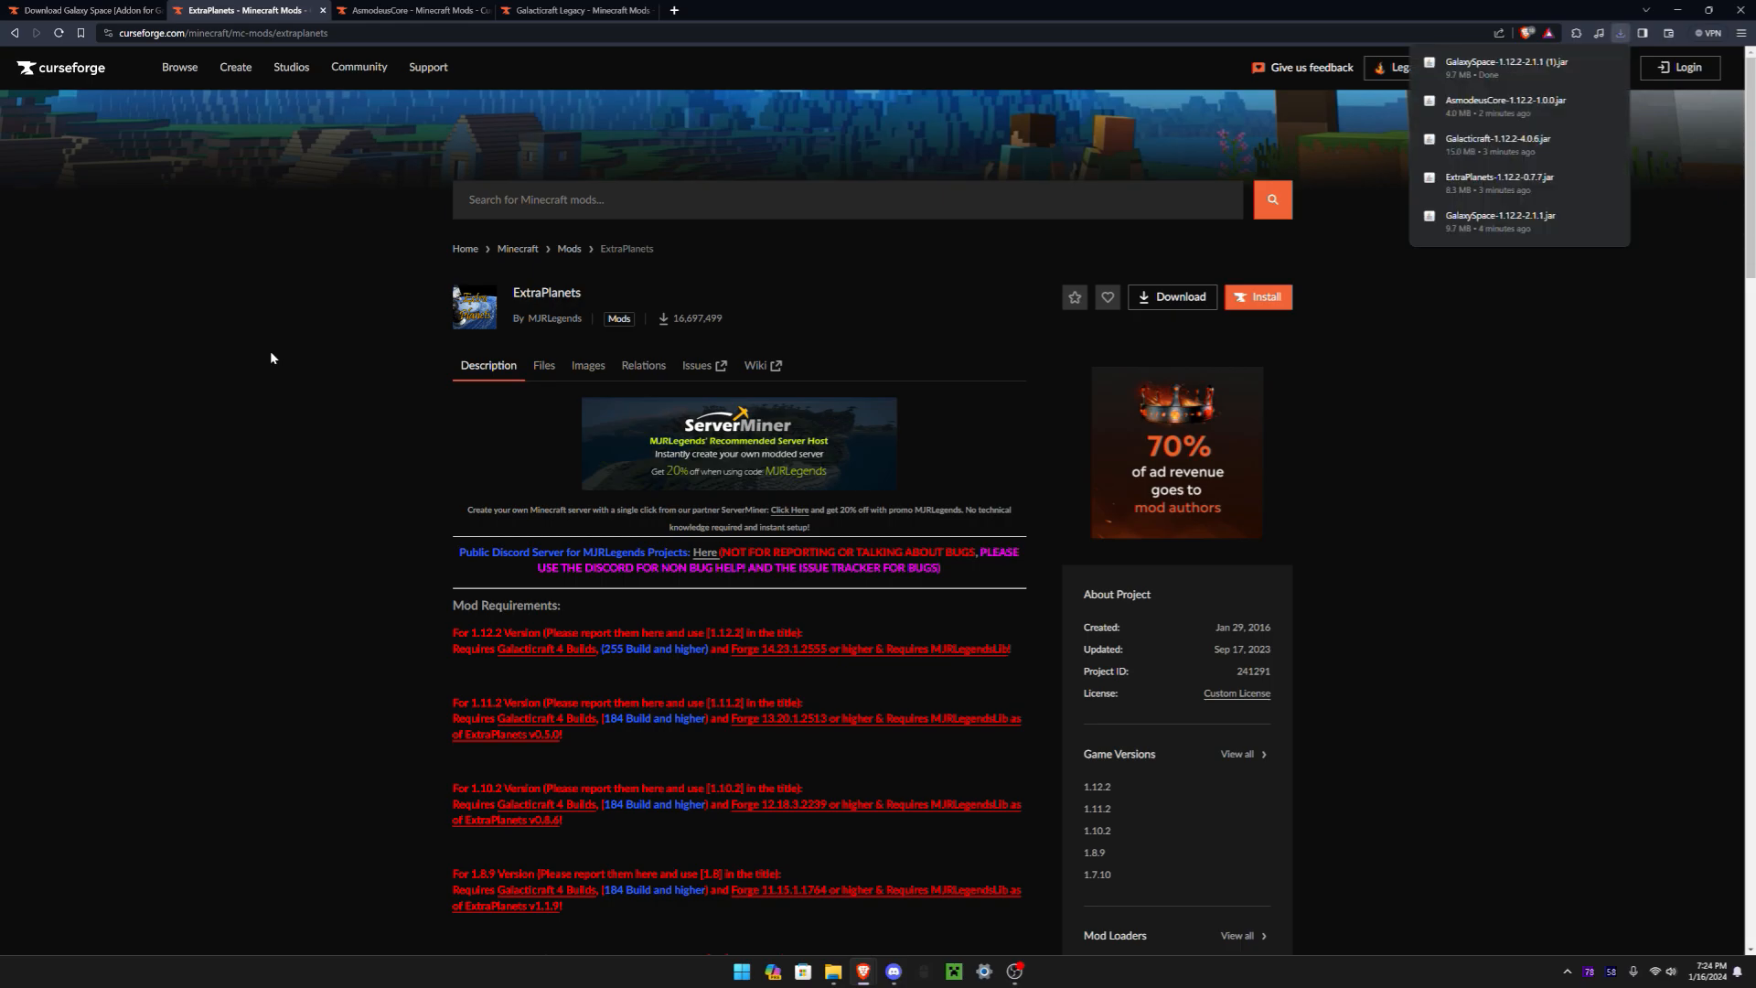
Start the ExtraPlanets-1.12.2-0.7.7.jar download so its Save As prompt appears
click(543, 127)
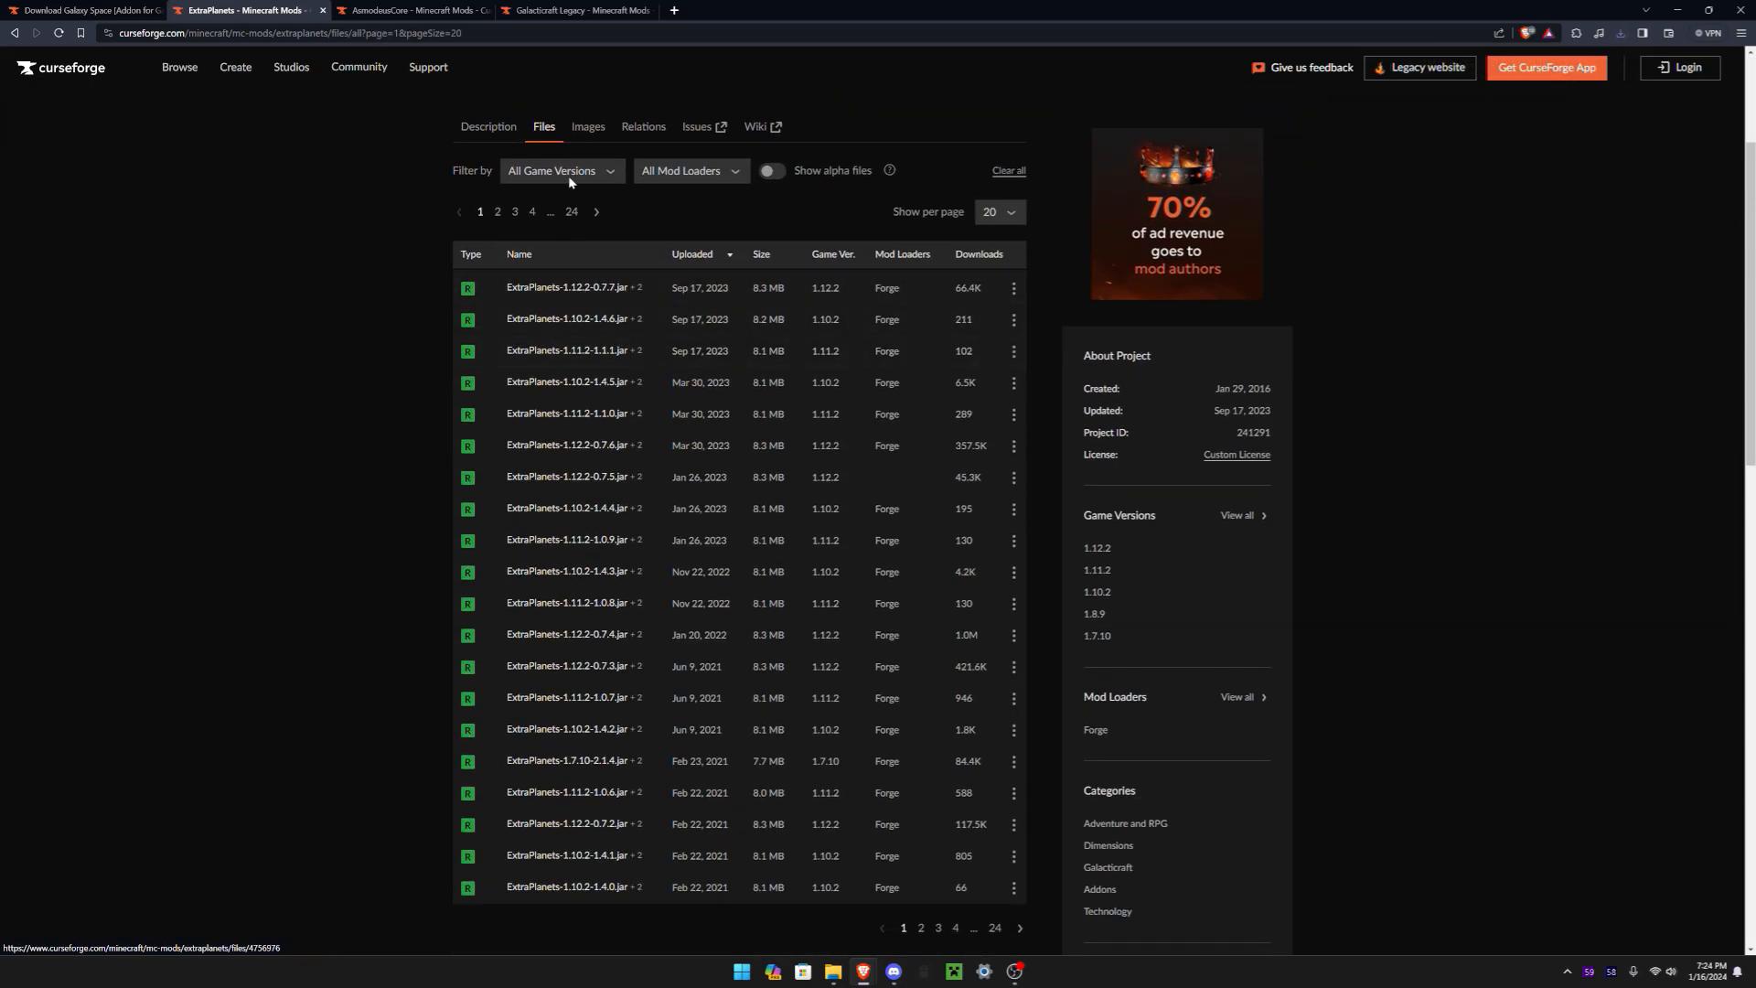
click(556, 170)
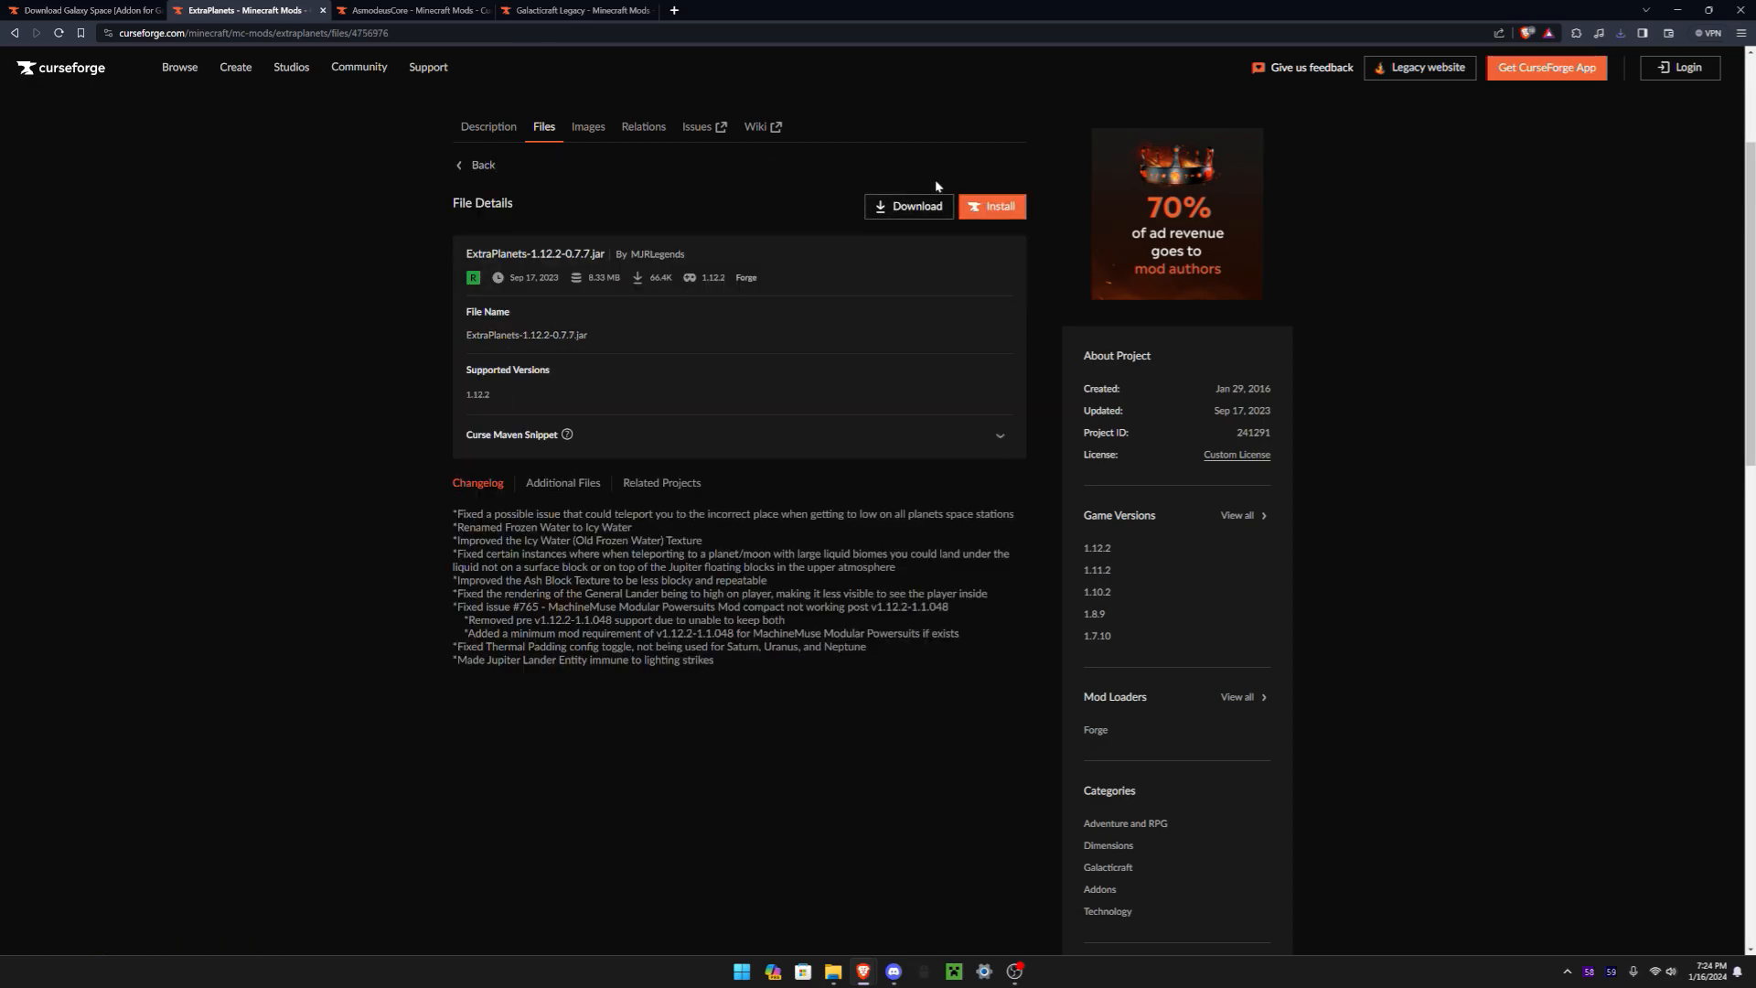
click(908, 207)
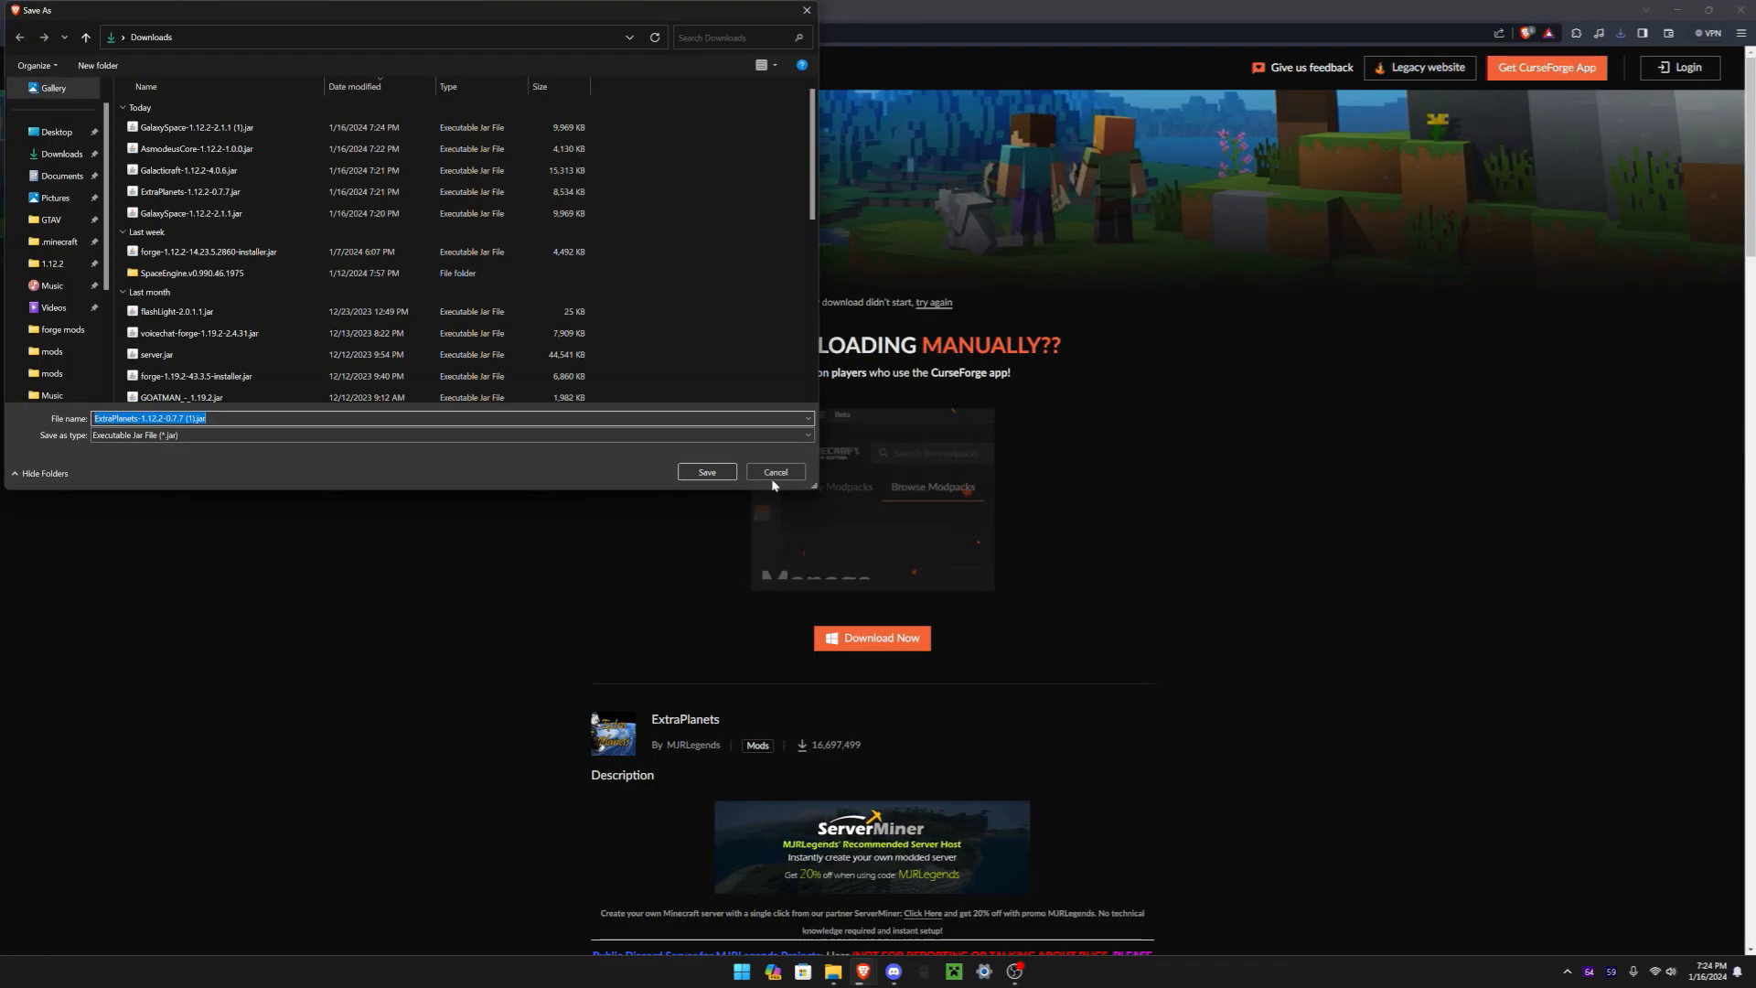
Discard the duplicate ExtraPlanets save and download AsmodeusCore-1.12.2-1.0.0.jar for 1.12.2
click(774, 472)
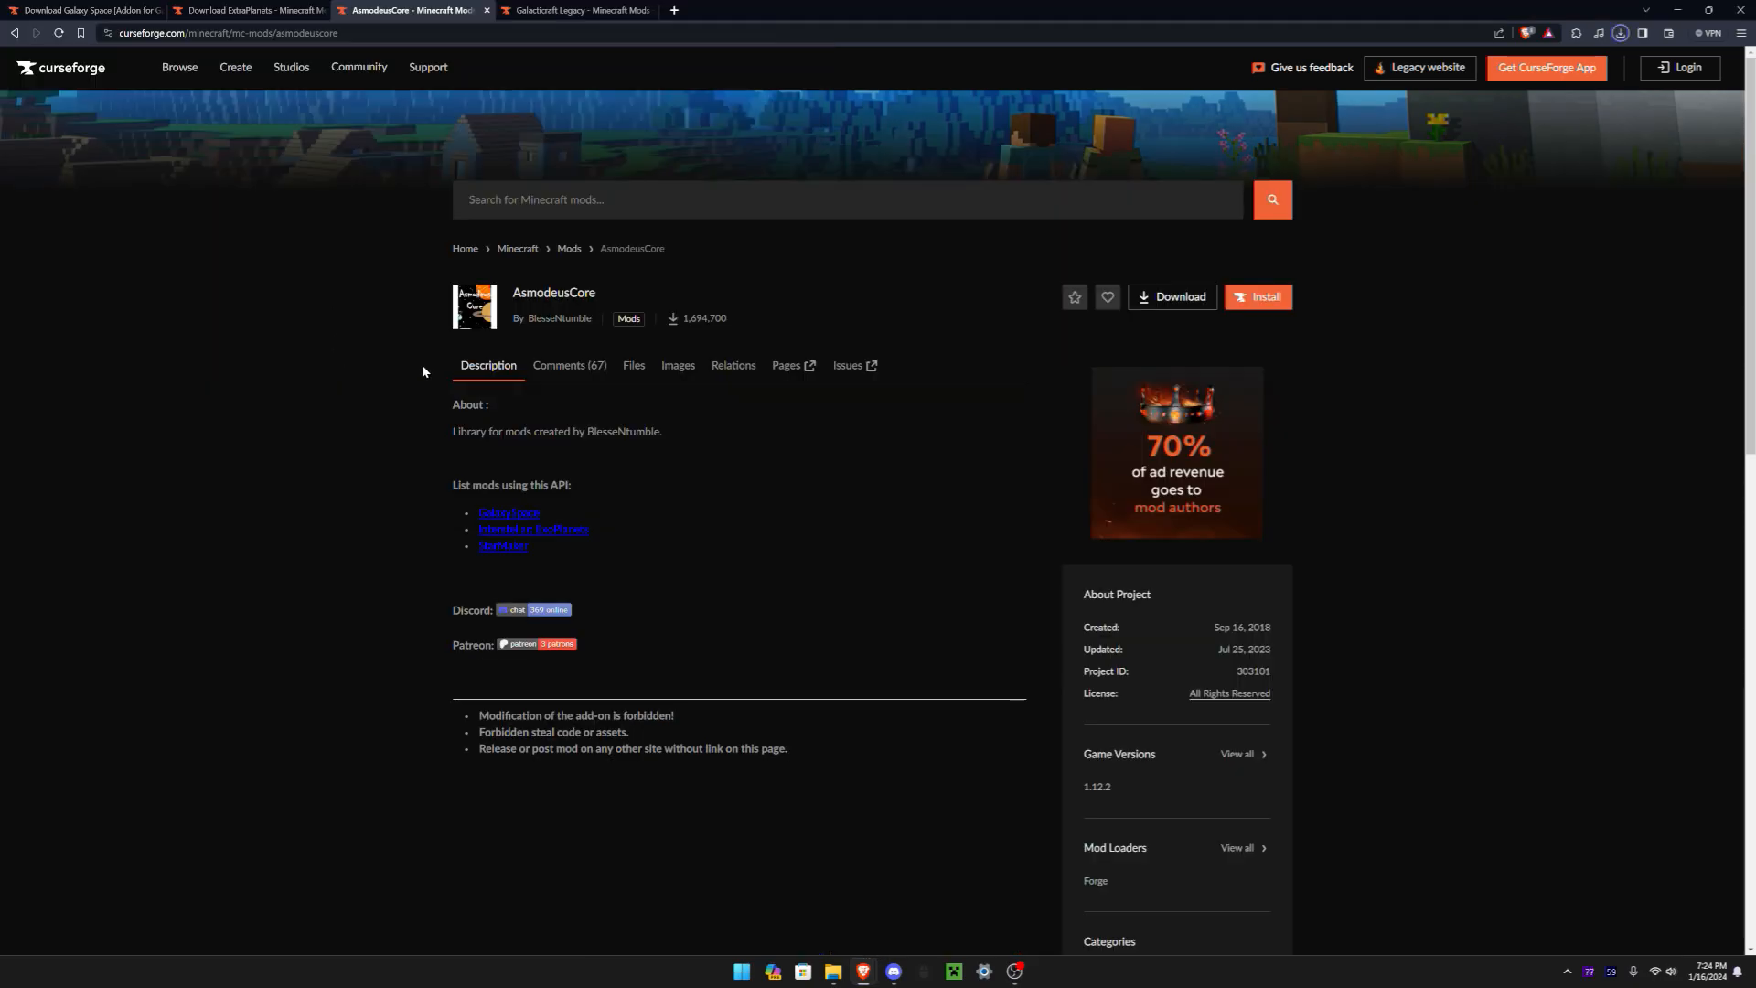
mouse_move(649, 364)
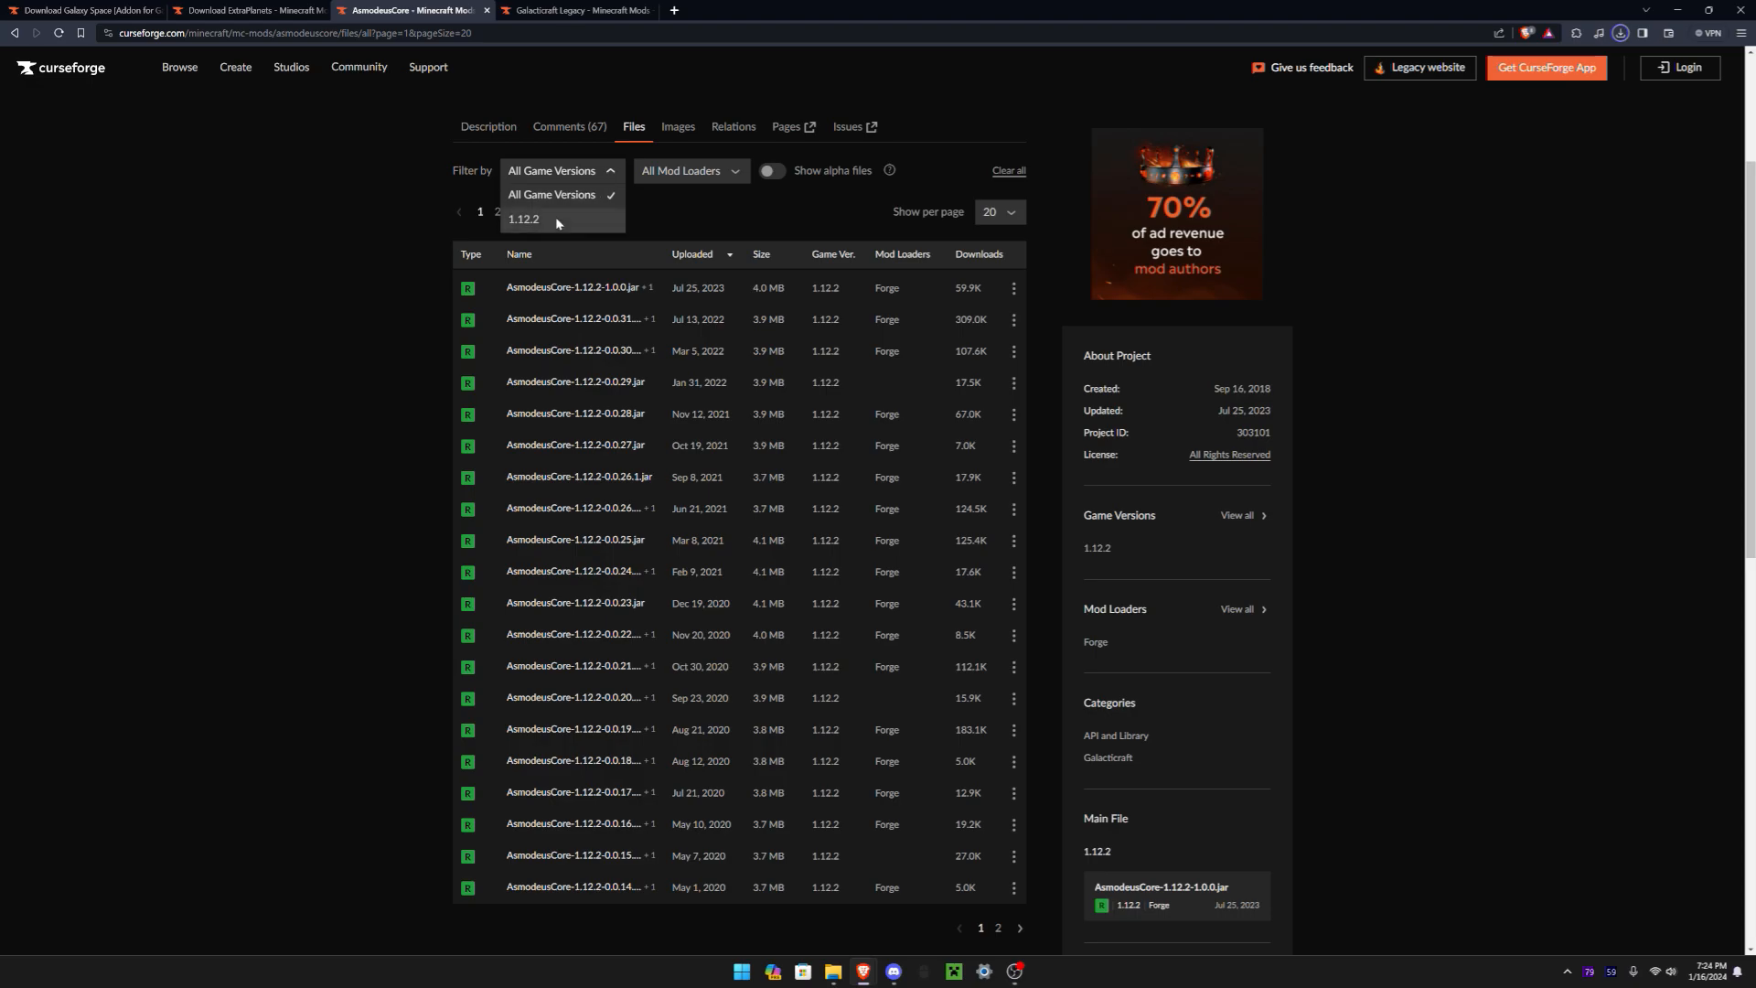
click(576, 288)
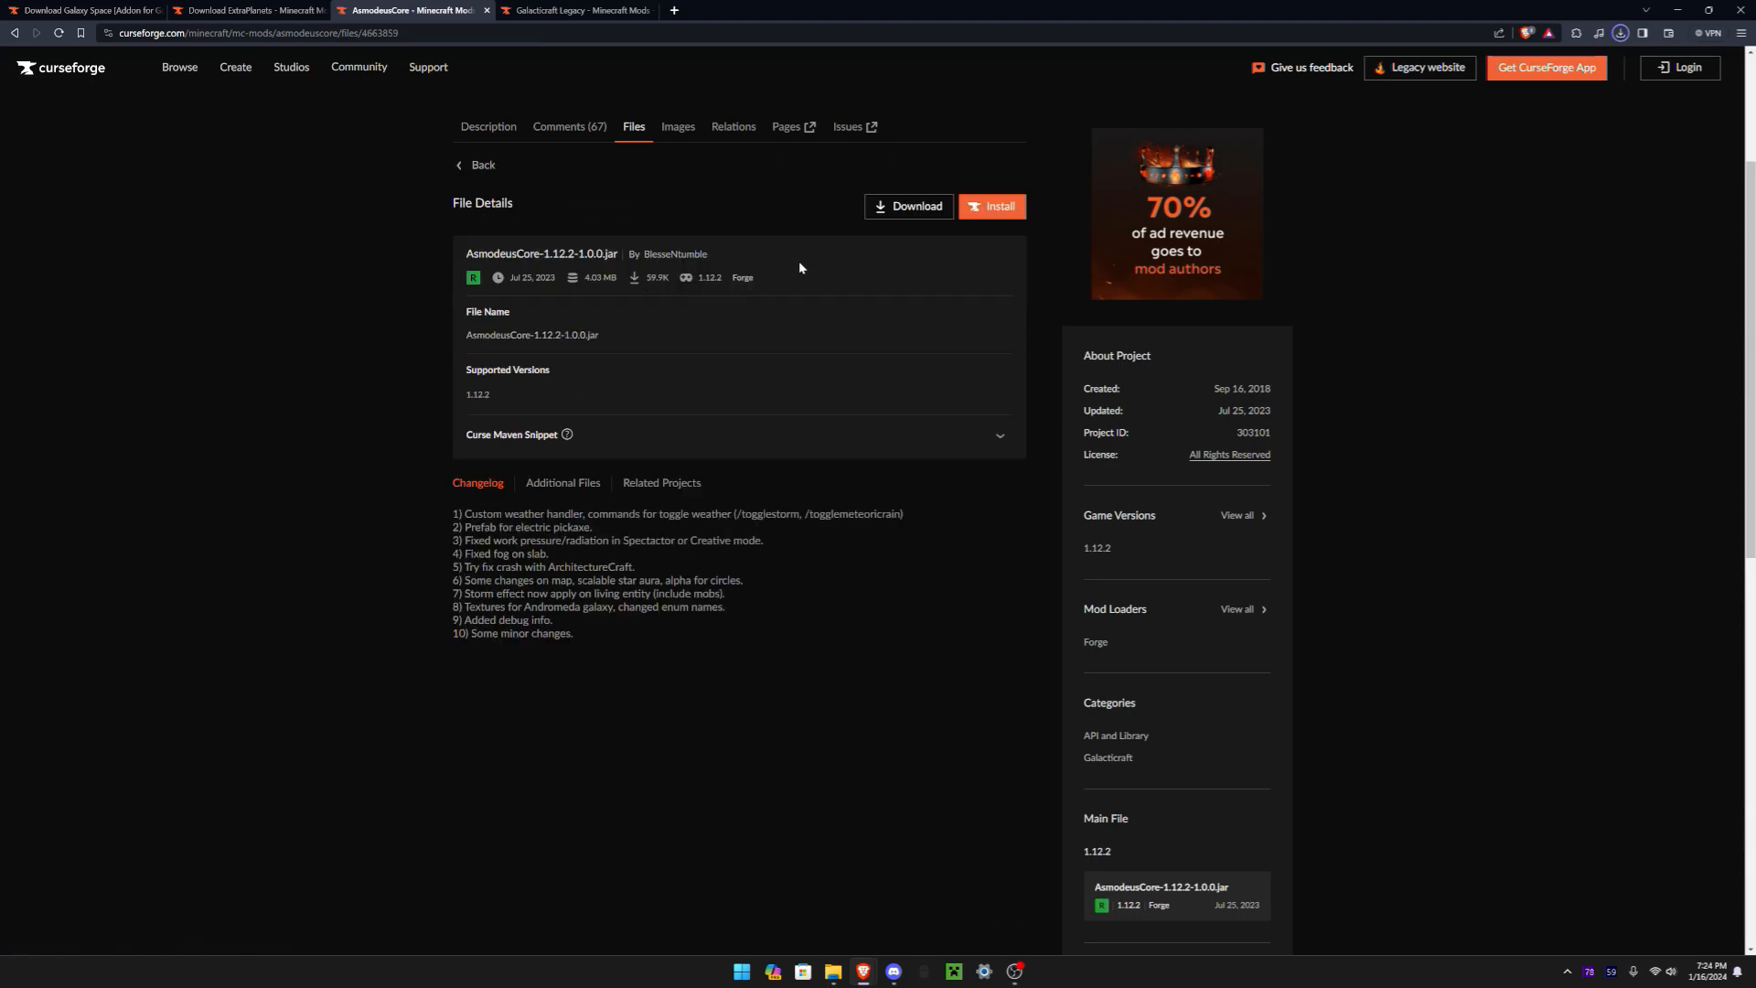
click(907, 206)
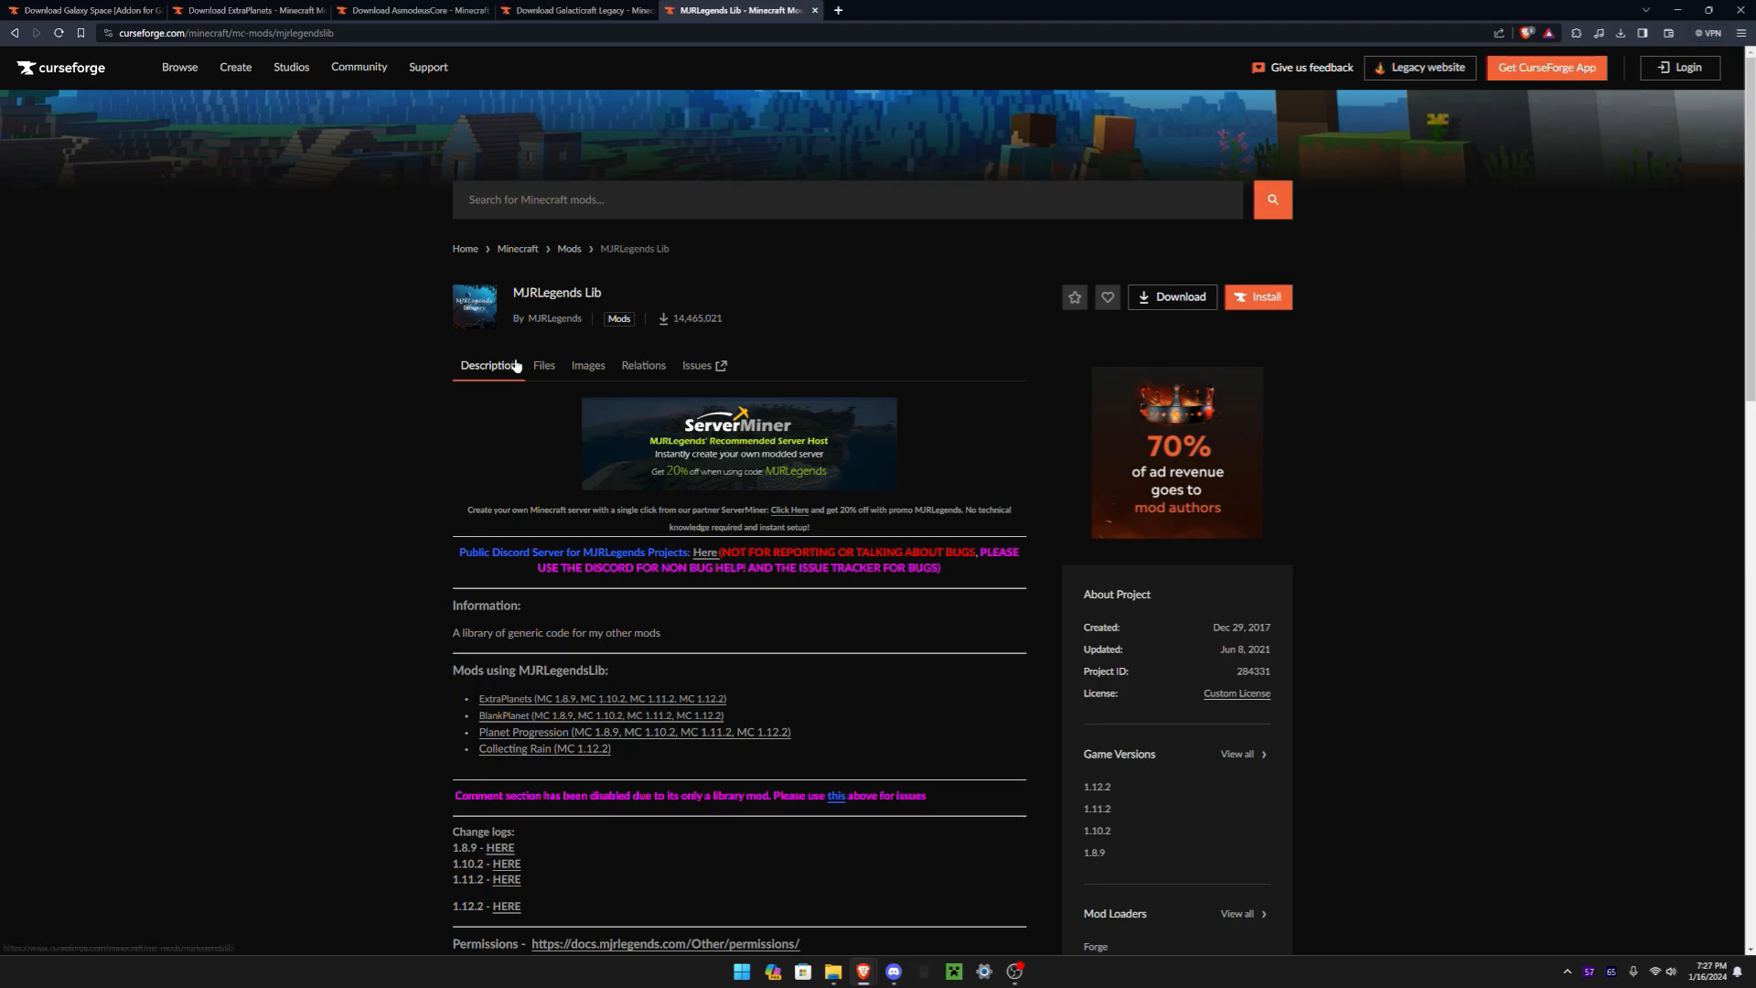
Download MJRLegendsLib-1.12.2-1.2.1.jar from the Files list filtered to 1.12.2
click(544, 366)
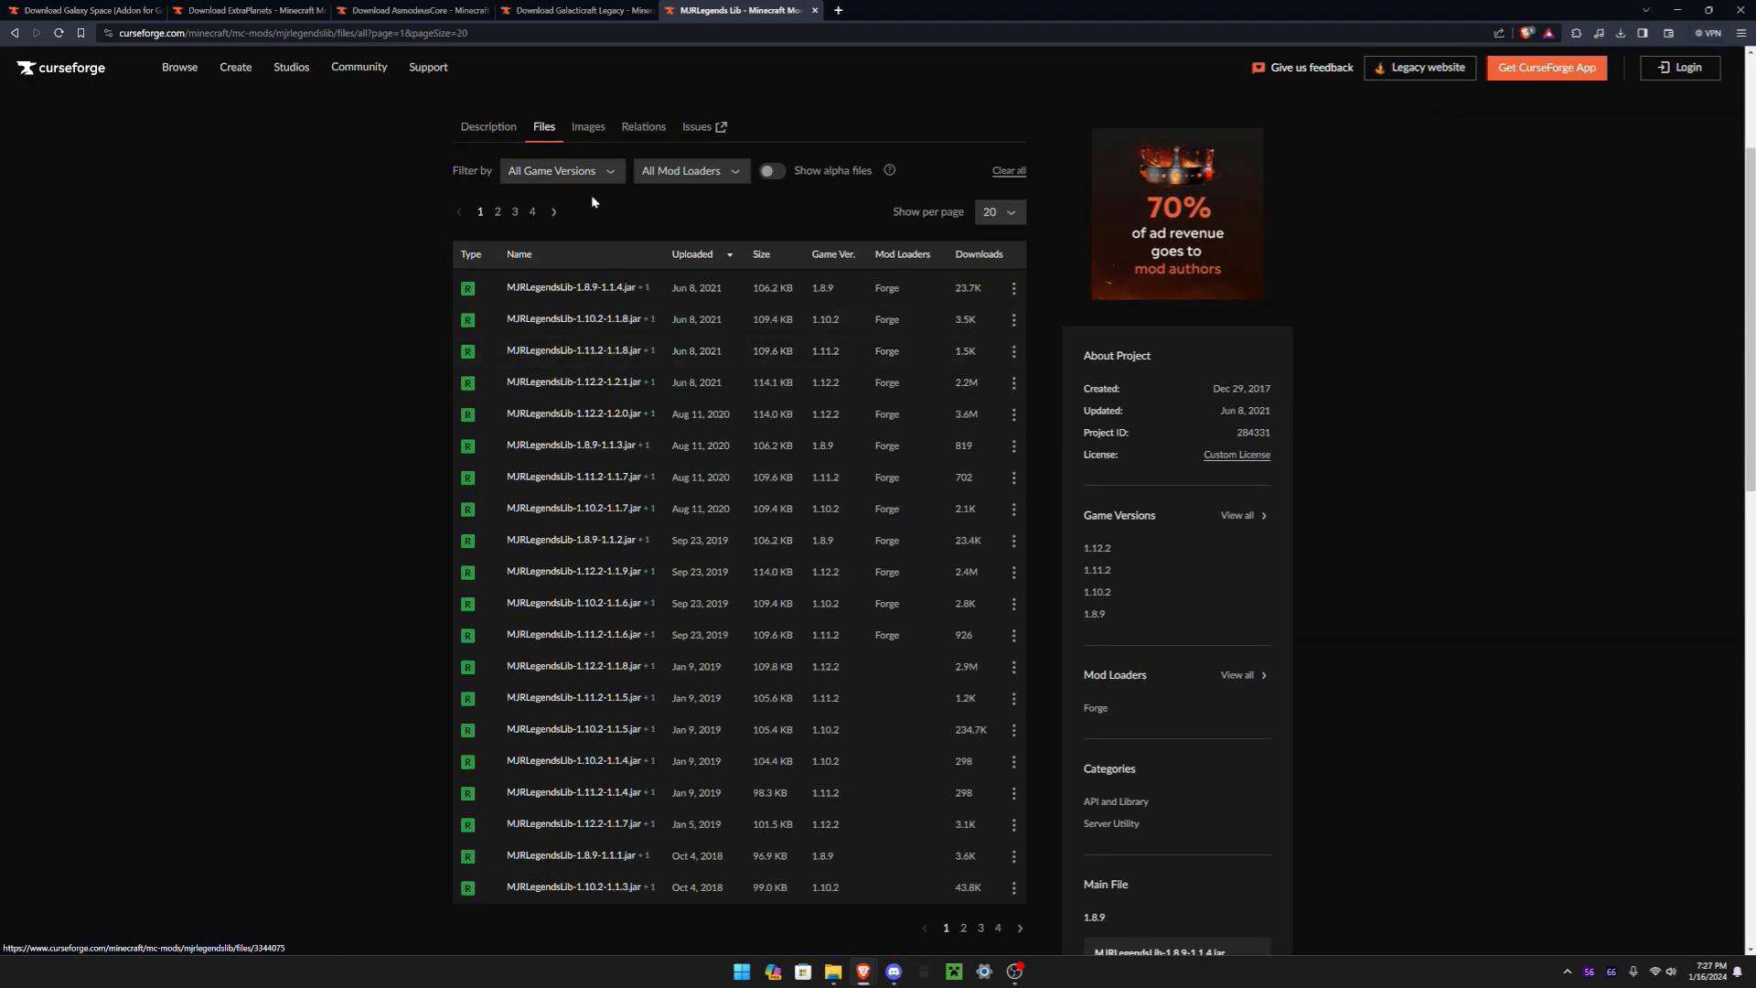
click(558, 170)
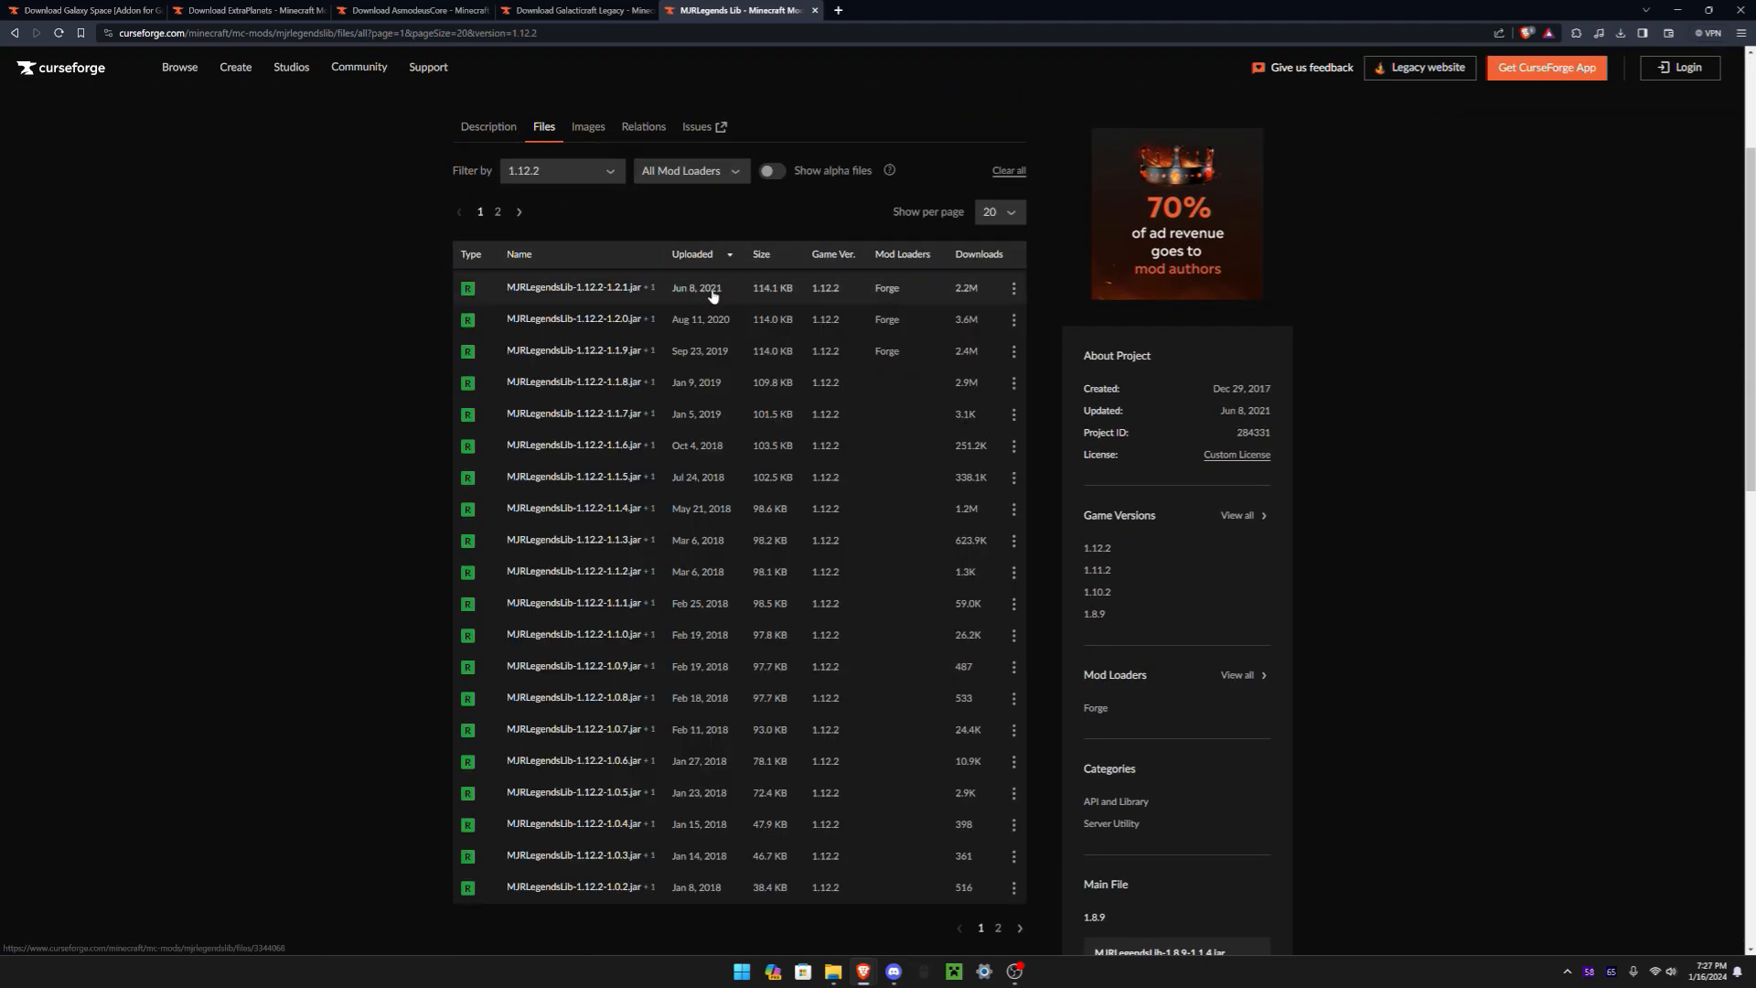
click(574, 287)
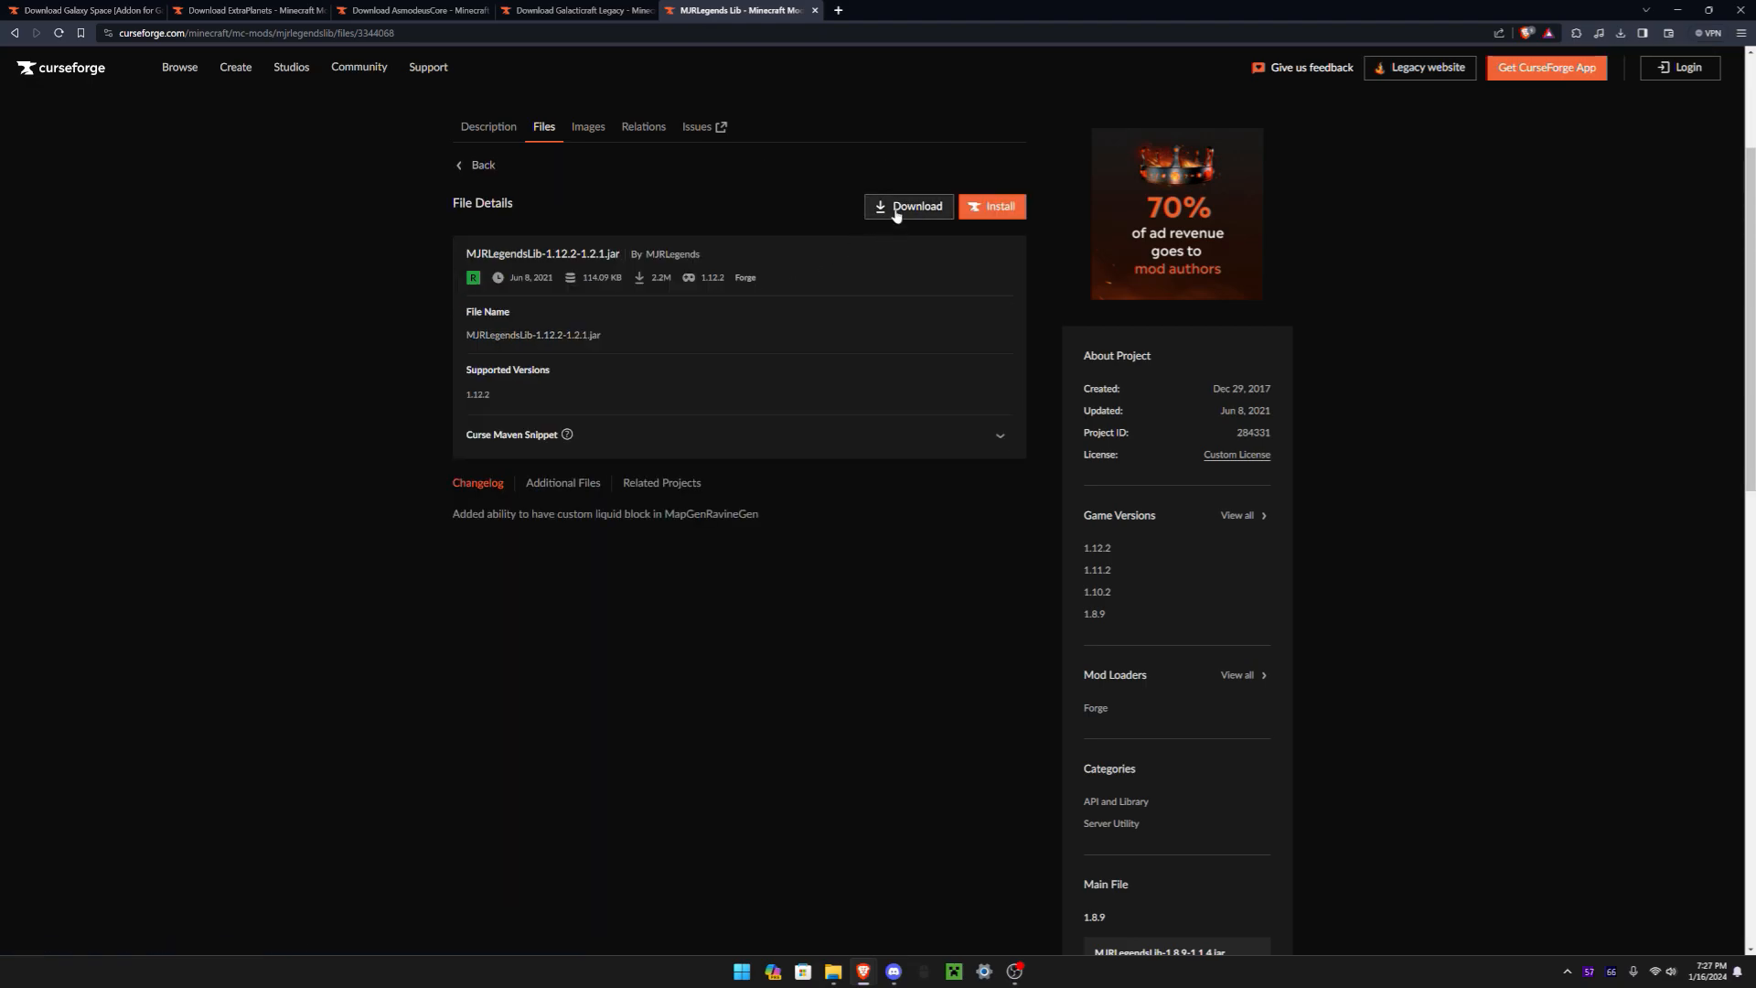
click(911, 207)
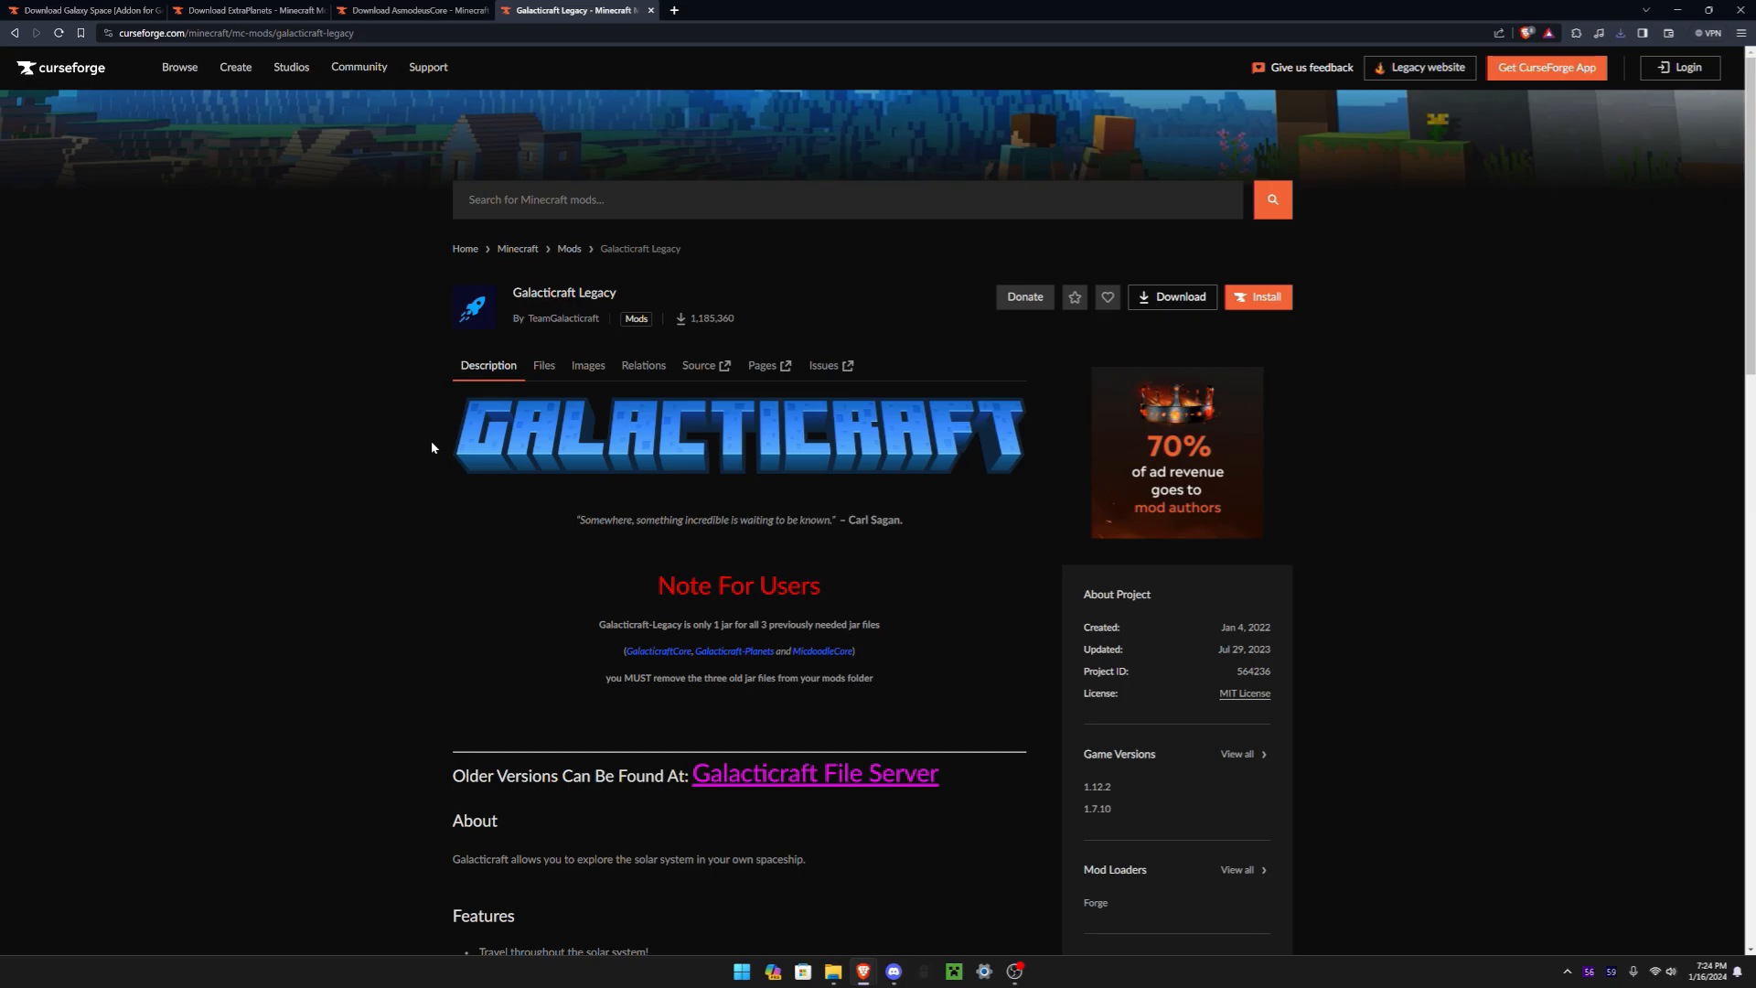
Download Galacticraft-1.12.2-4.0.6.jar and save it to Downloads
click(543, 352)
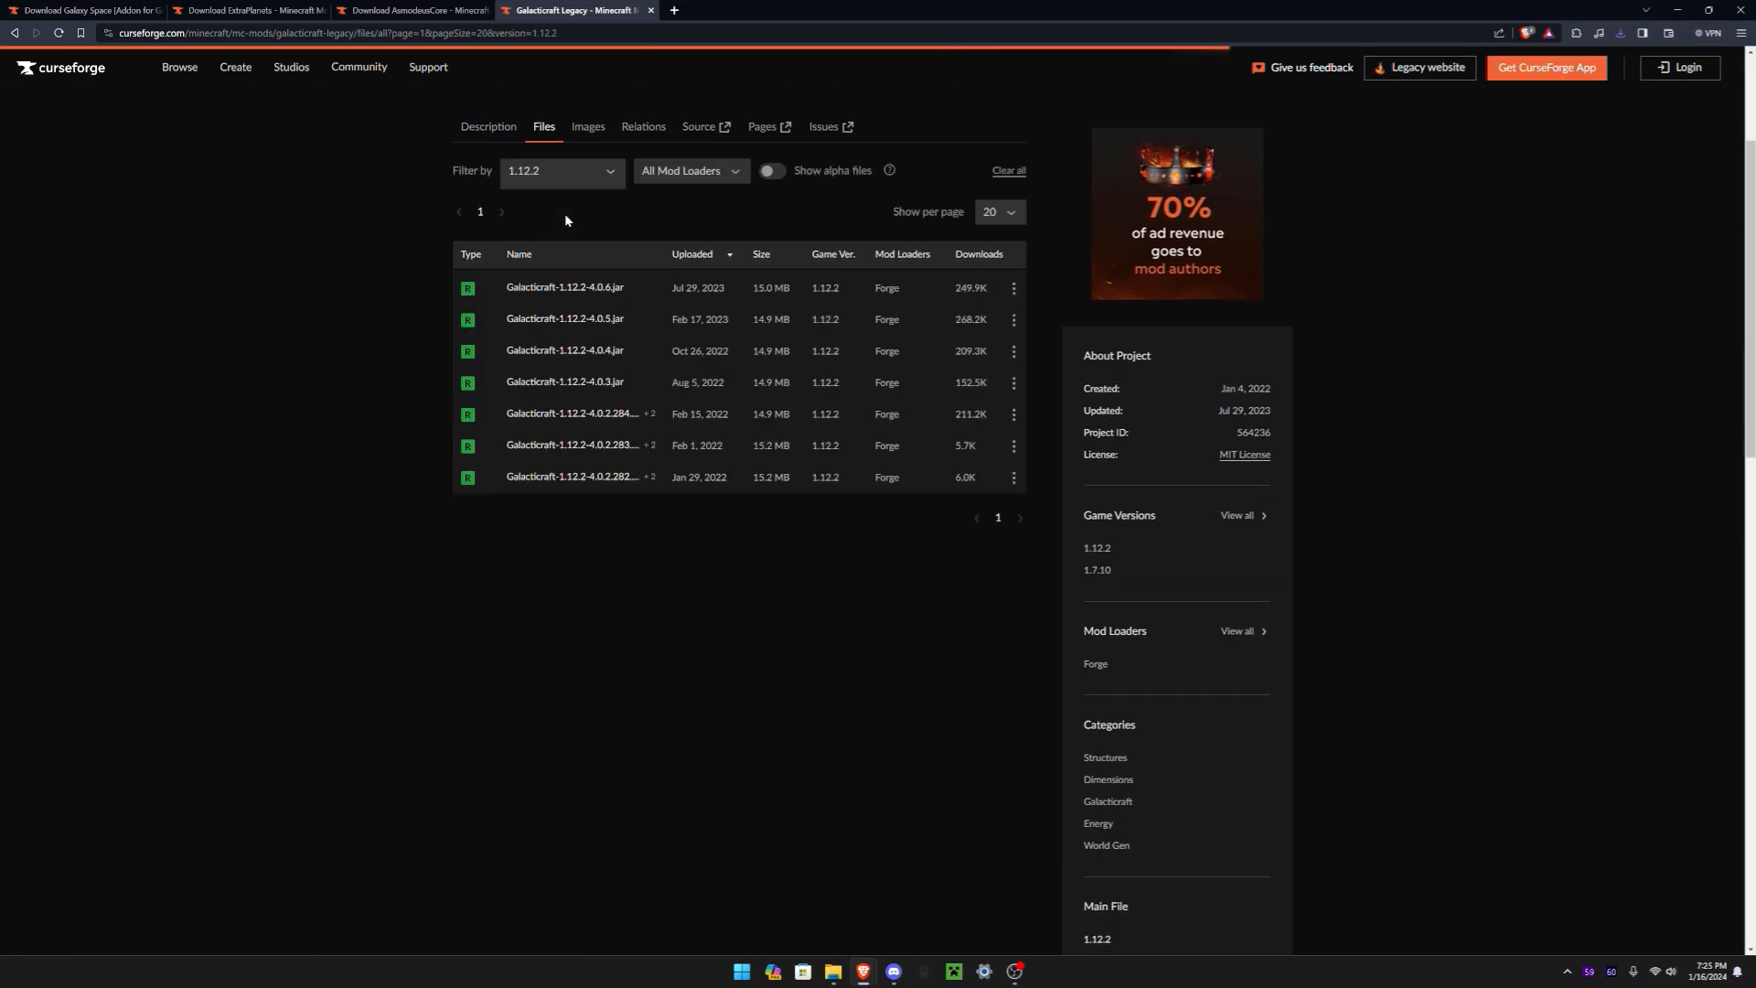
click(565, 287)
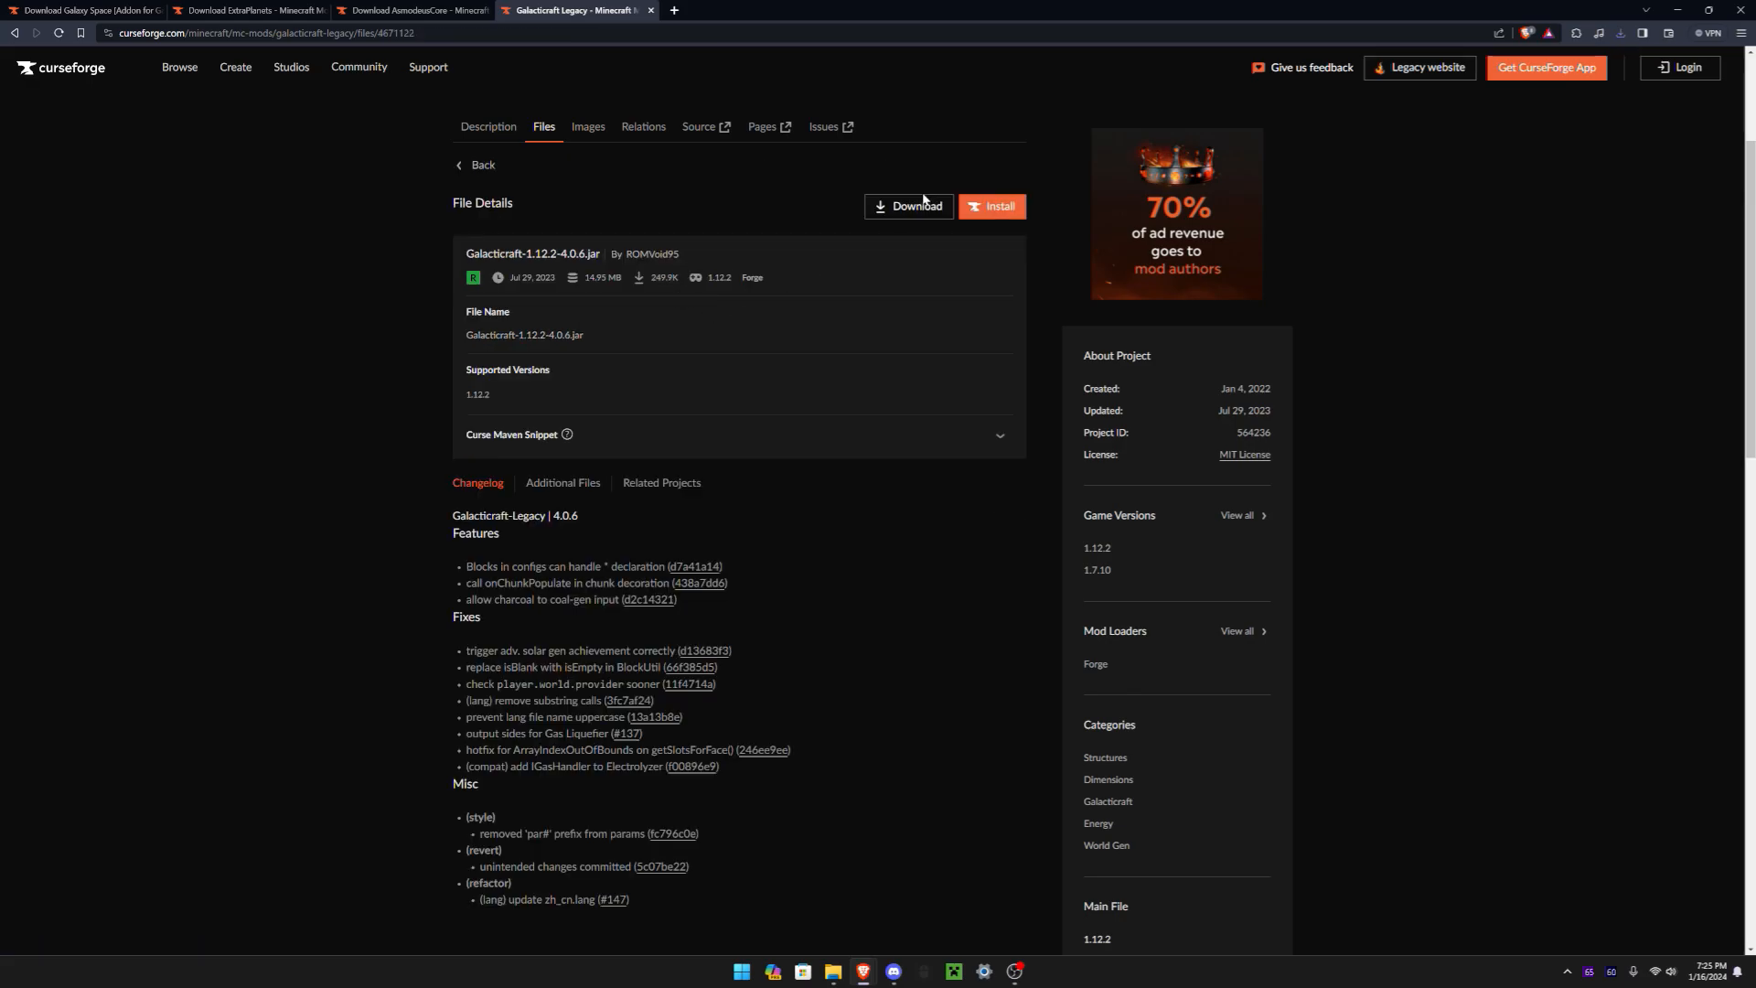
click(909, 207)
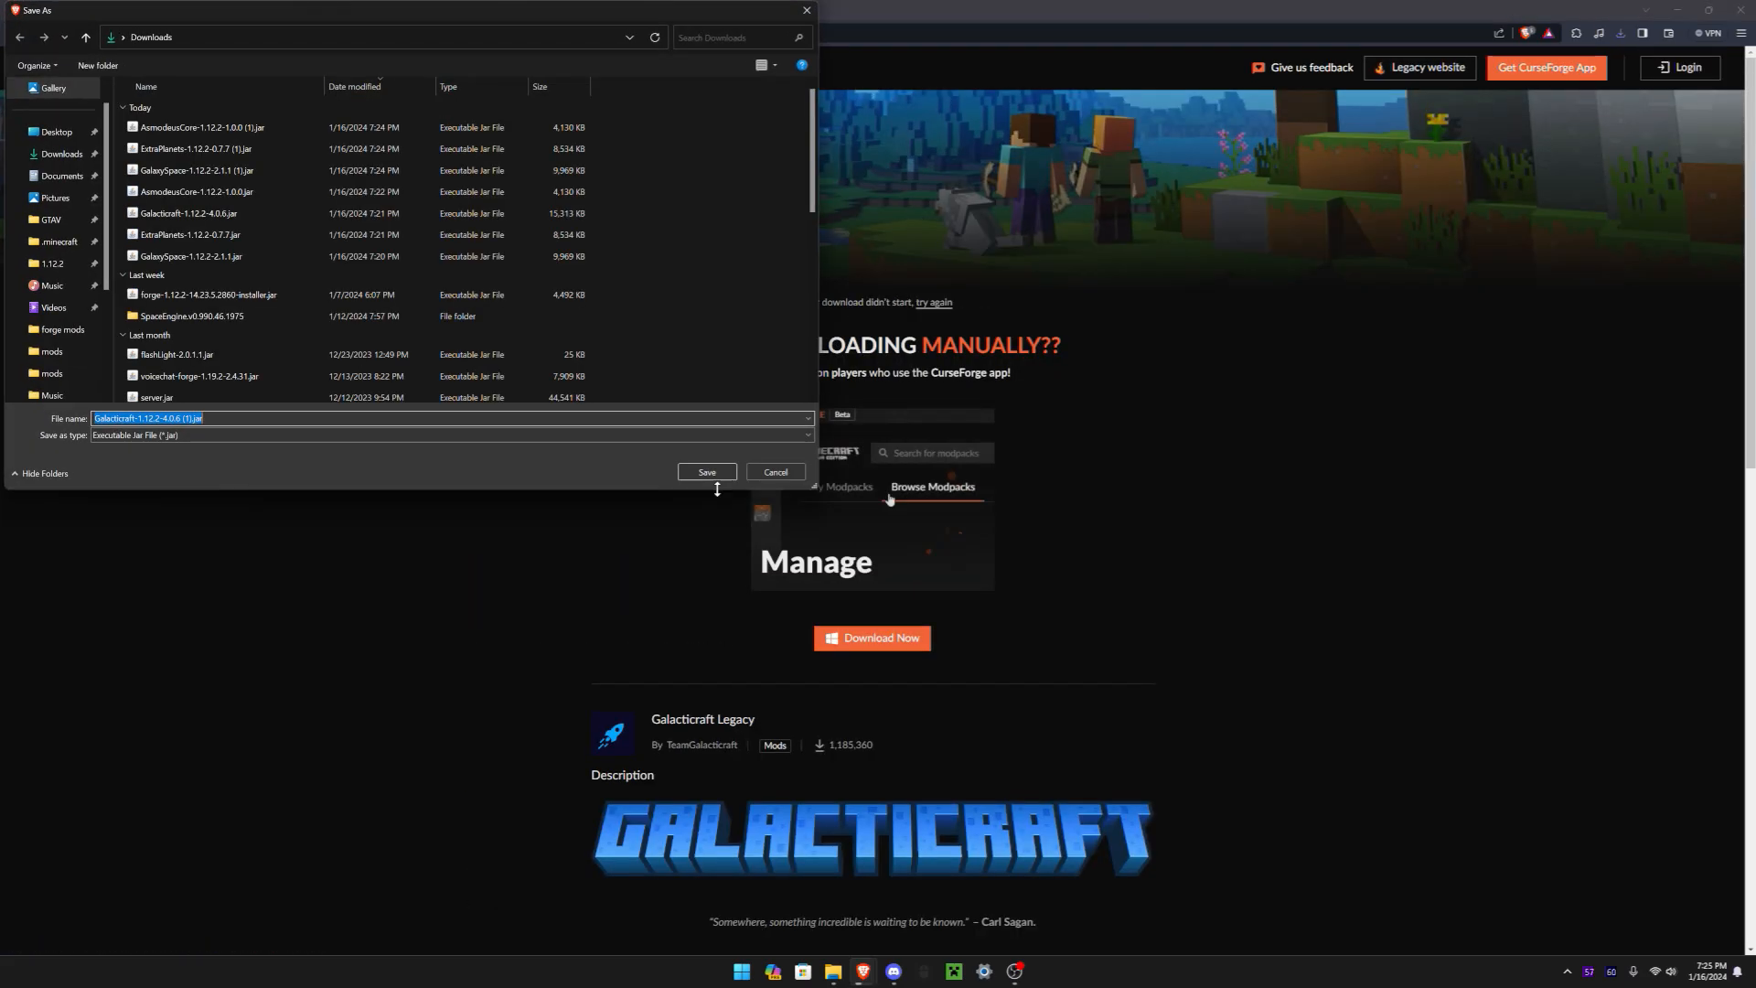
click(706, 472)
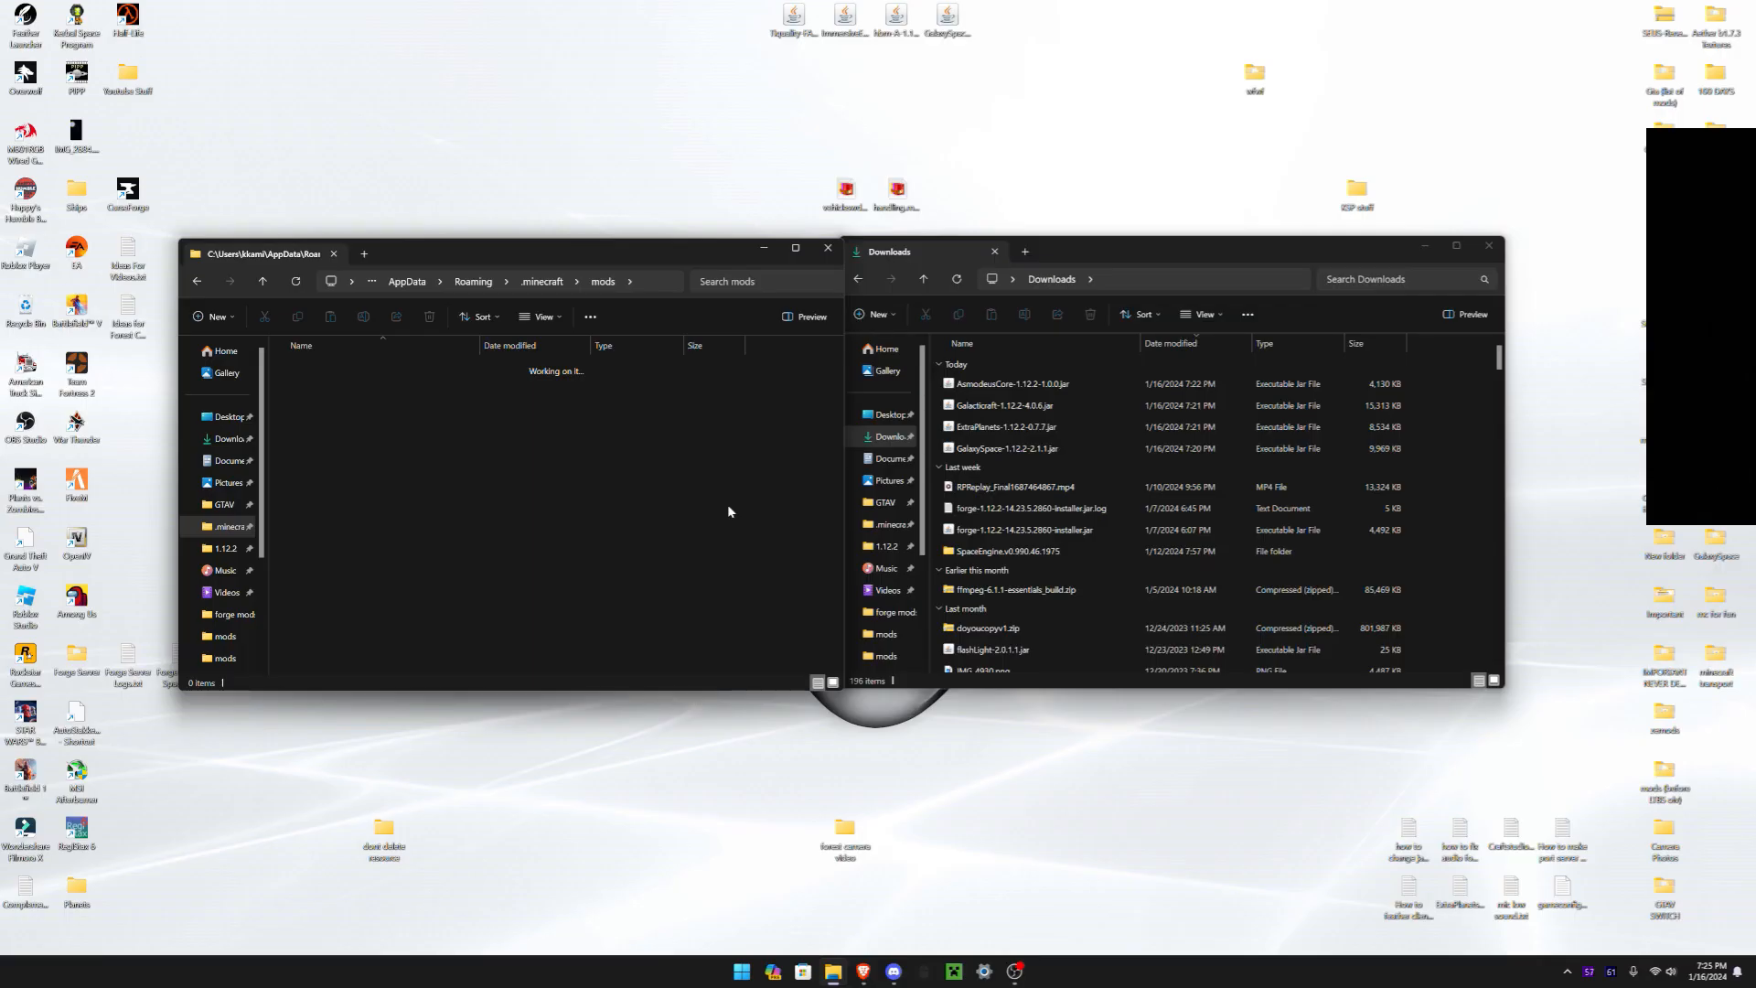
mouse_move(969, 414)
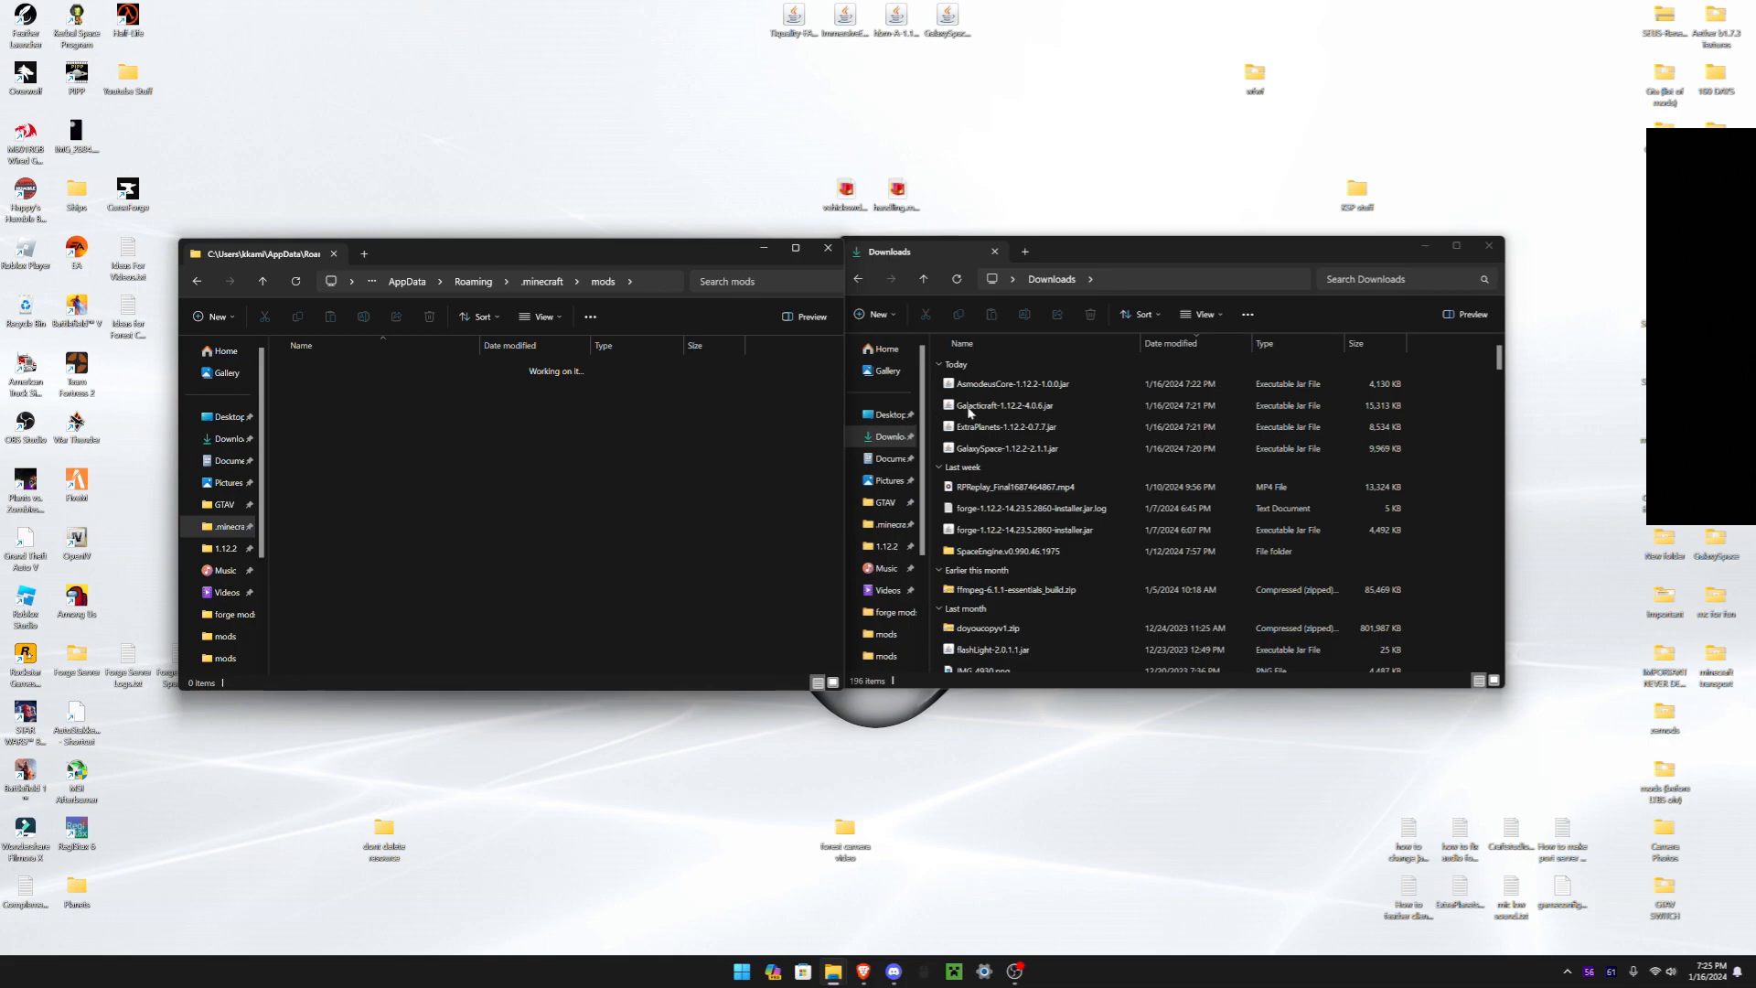
Drag the AsmodeusCore, Galacticraft and GalaxySpace jars from Downloads into .minecraft\mods
drag(1002, 404, 761, 375)
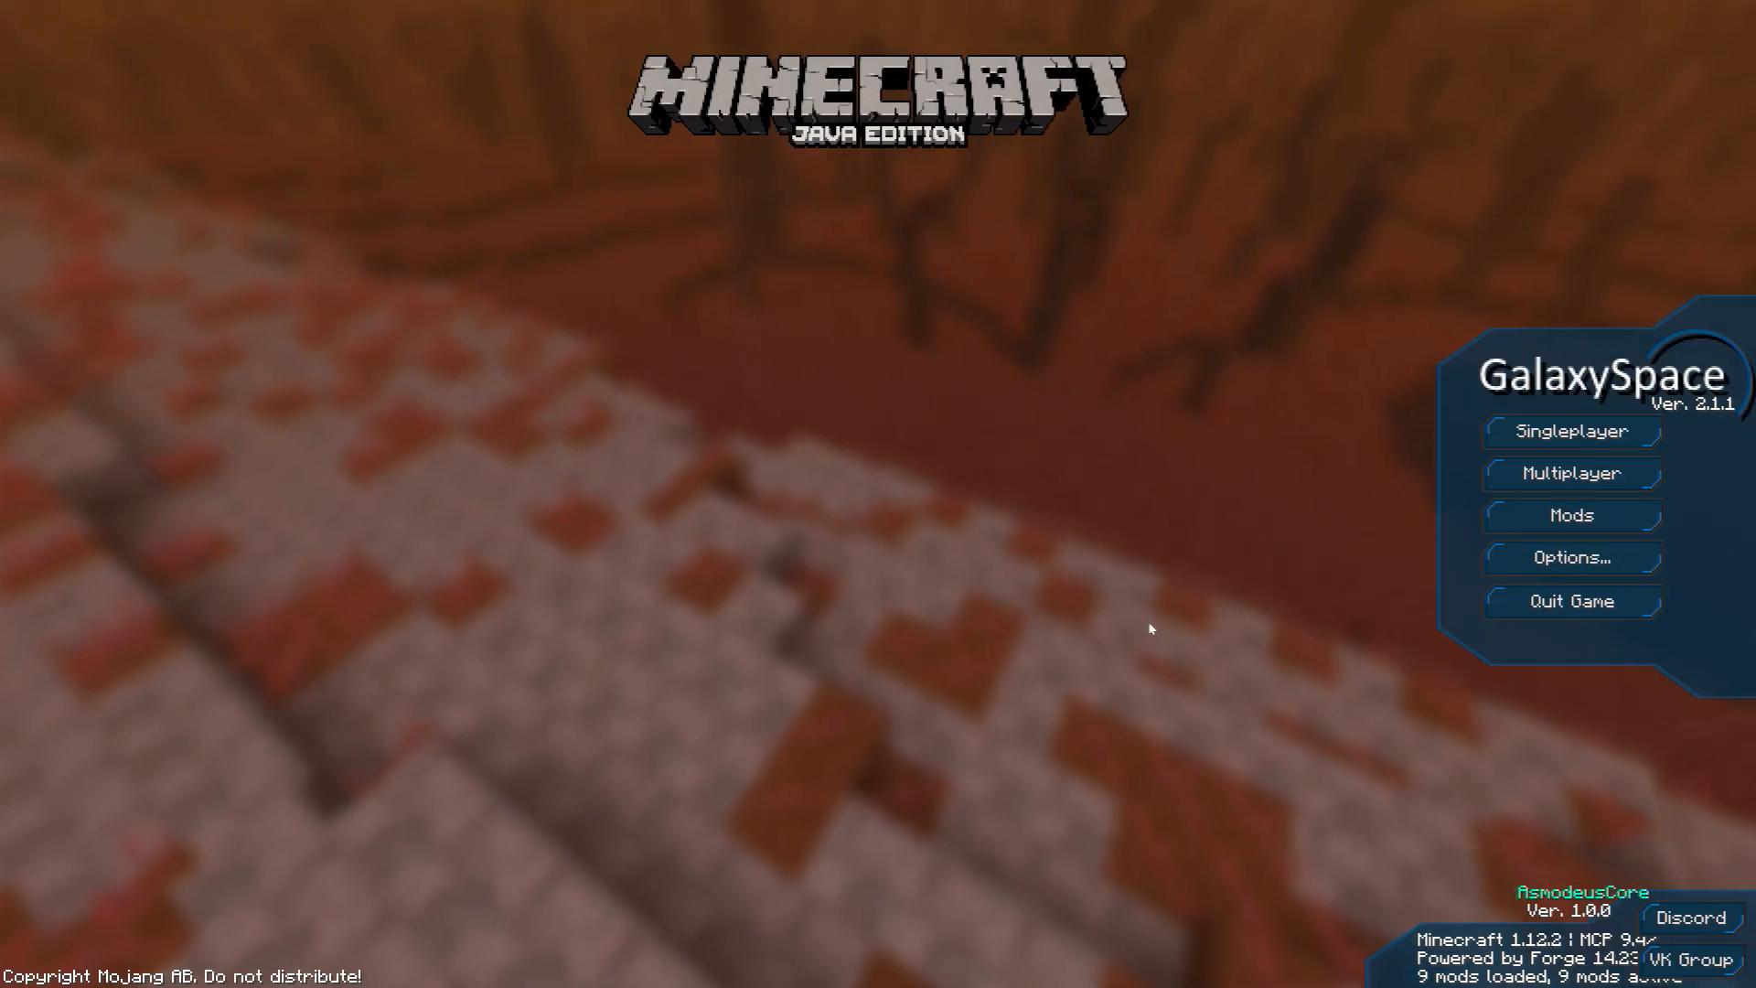
mouse_move(1570, 602)
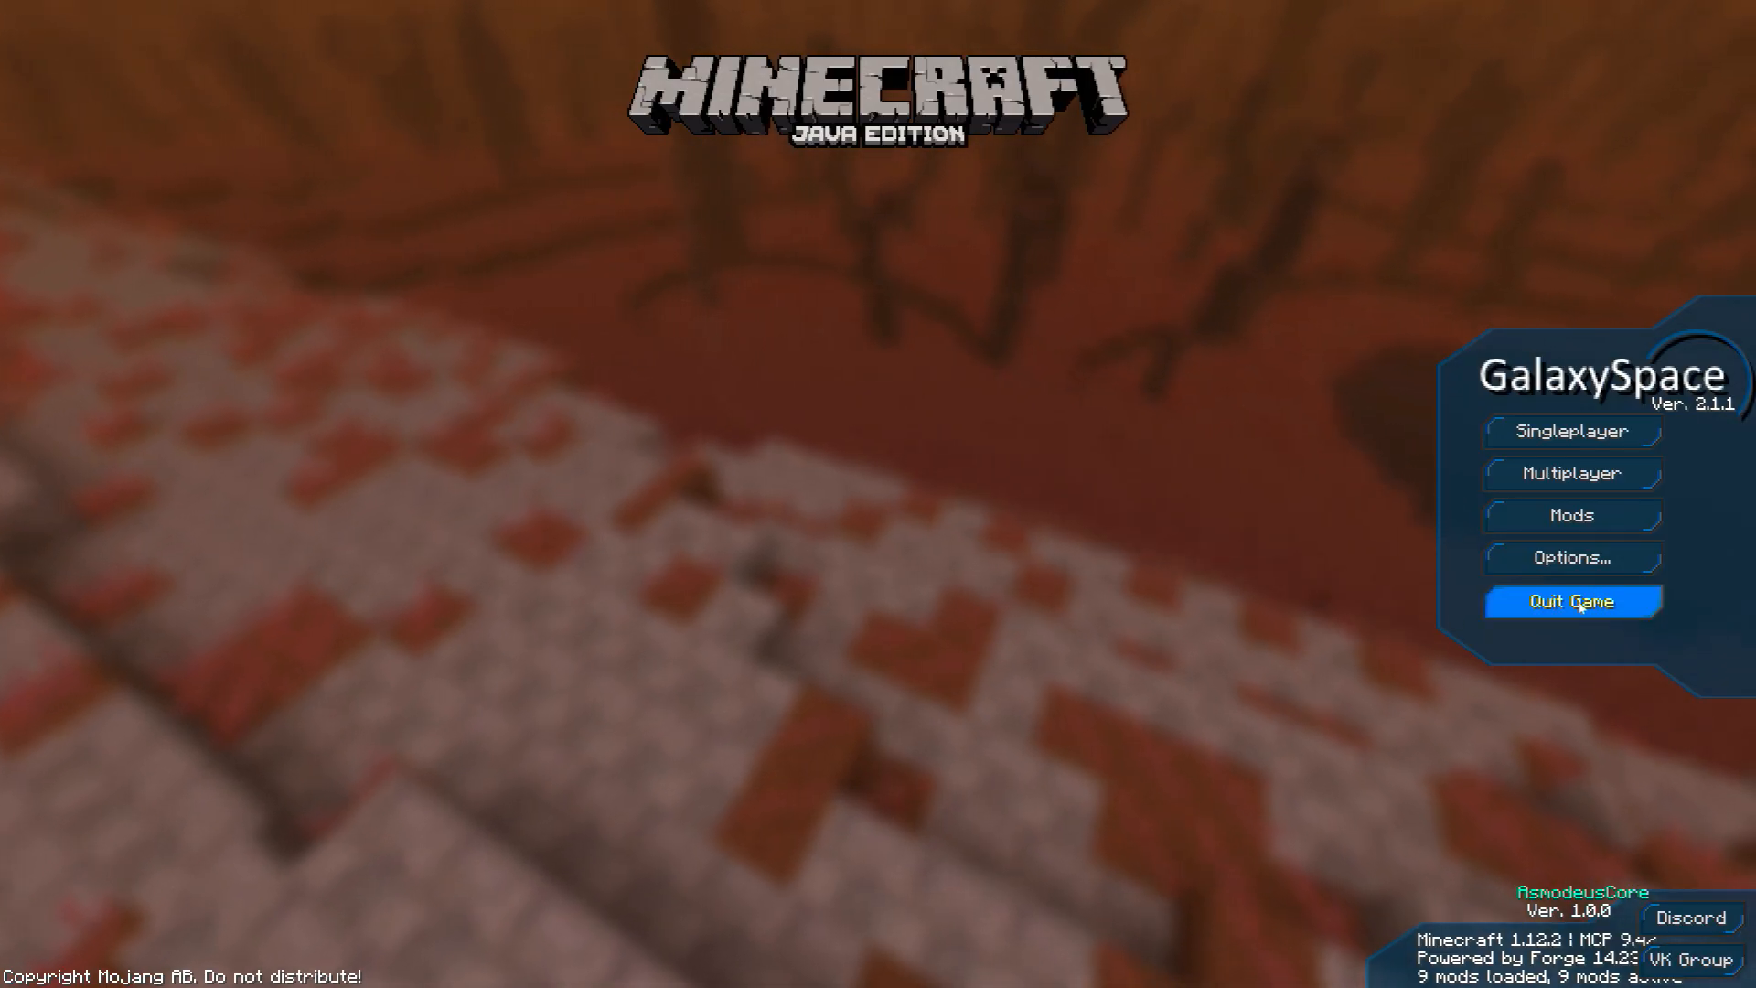
Quit Minecraft from the GalaxySpace main menu
click(1571, 602)
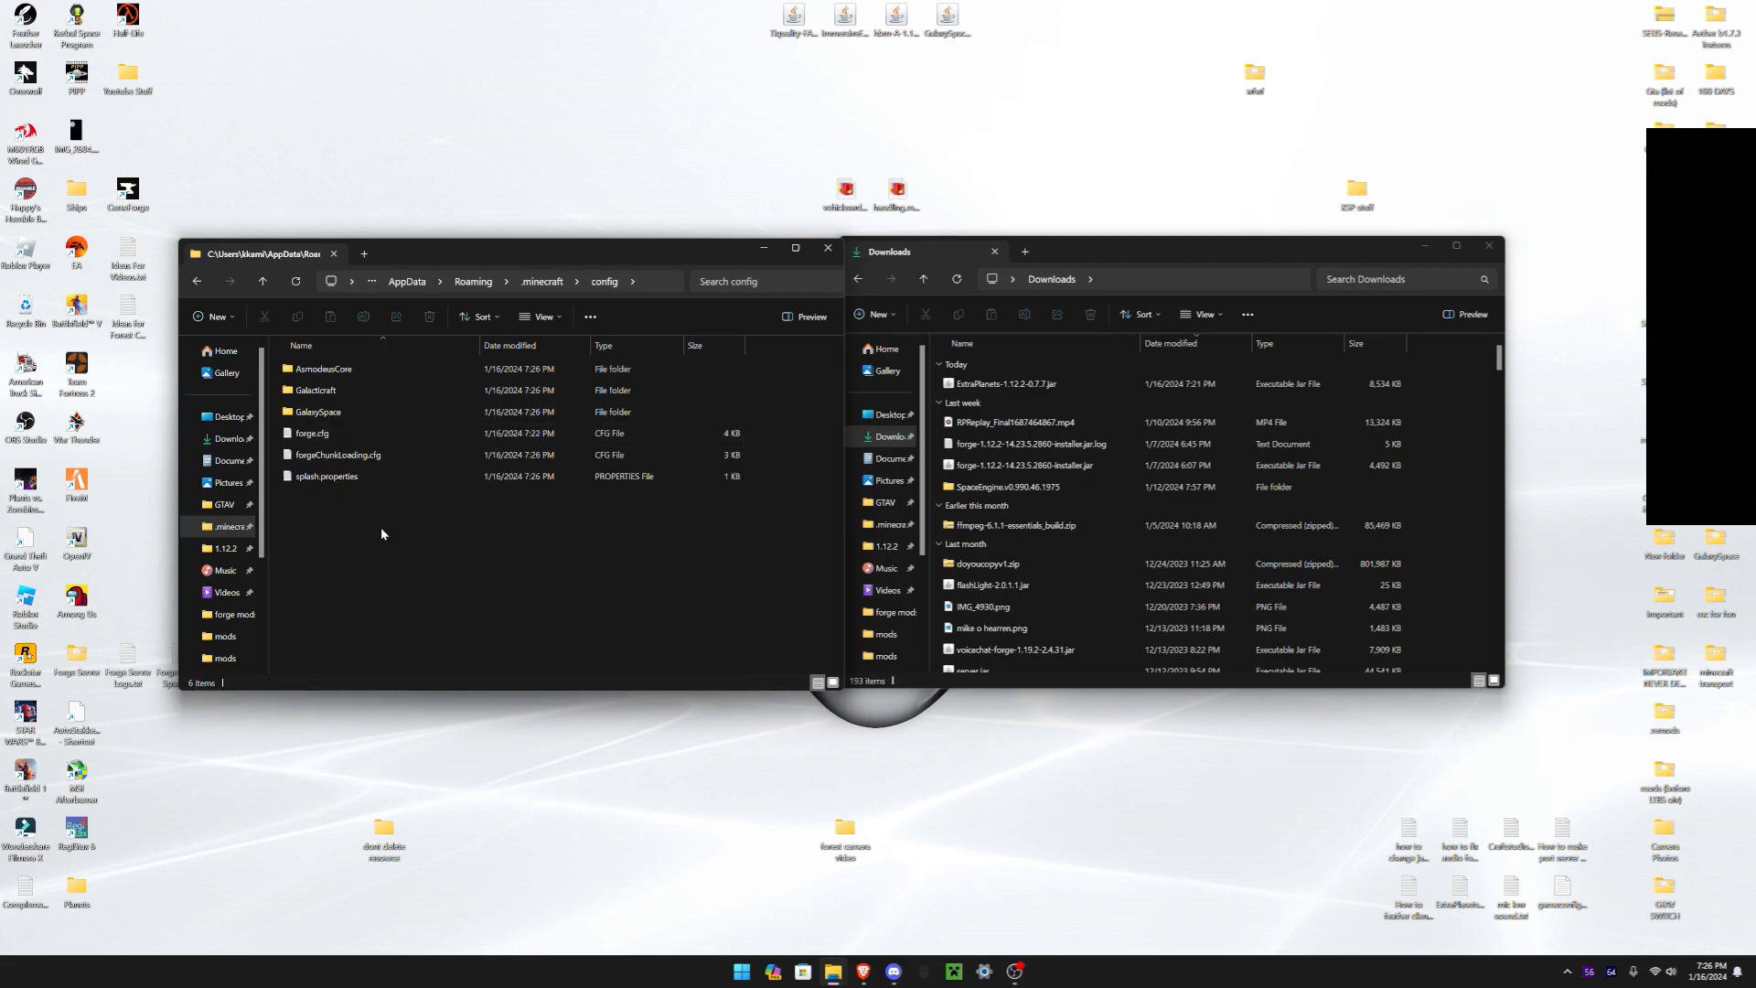
Move ExtraPlanets.jar into mods and browse to .minecraft\config where ExtraPlanets.cfg appears
click(325, 367)
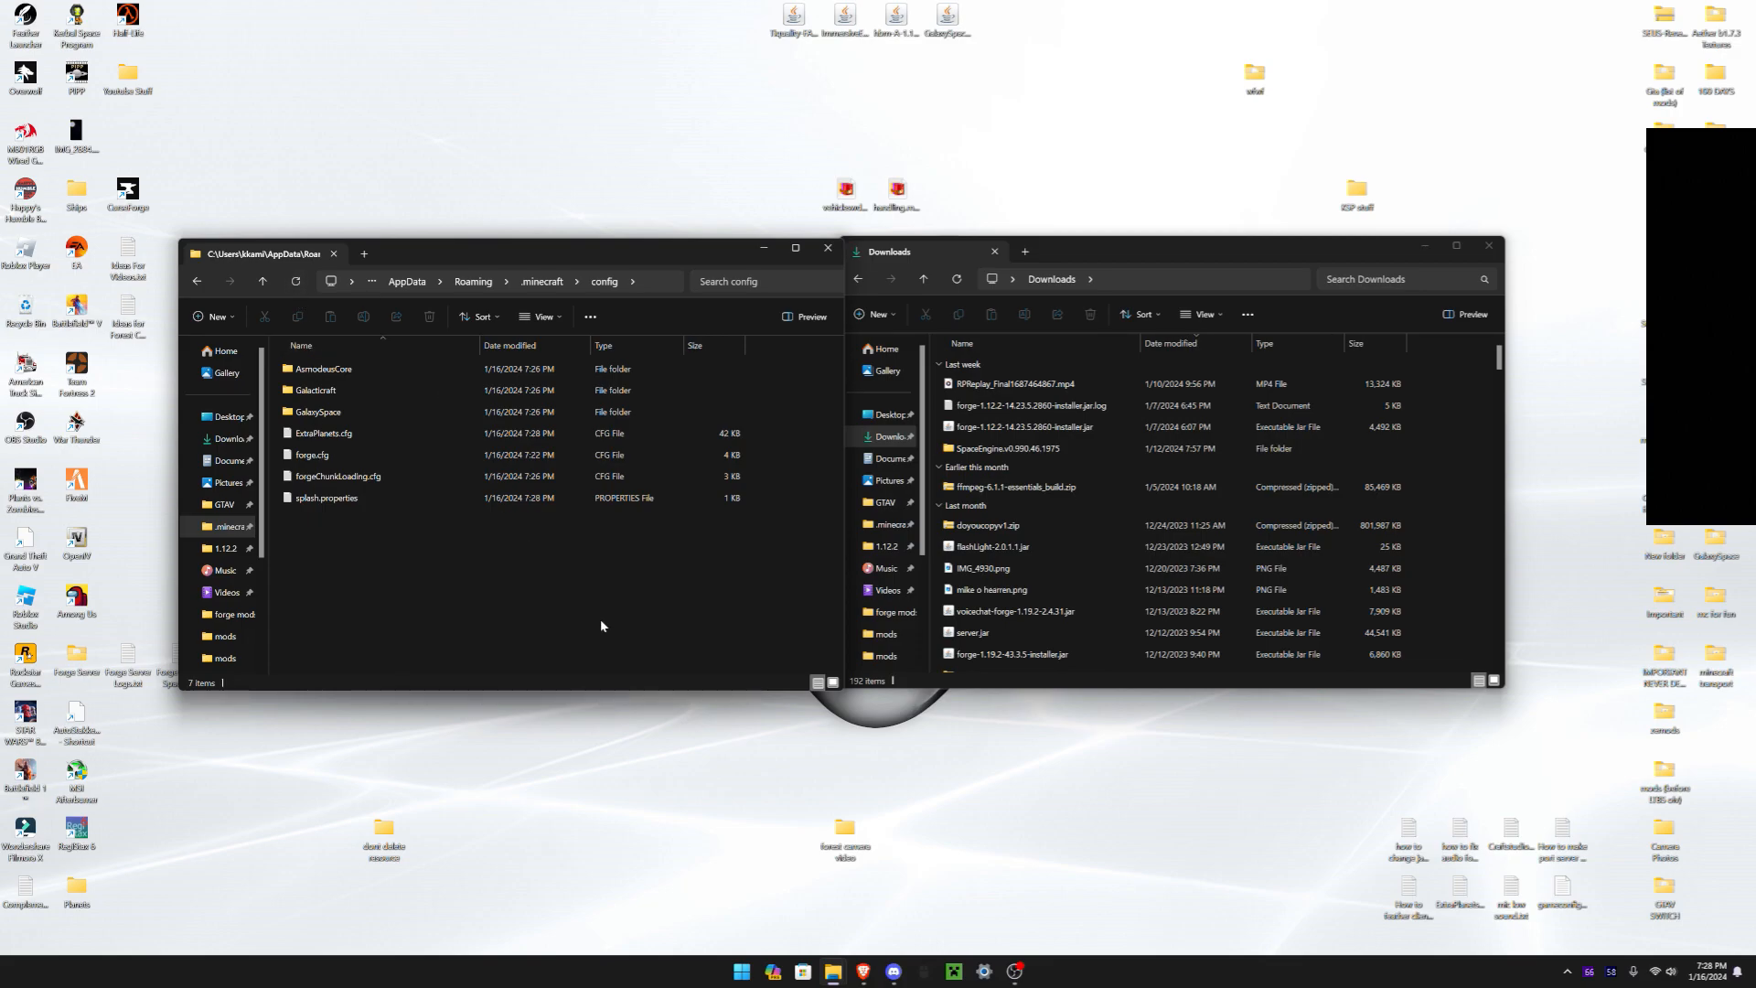
click(322, 368)
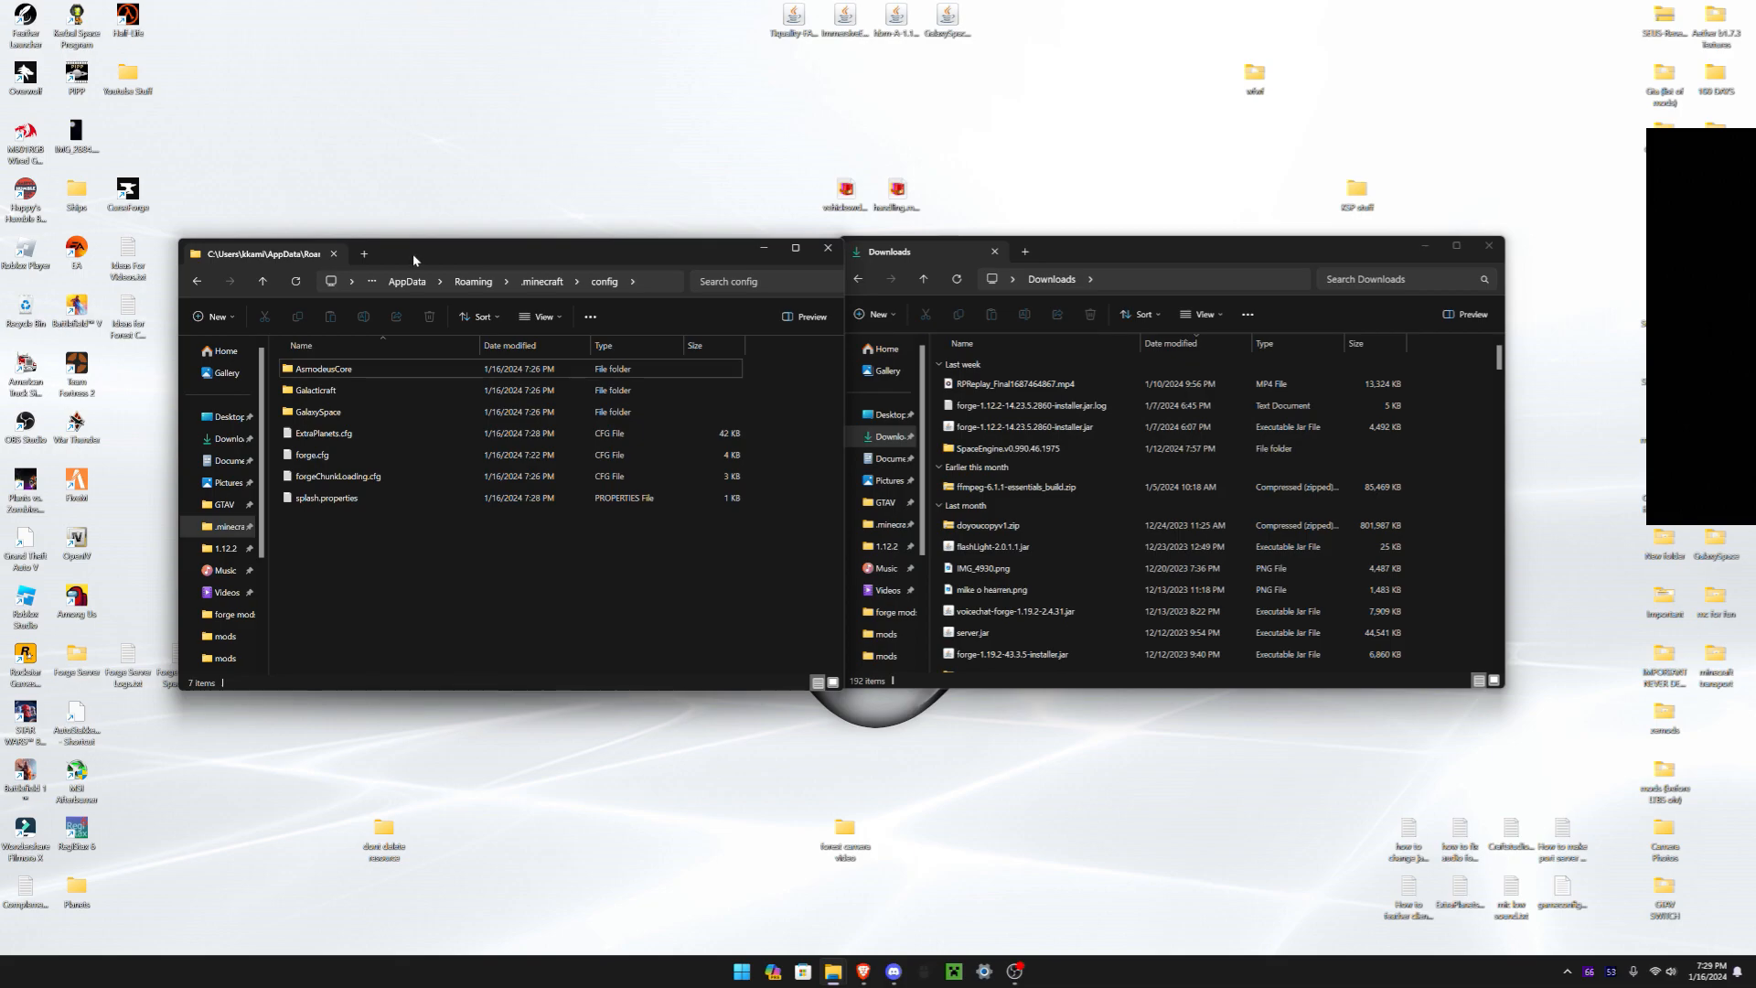
click(326, 432)
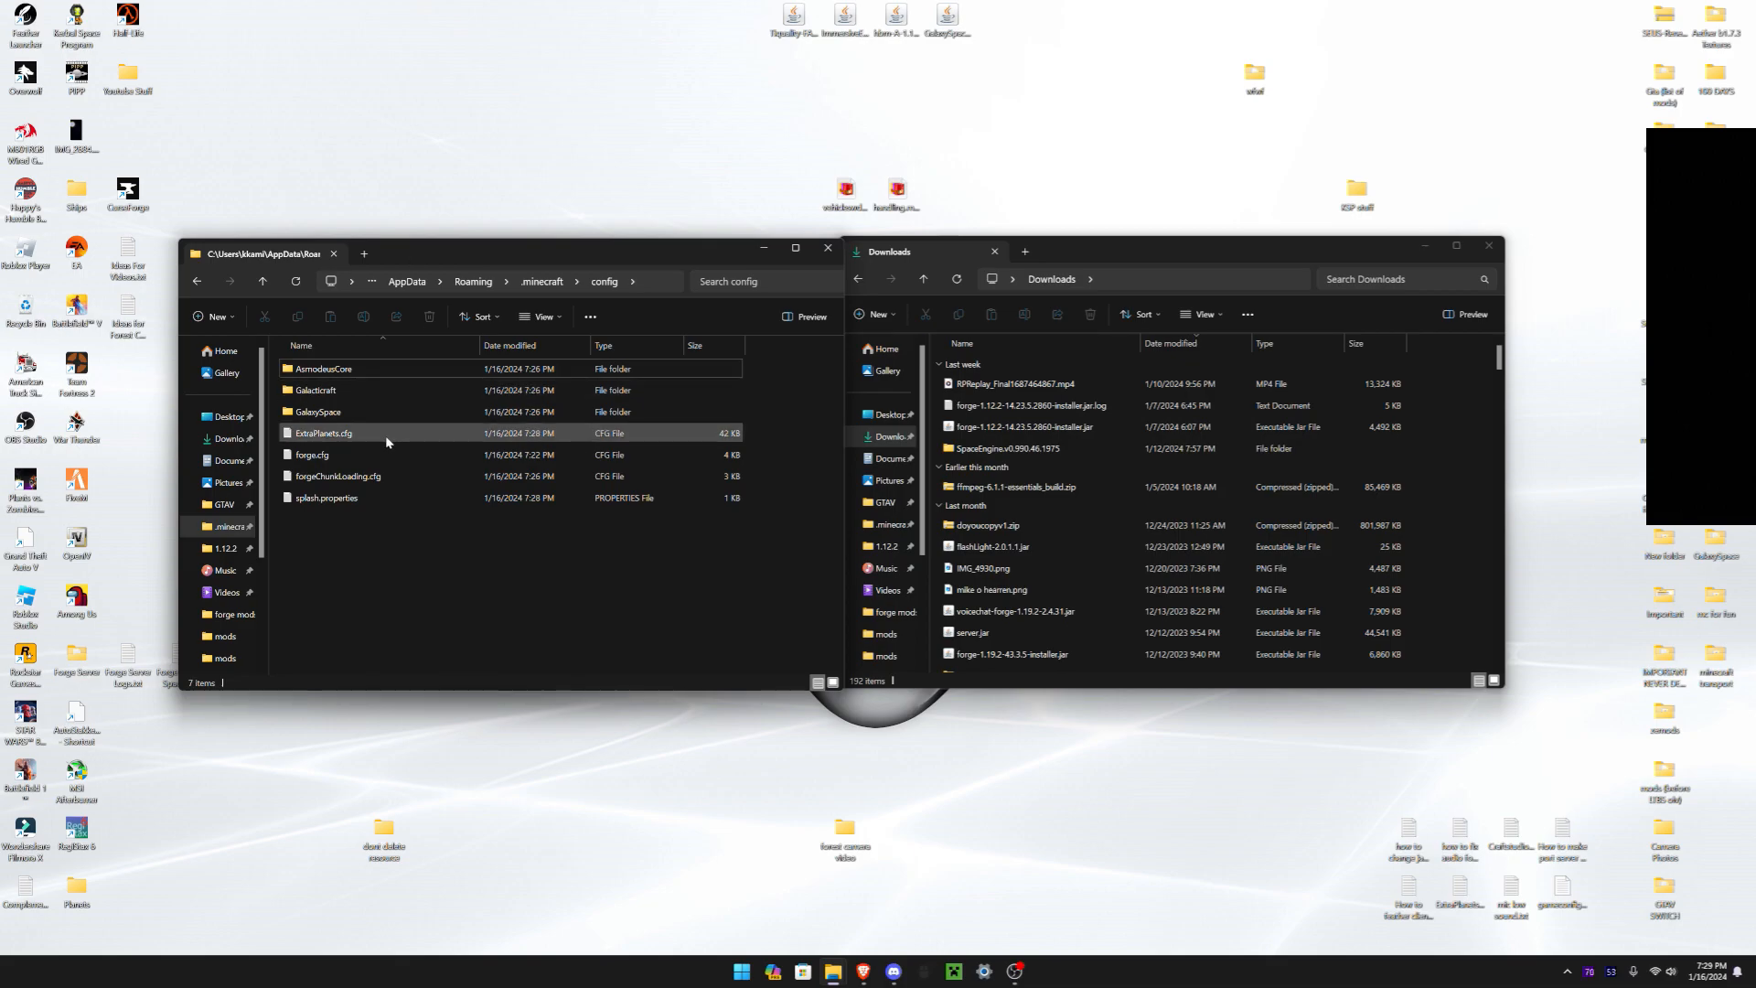
In ExtraPlanets.cfg, find 'galaxy' and set Enable Galaxy Space Compatibility to true
double_click(323, 431)
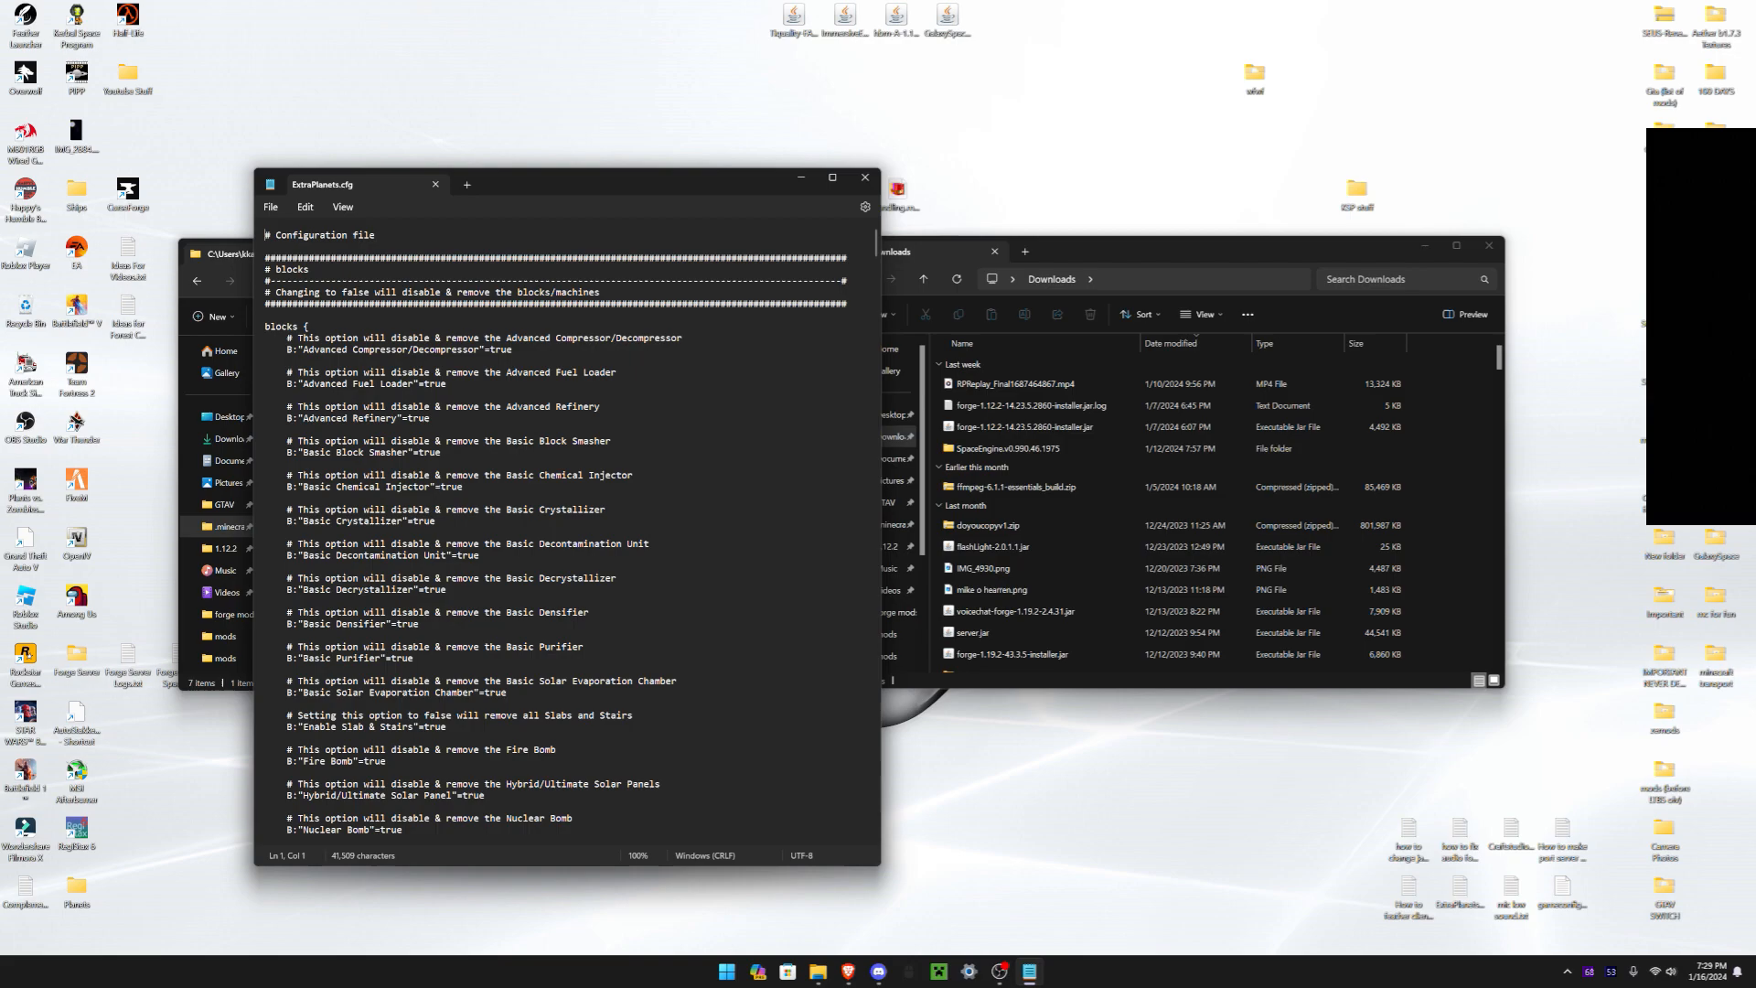
text(galaxy)
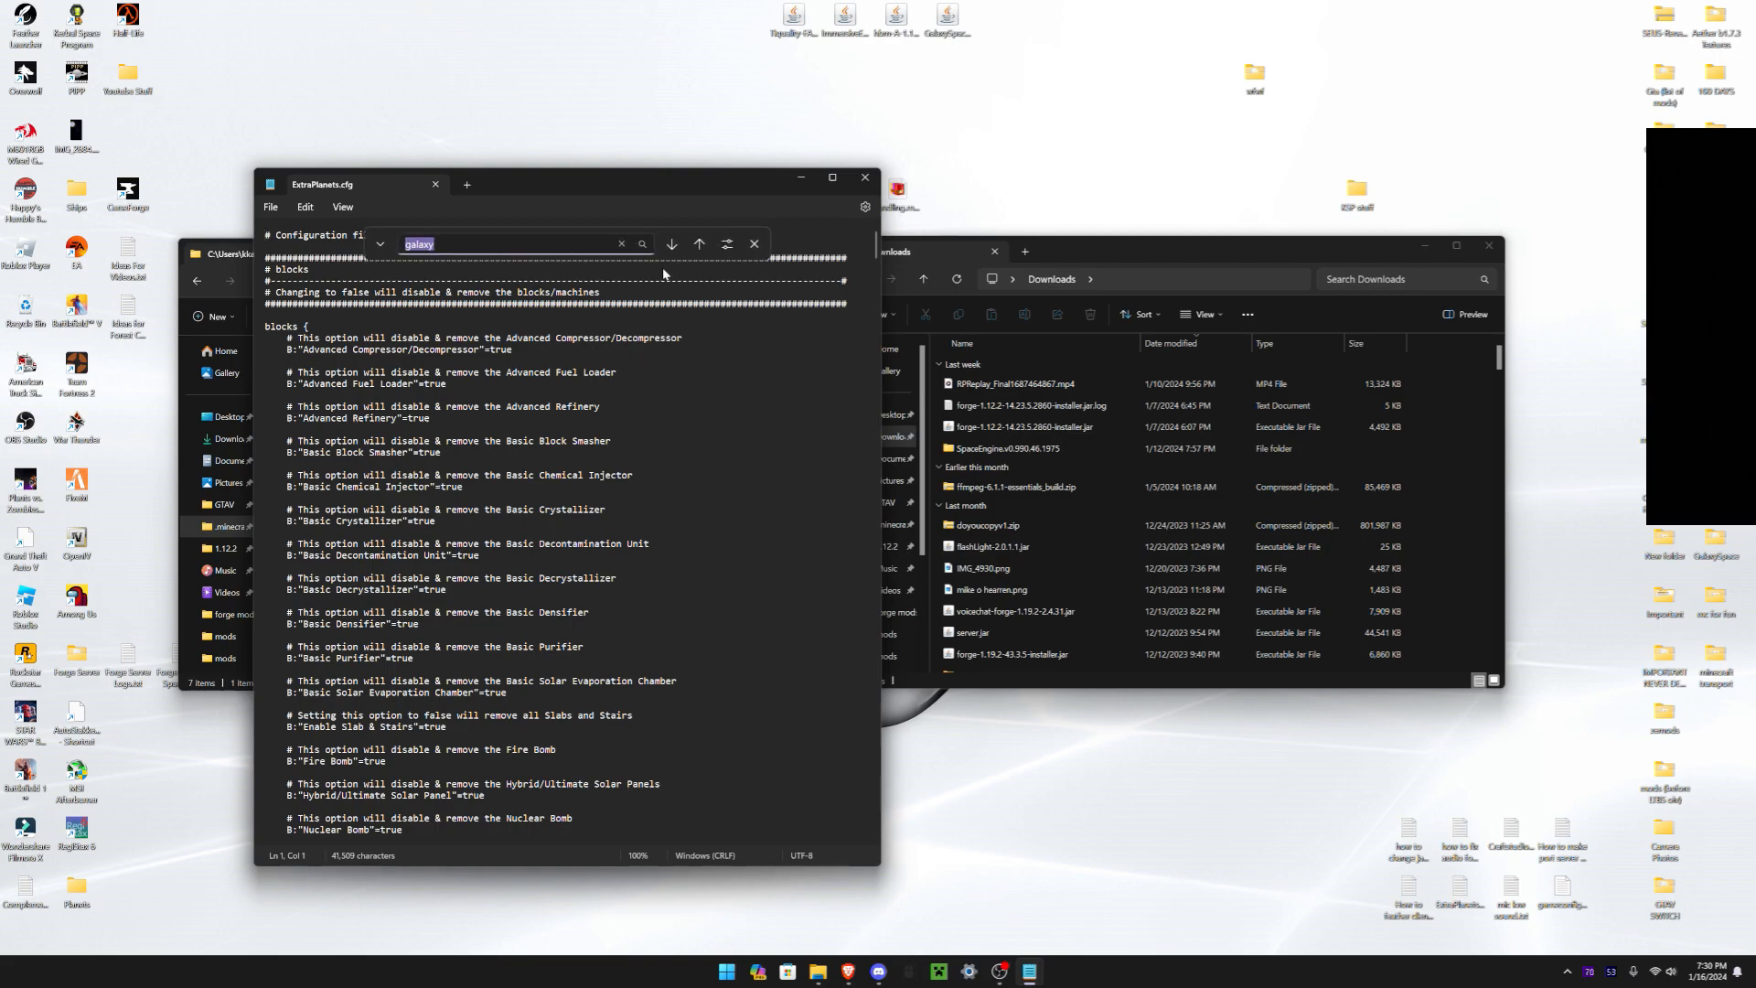
click(670, 244)
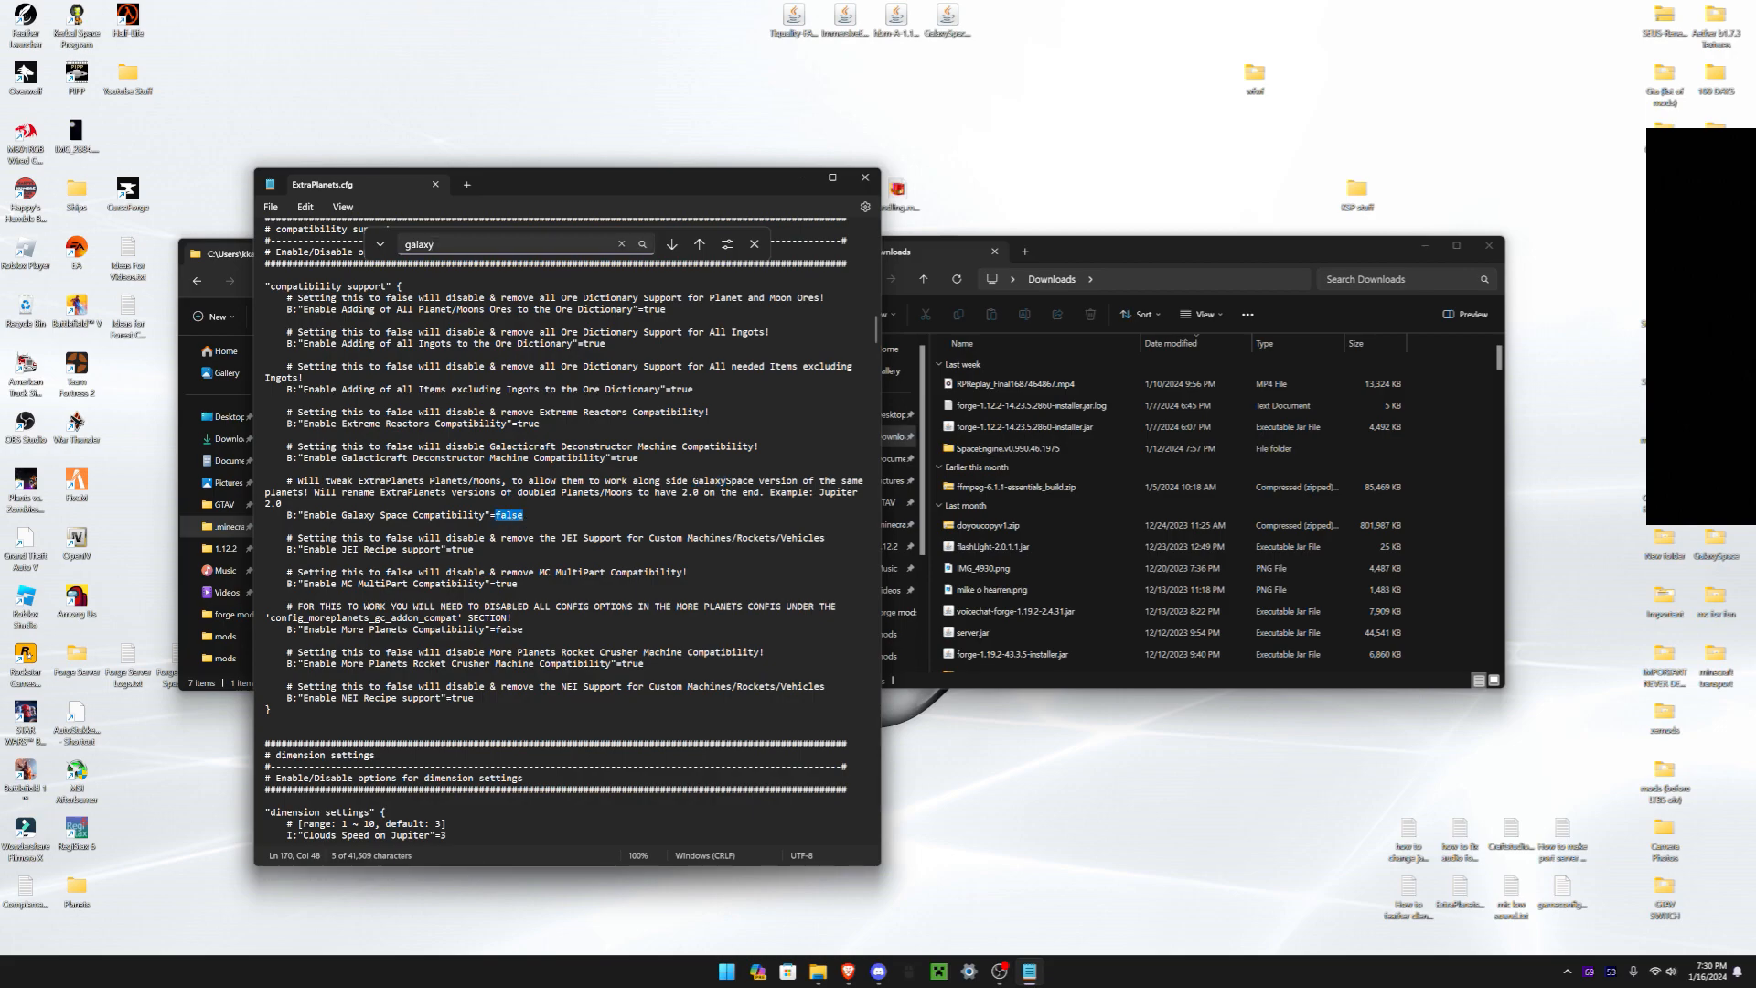
text(true)
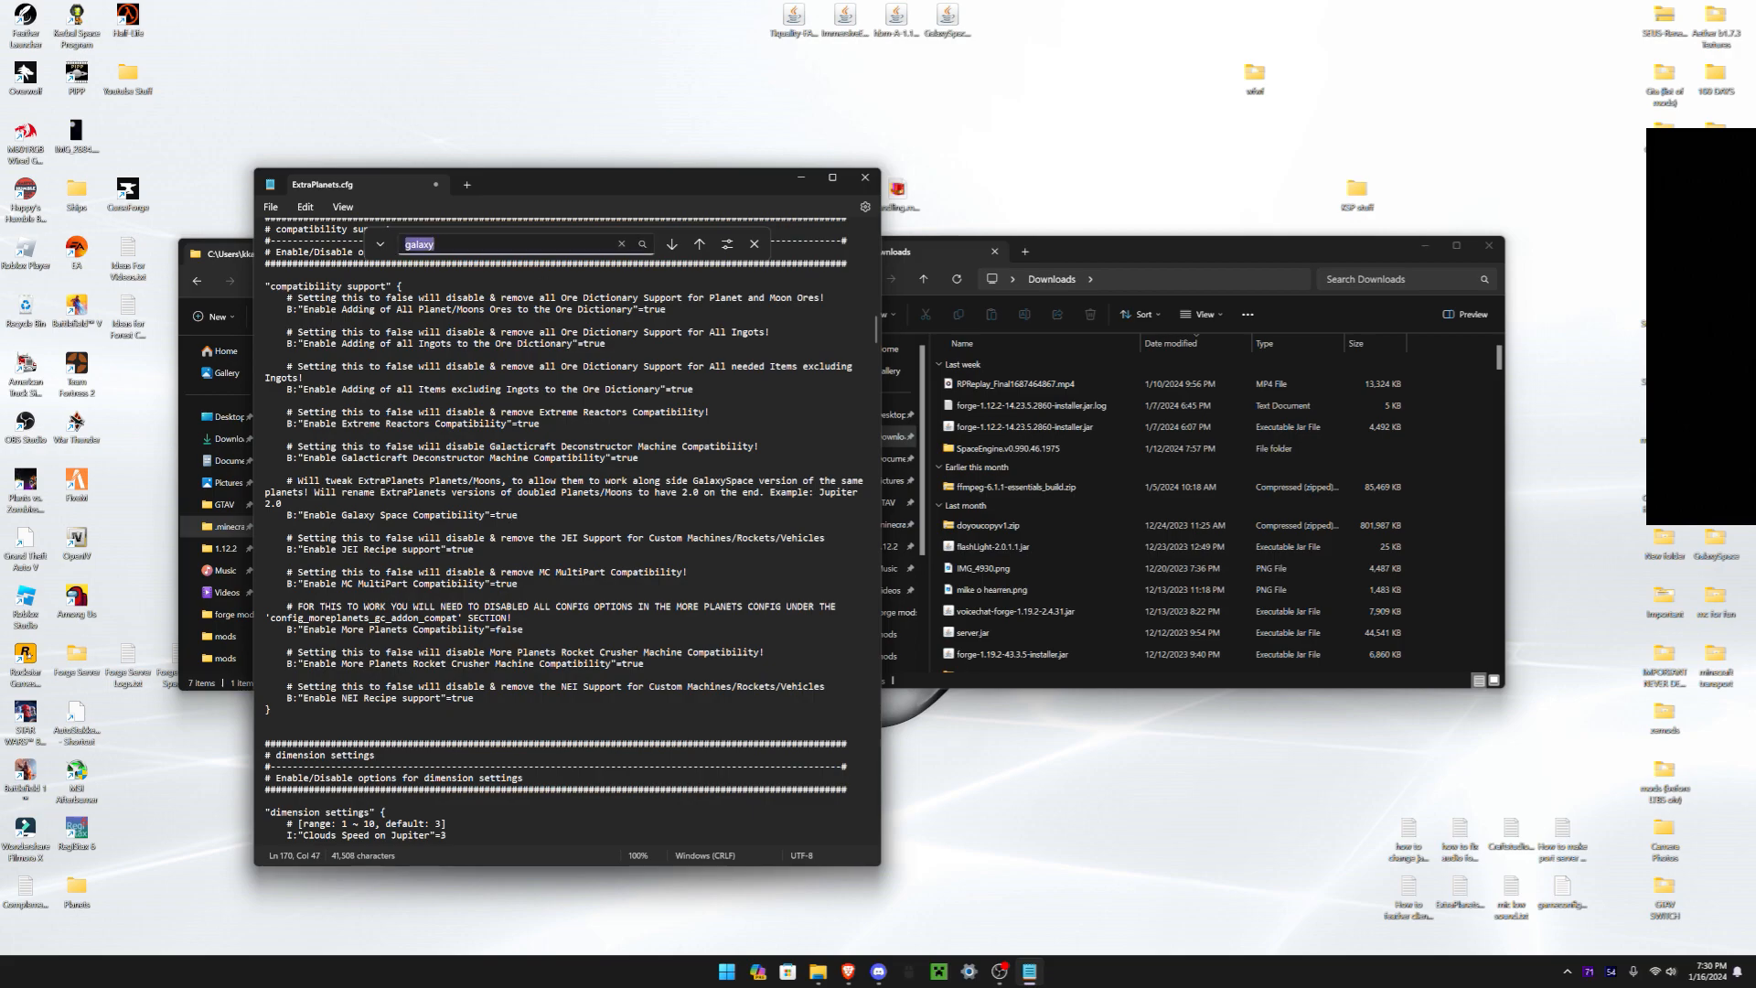
Search 'map' in the config, save and close it, then enter the GalaxySpace config folder
text(map)
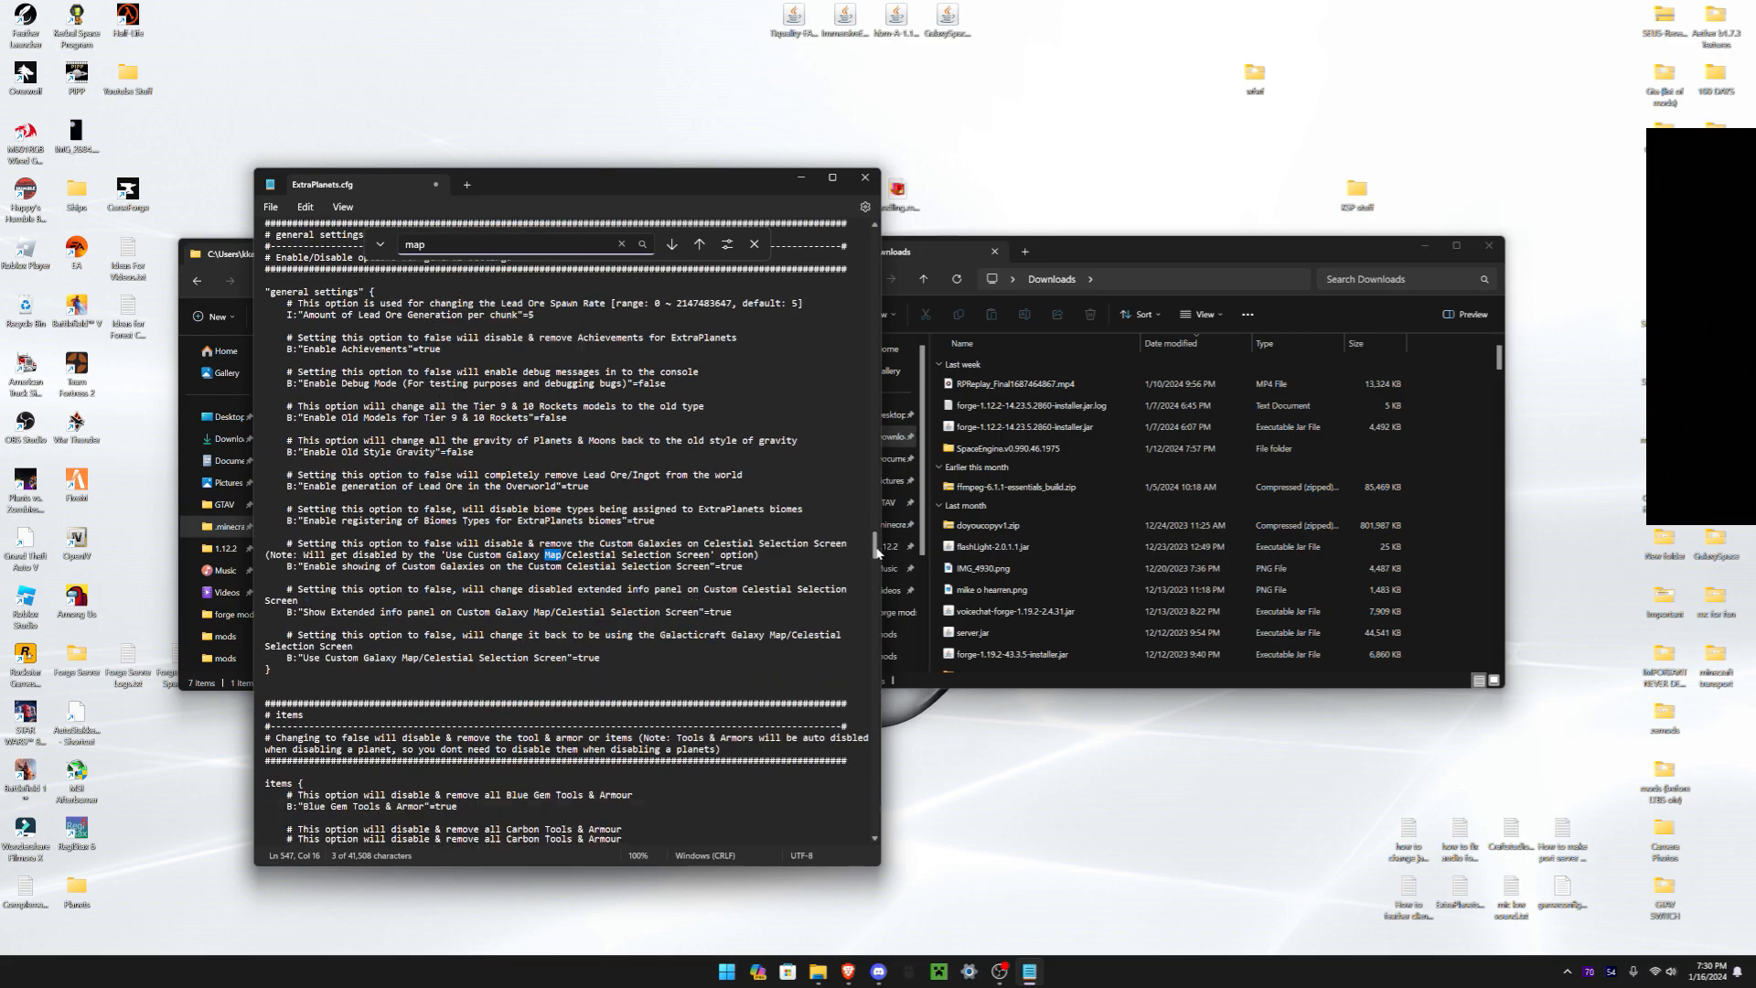
scroll(down, 3)
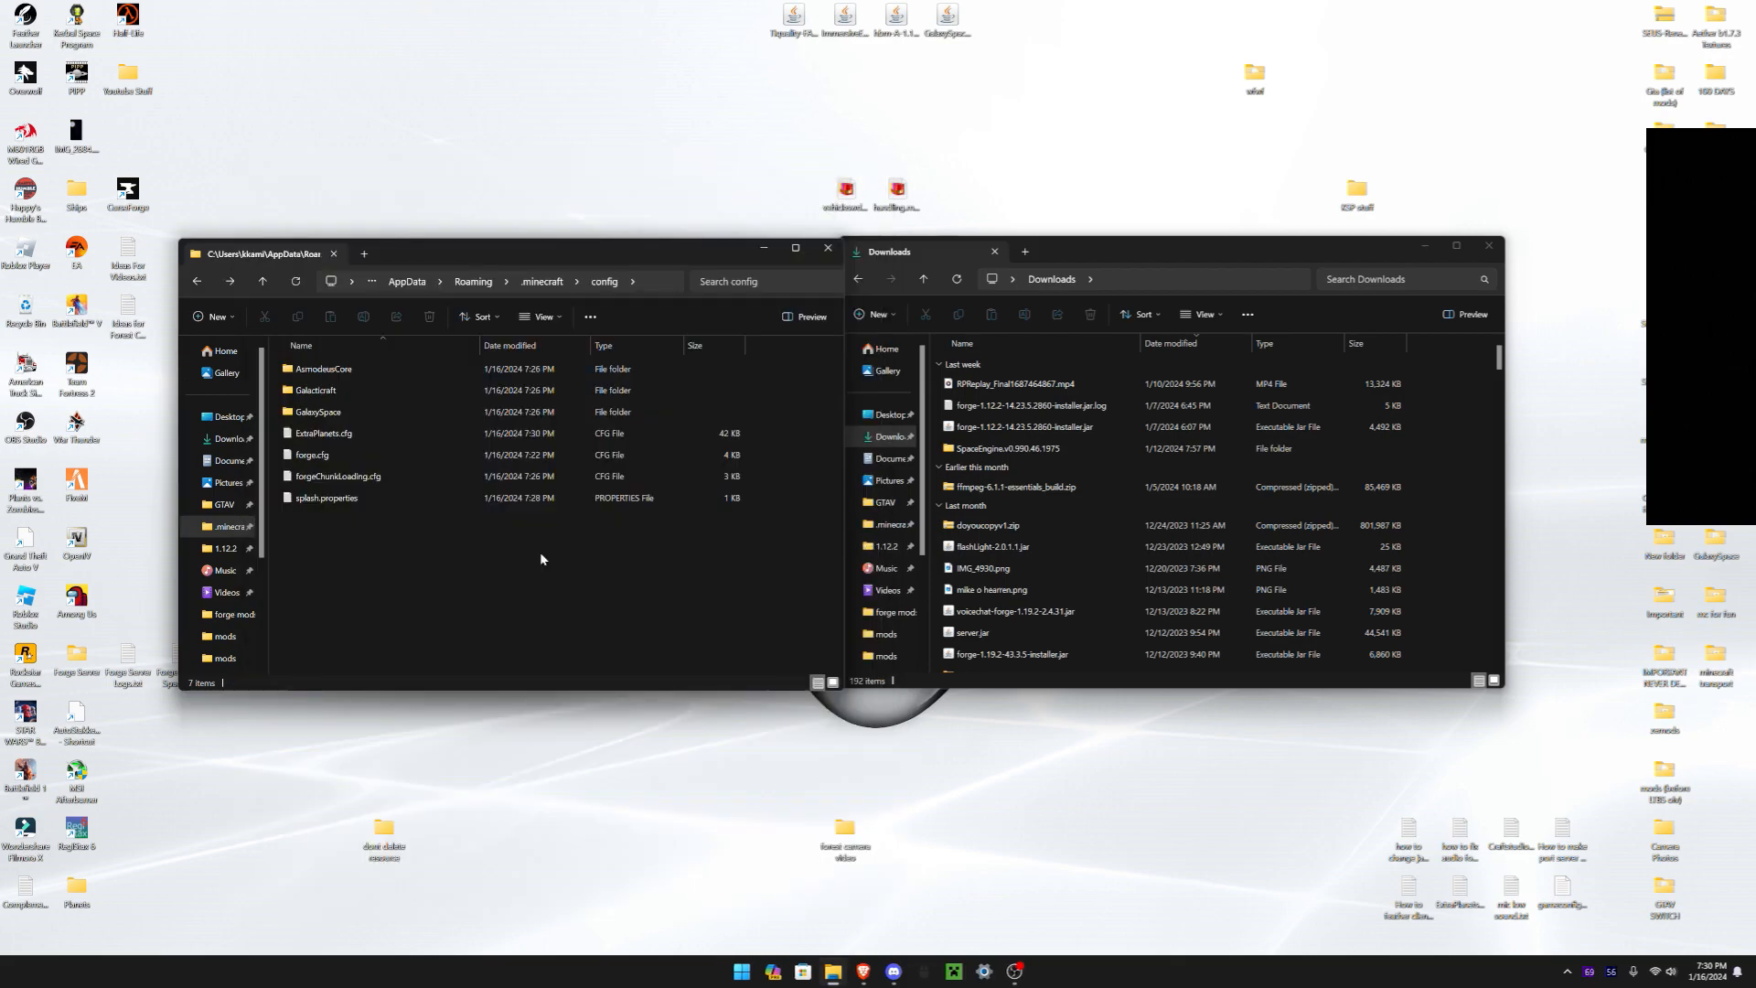
double_click(319, 411)
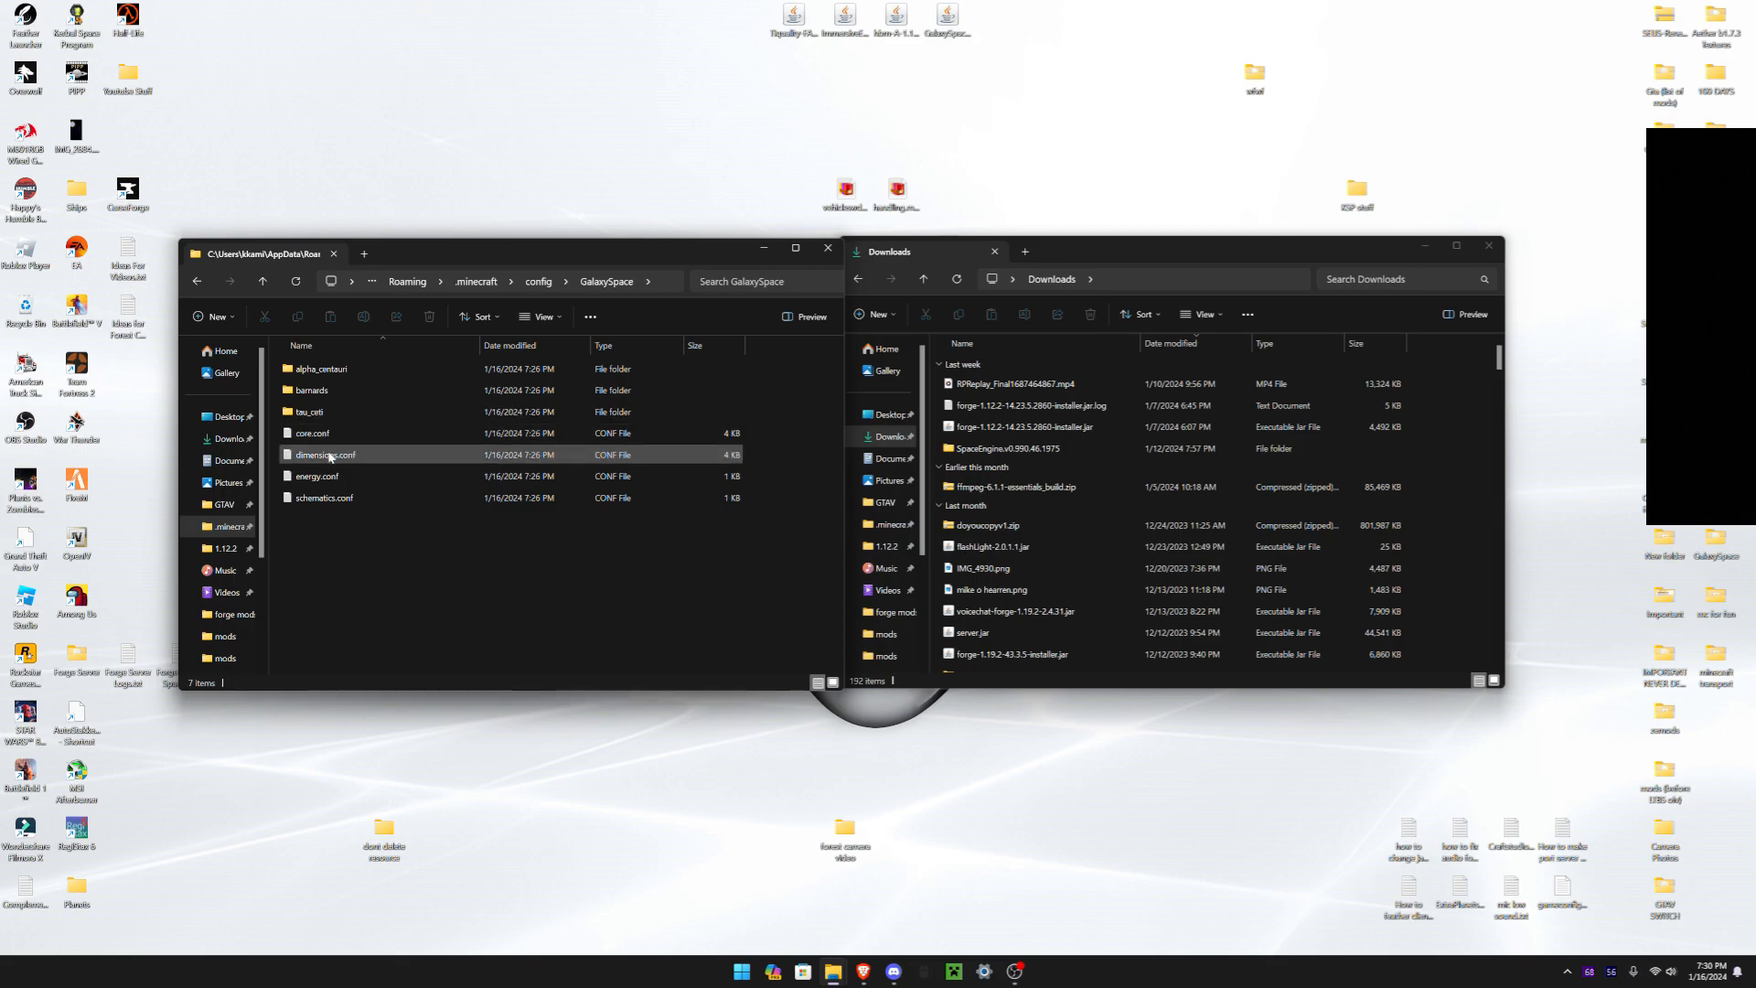
In dimensions.conf, set enableVenusSpaceStation and enableMarsSpaceStation to false
double_click(325, 454)
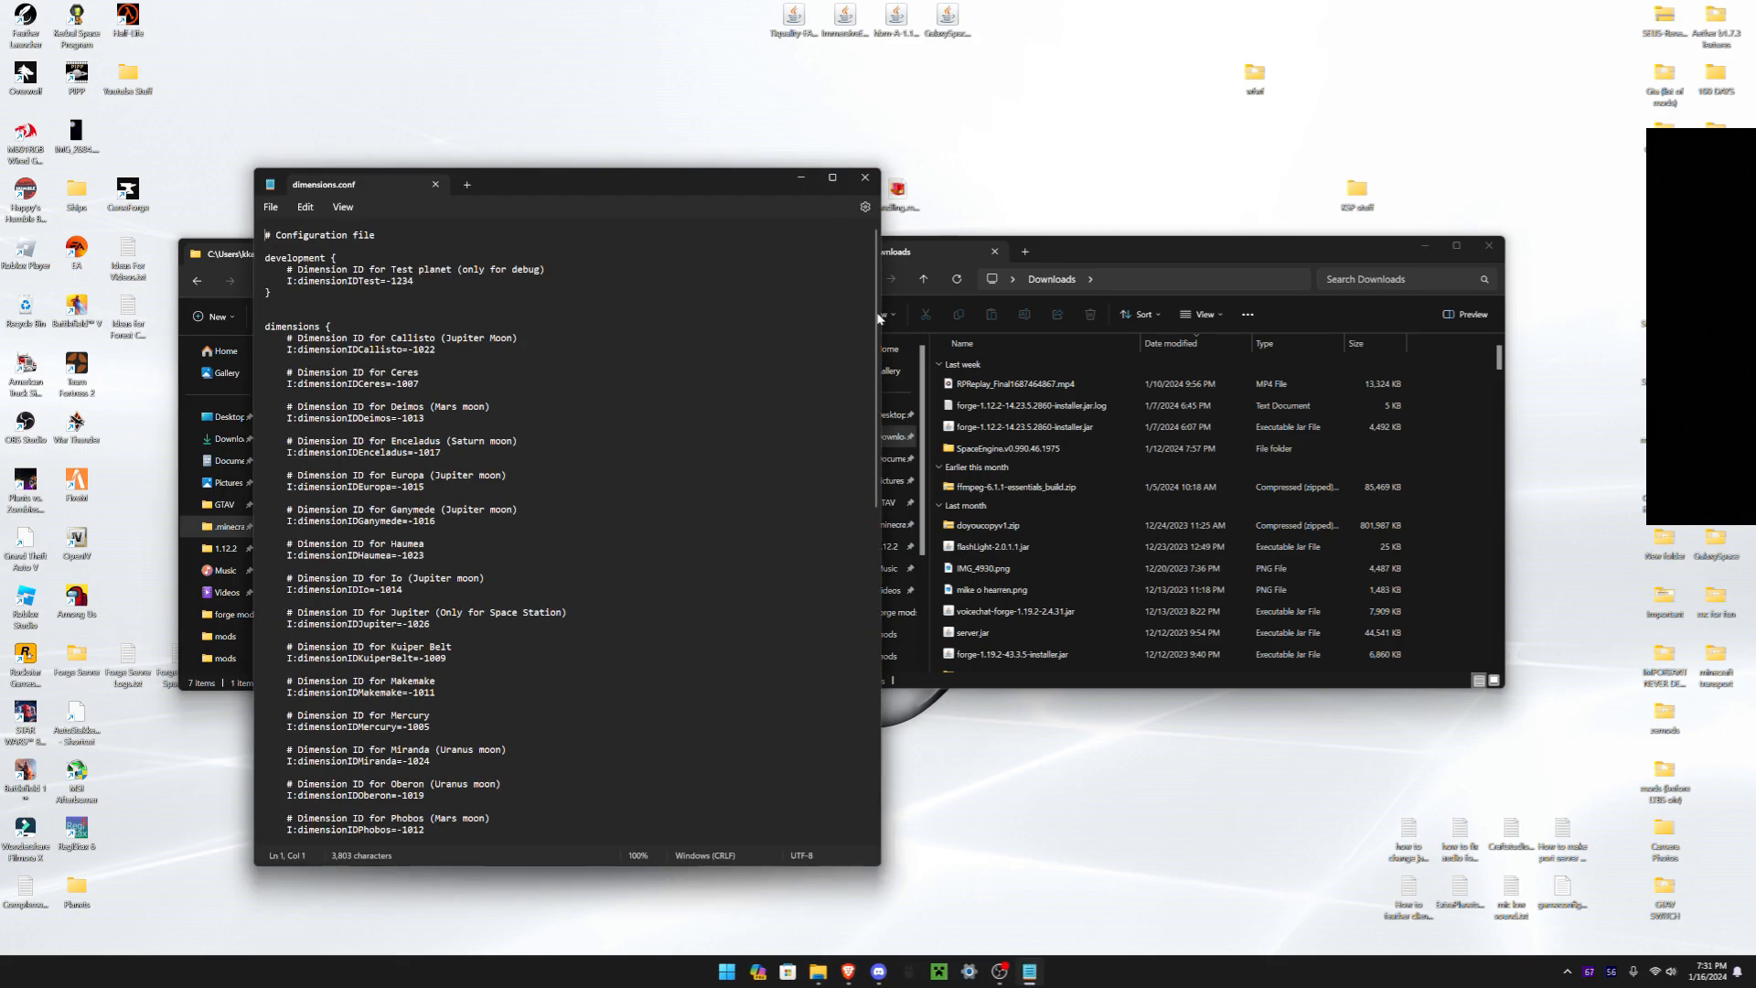
scroll(down, 3)
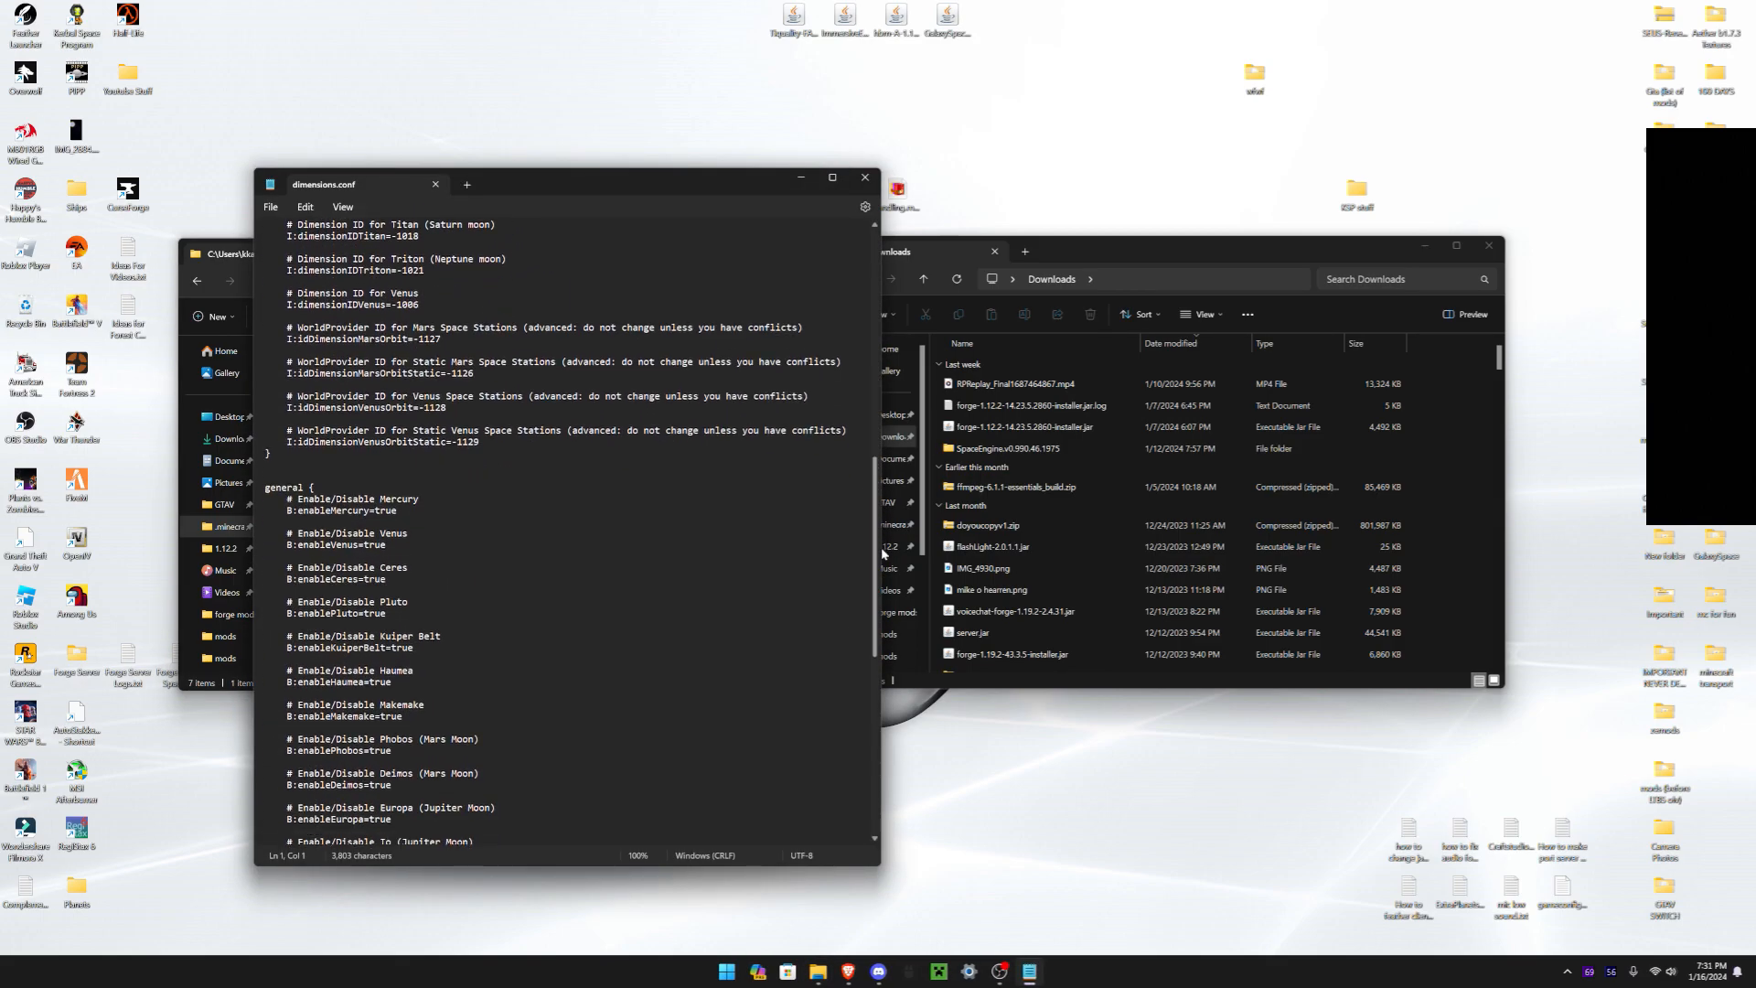
scroll(down, 3)
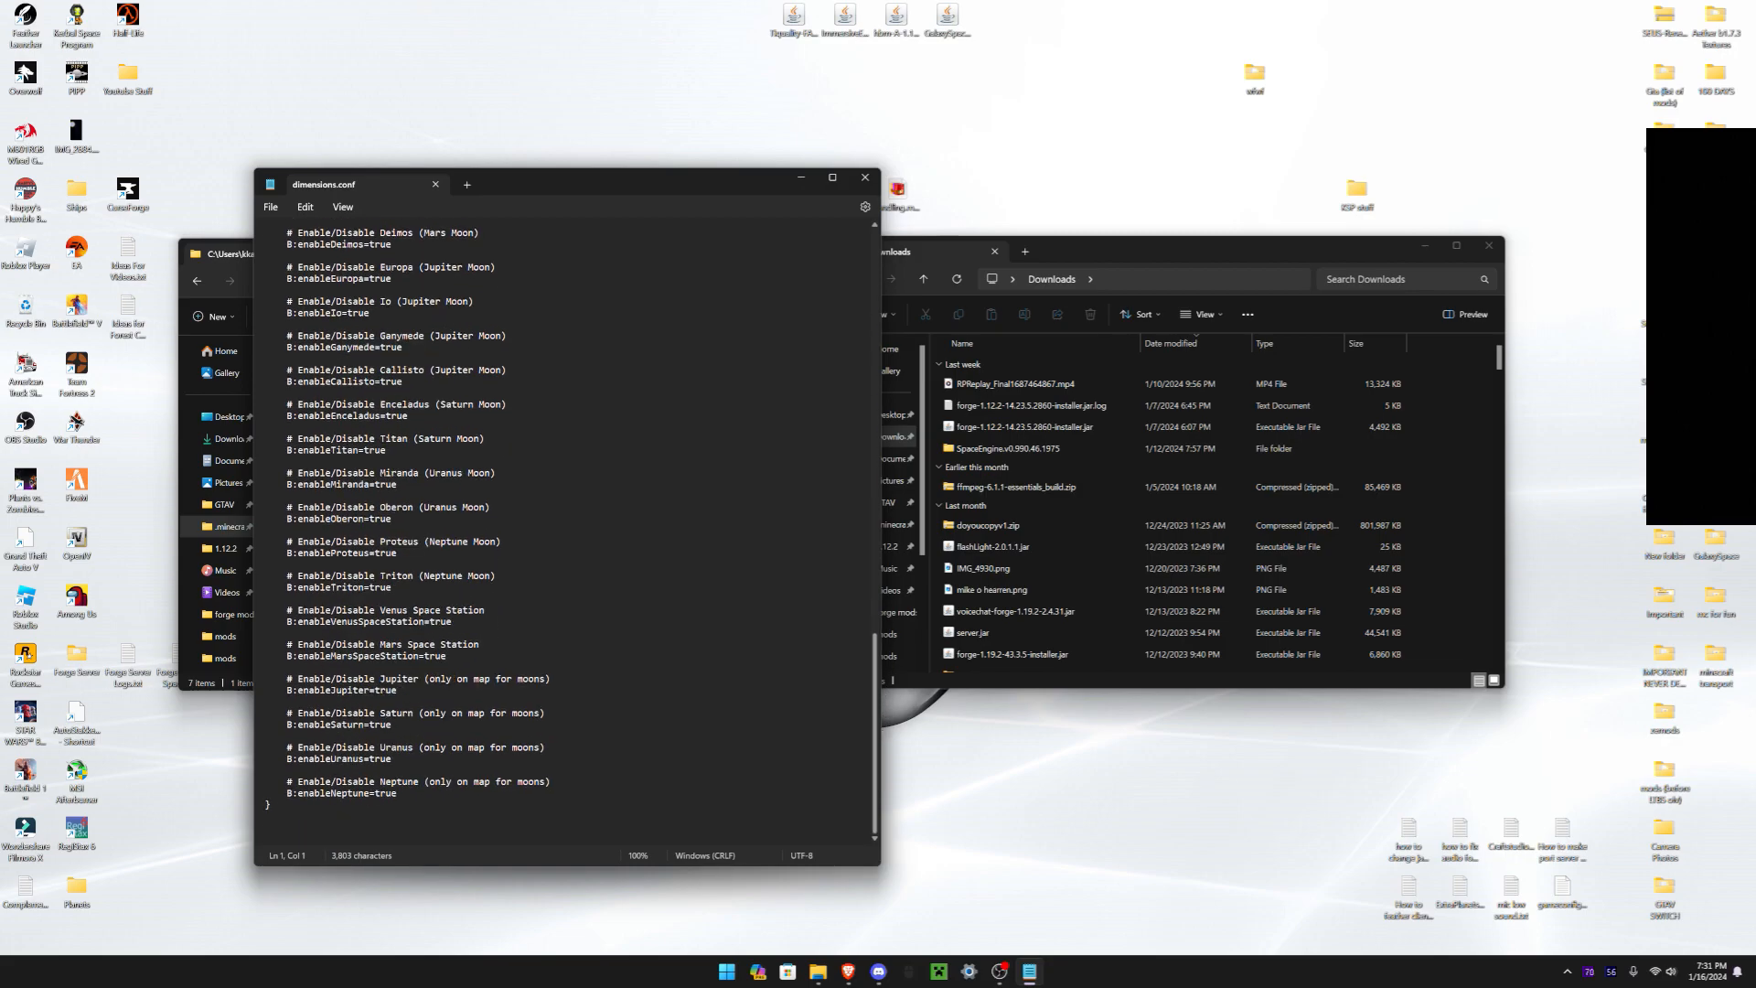
click(439, 627)
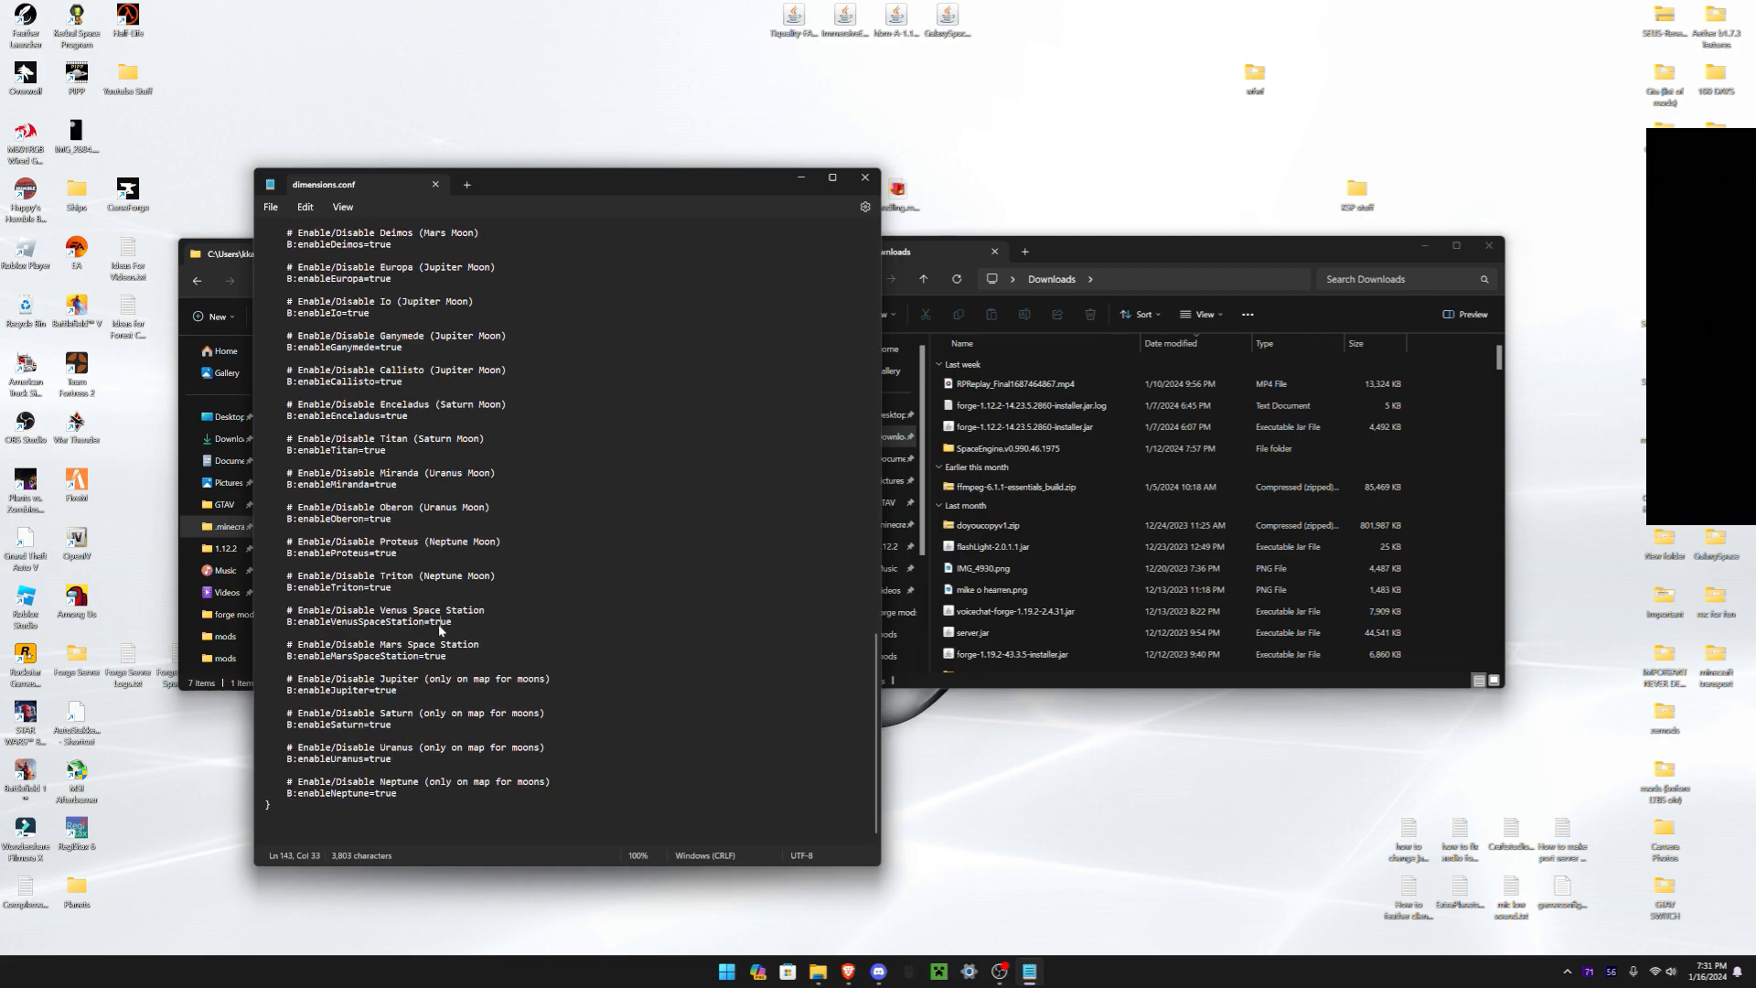
text(false)
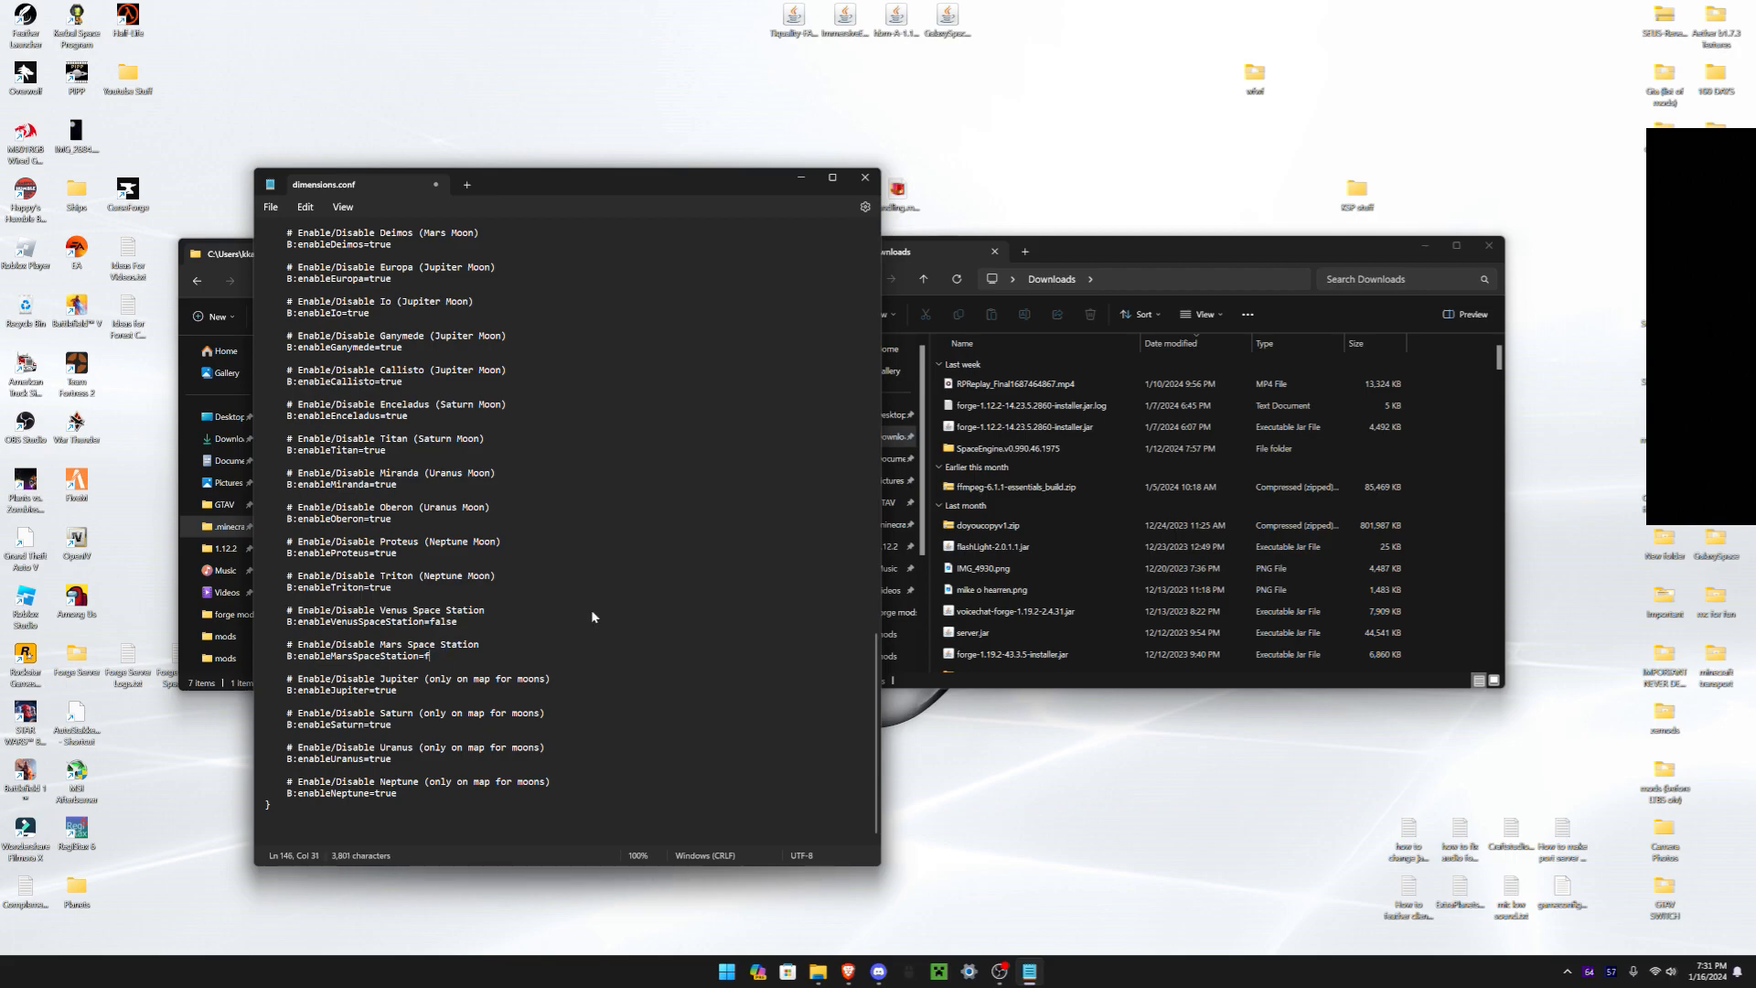
text(alse)
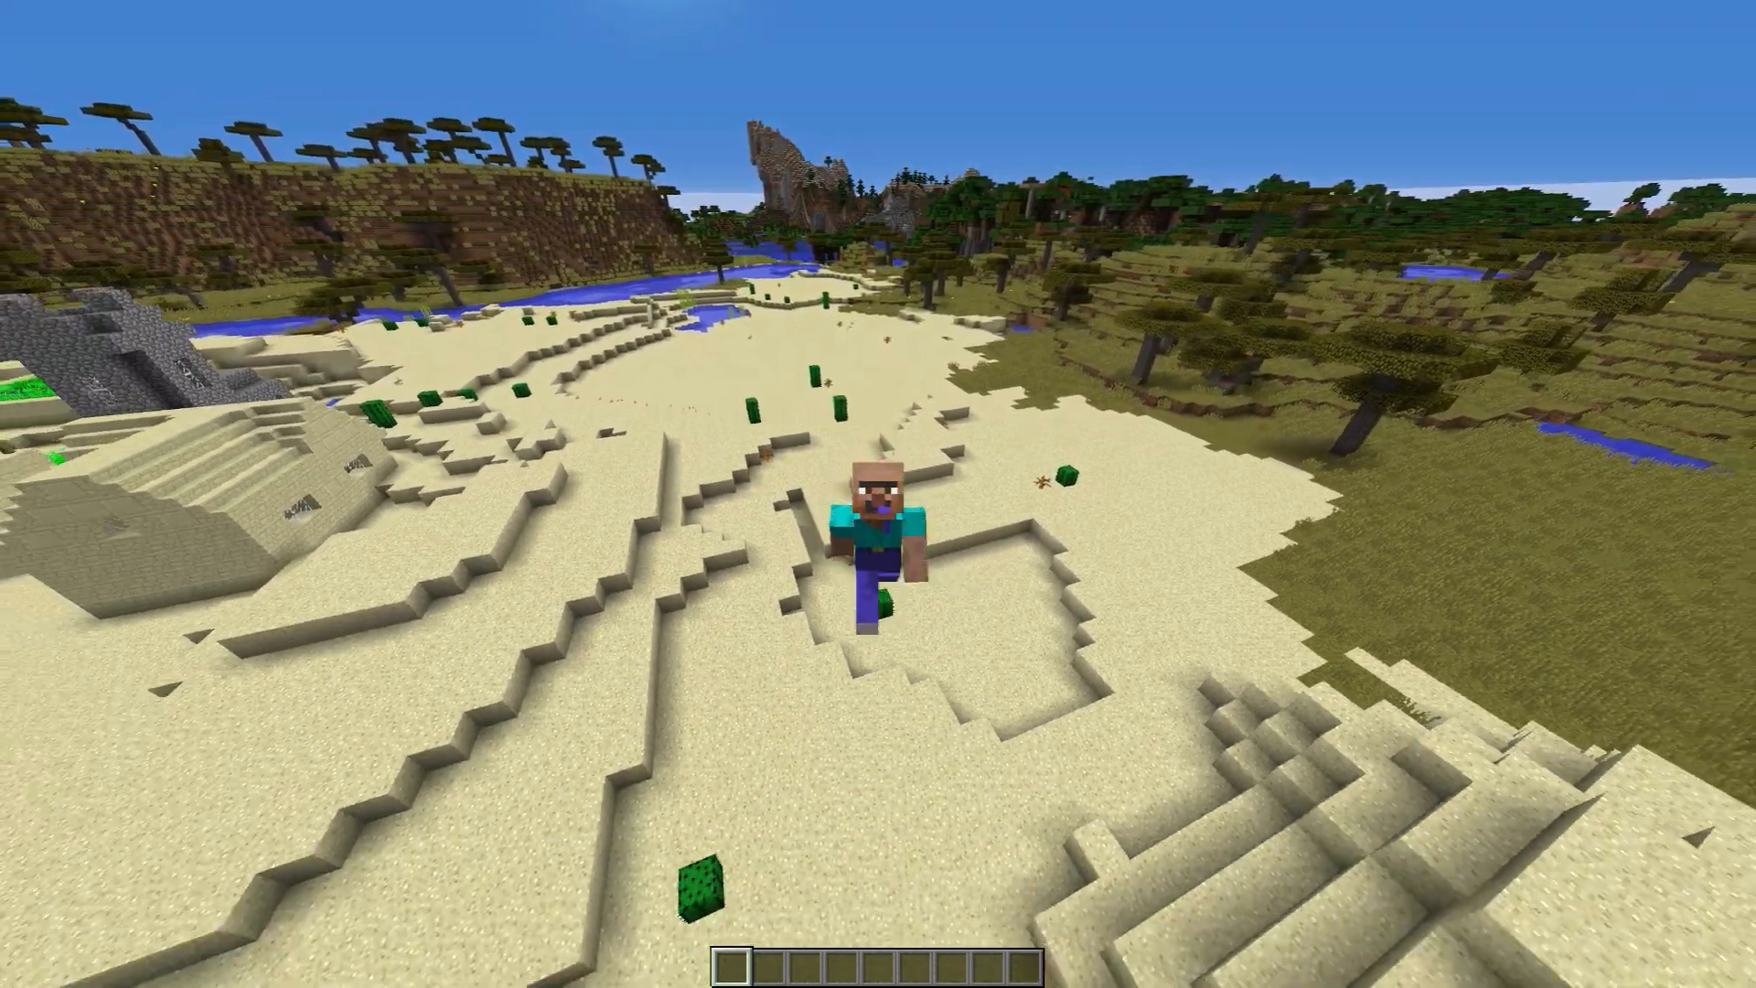
mouse_move(878, 494)
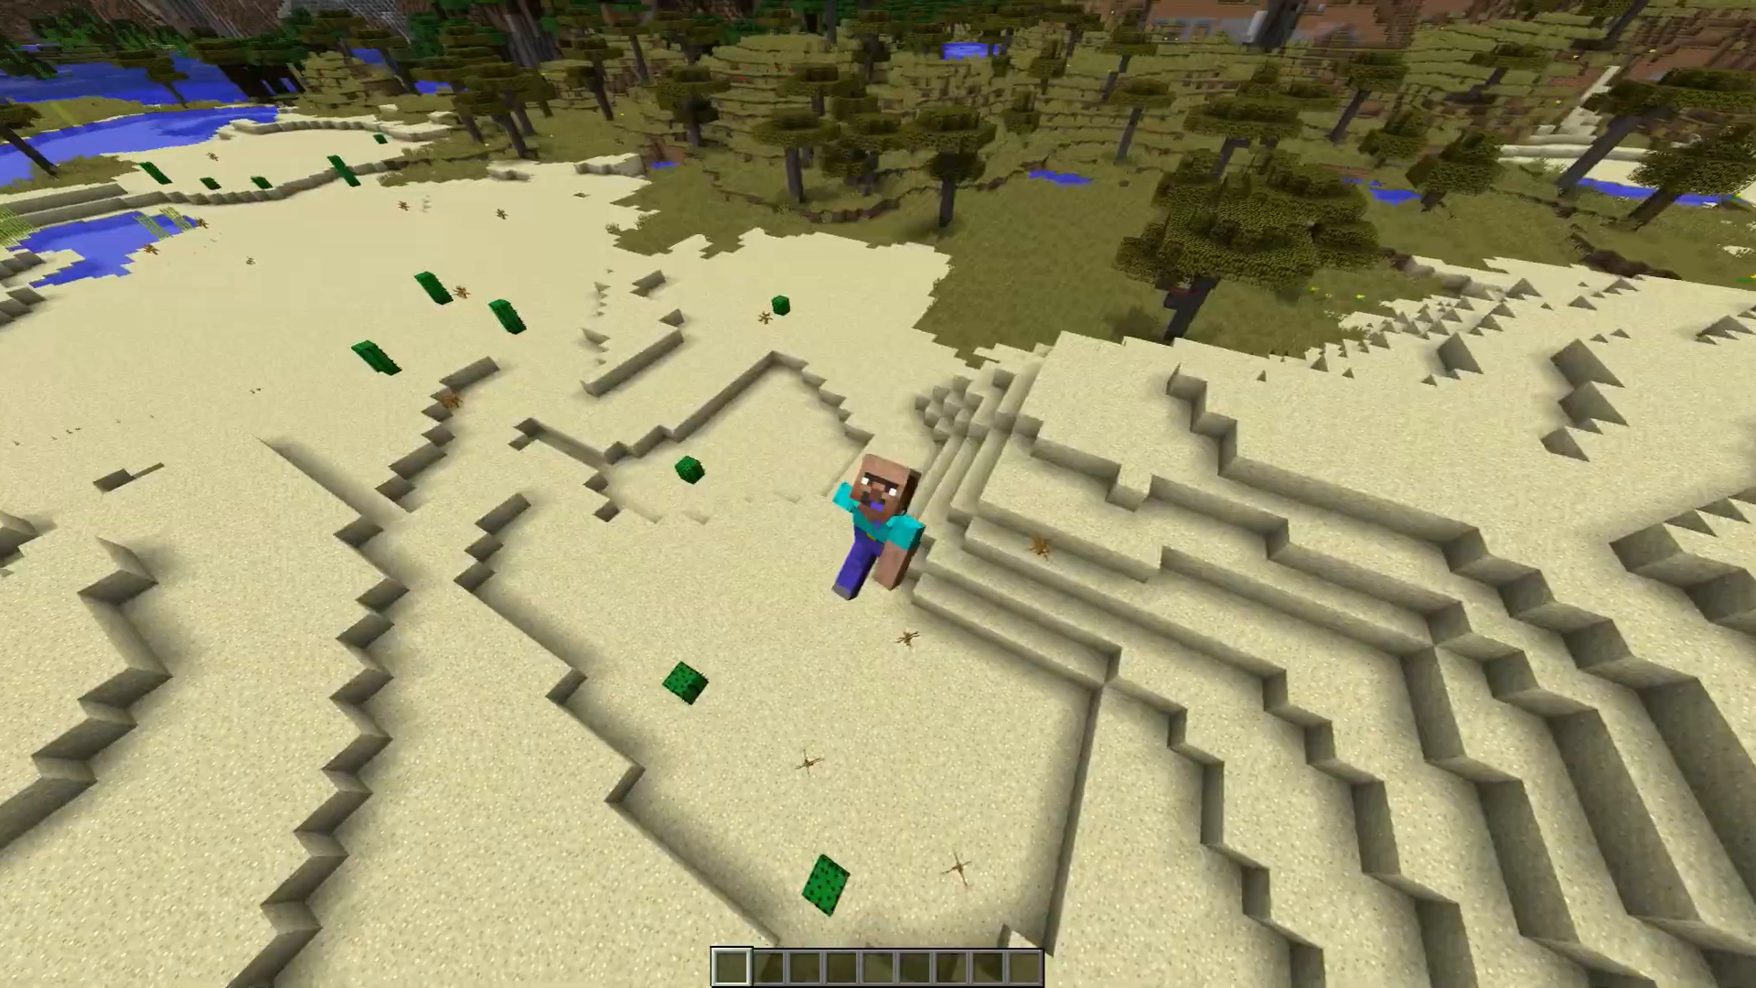